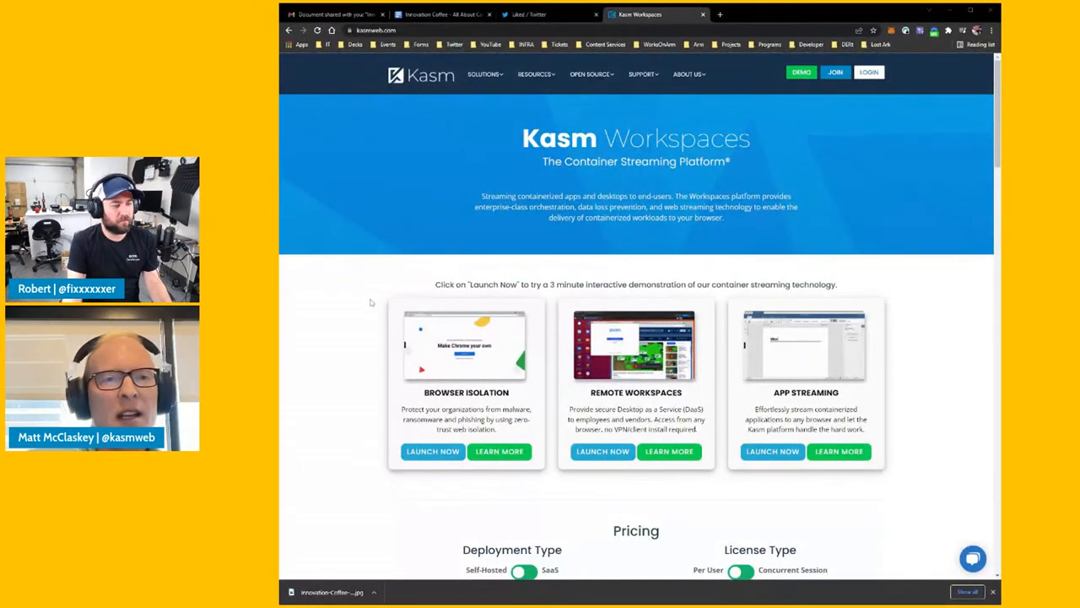
# Scroll the kasmweb.com homepage toward pricing and close the Gmail shared-document tab.
pyautogui.scroll(-3)
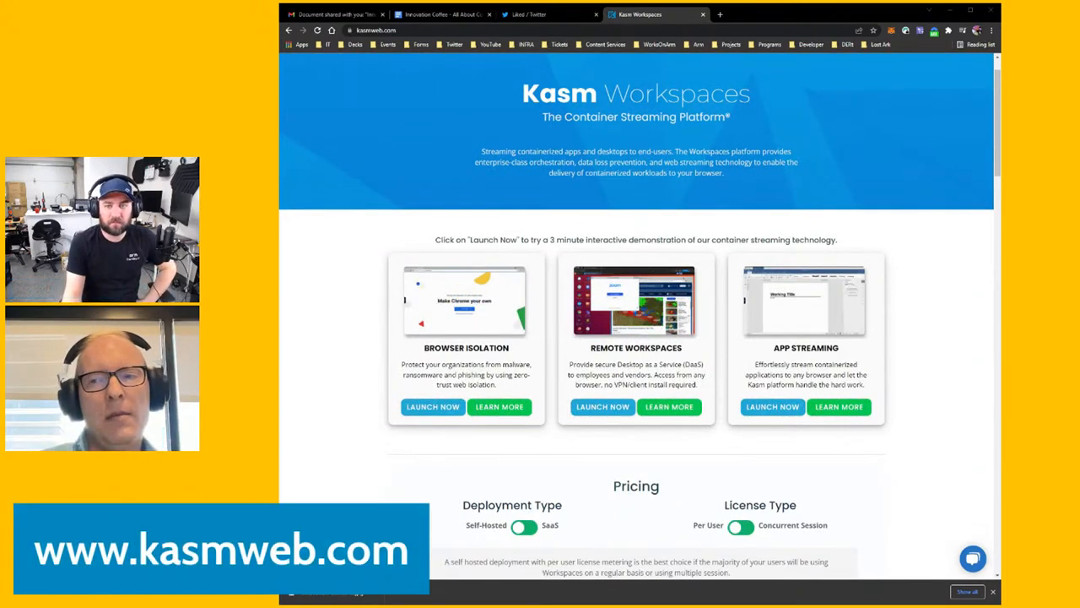
pyautogui.scroll(-3)
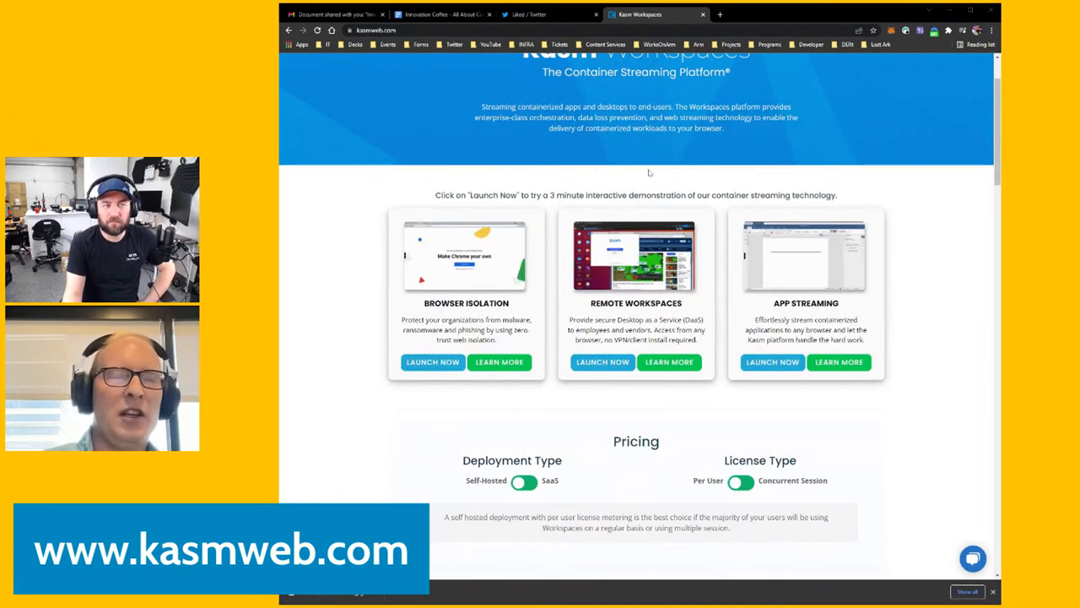
pyautogui.click(383, 15)
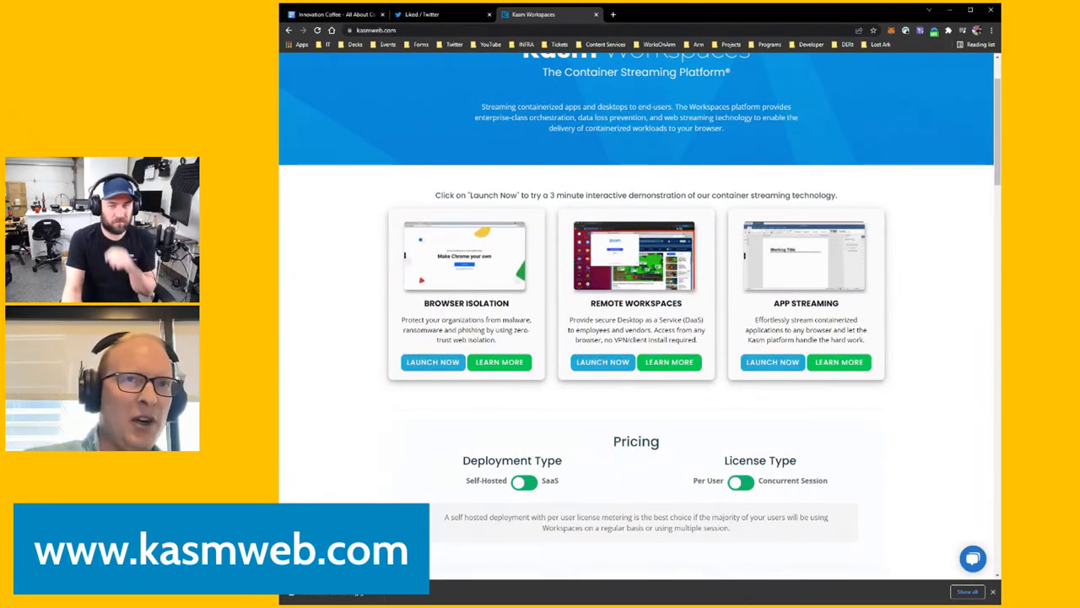
pyautogui.scroll(-3)
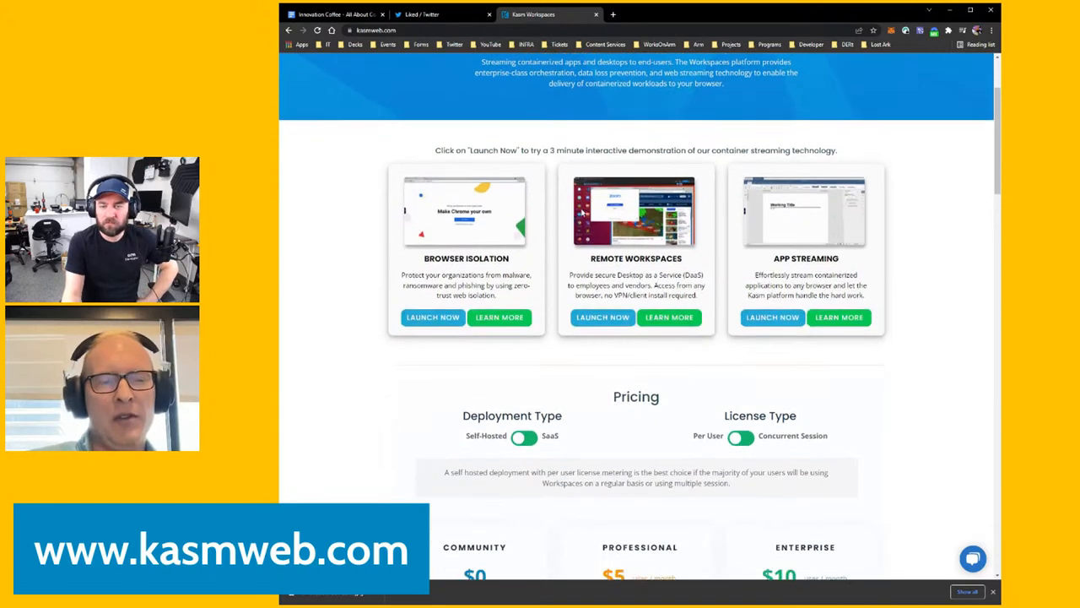
pyautogui.scroll(3)
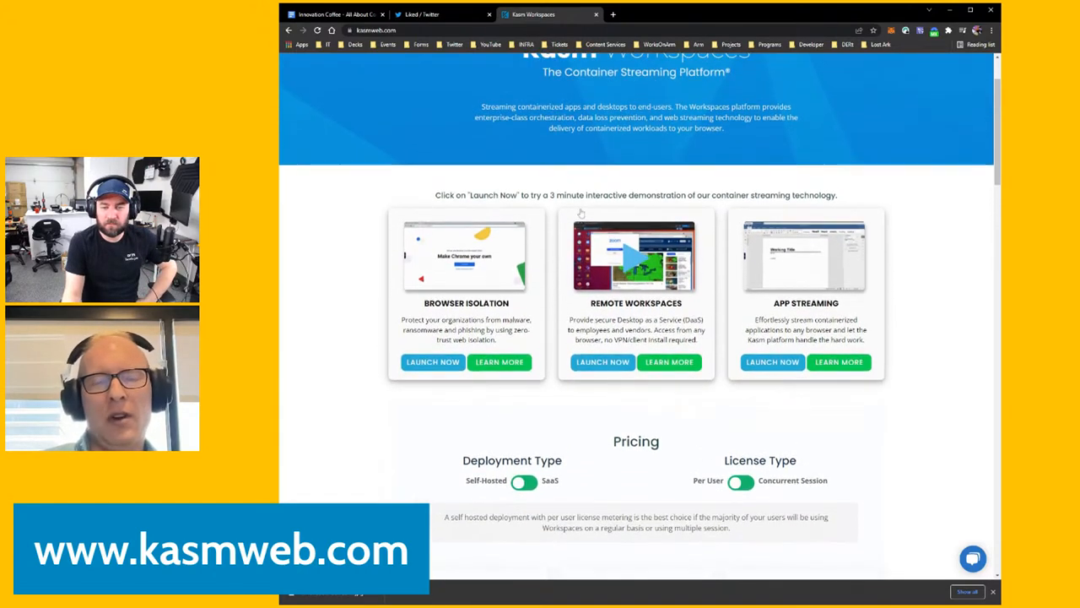
pyautogui.scroll(3)
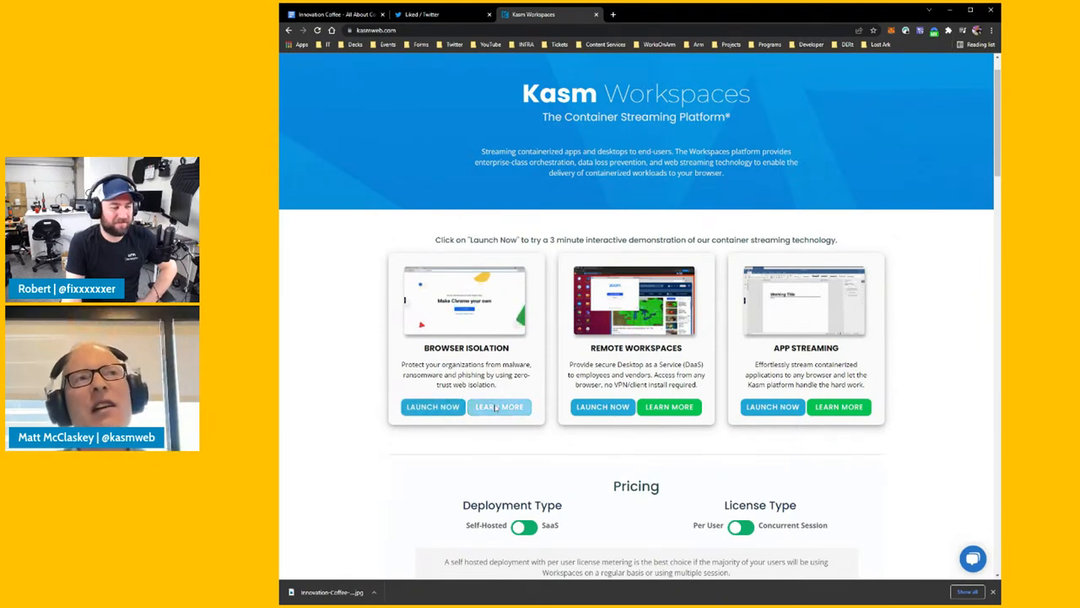
# Open the Browser Isolation page in a new tab and scroll through its features.
pyautogui.click(500, 407)
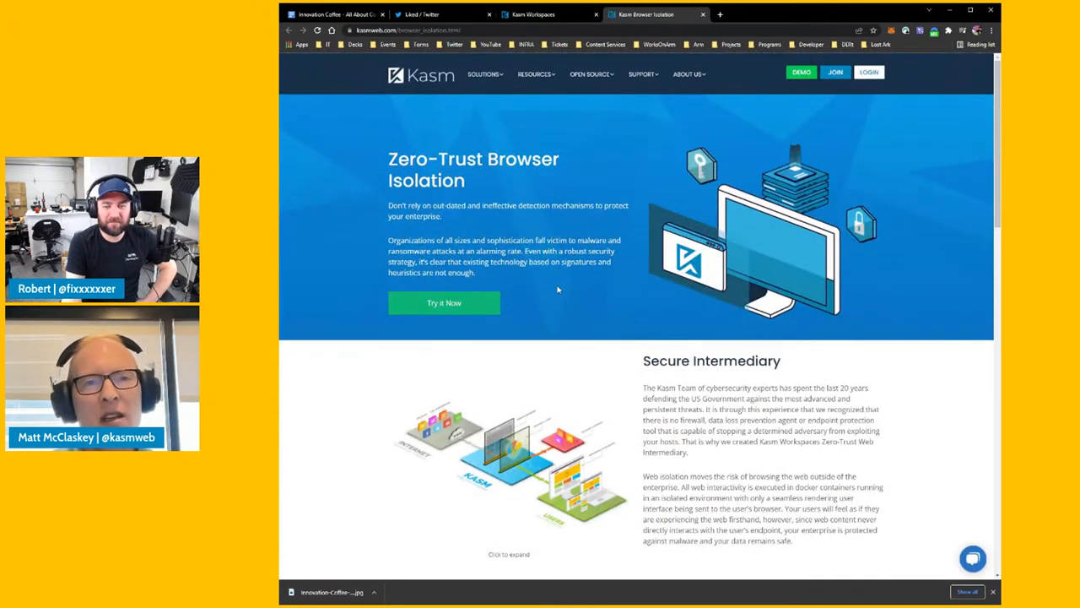
pyautogui.moveTo(557, 293)
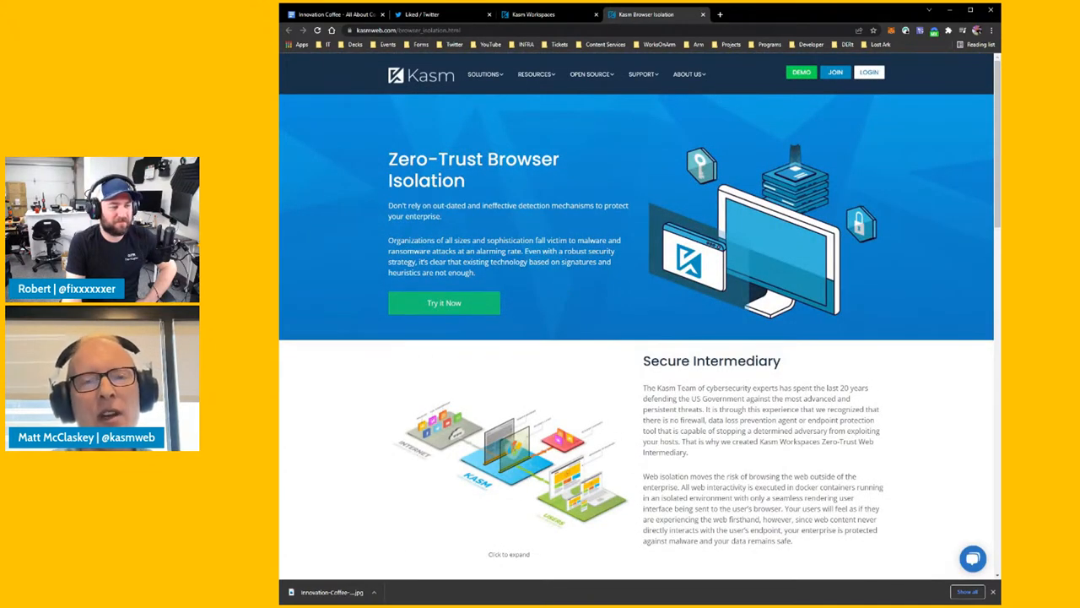
pyautogui.scroll(-3)
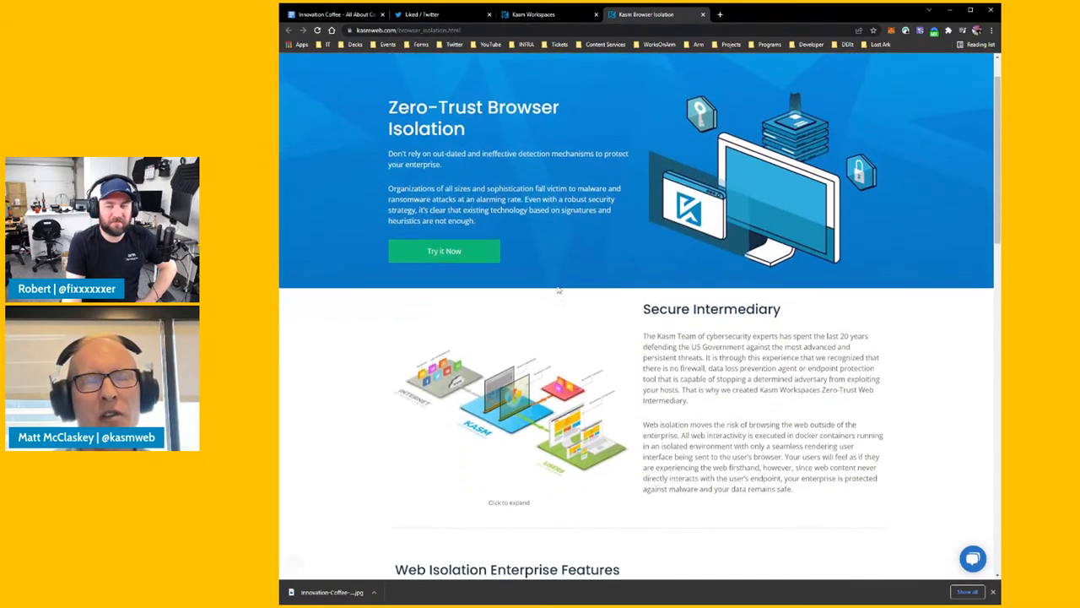
pyautogui.scroll(-3)
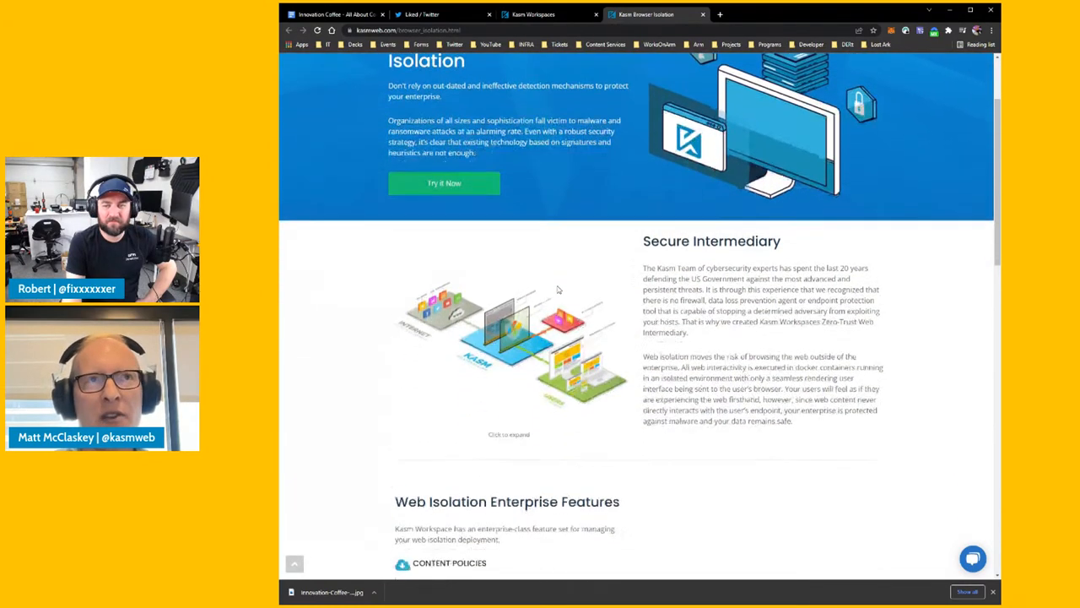
pyautogui.scroll(-3)
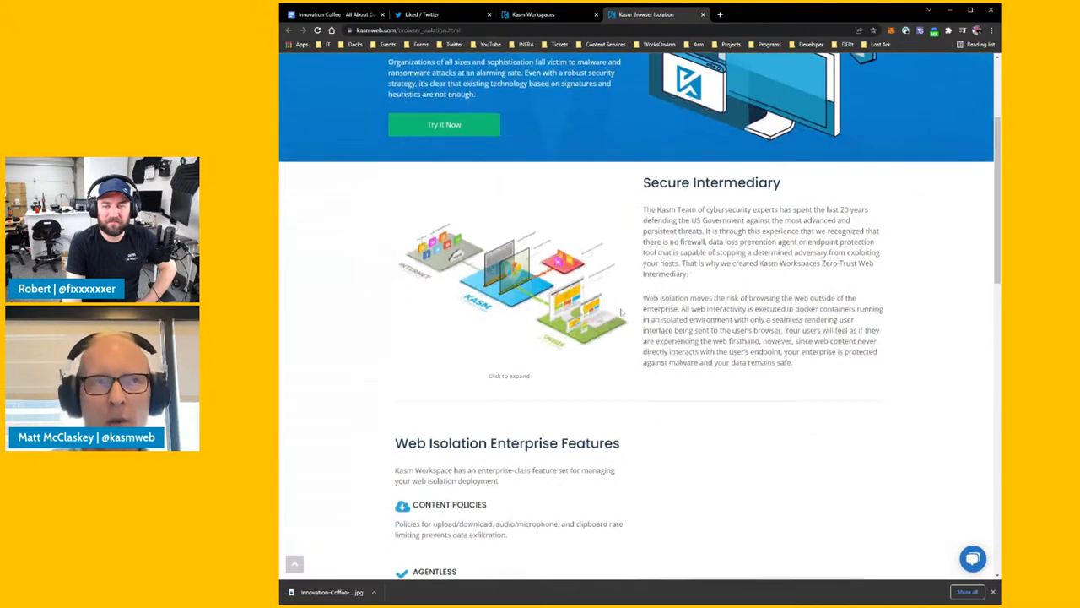
pyautogui.scroll(-3)
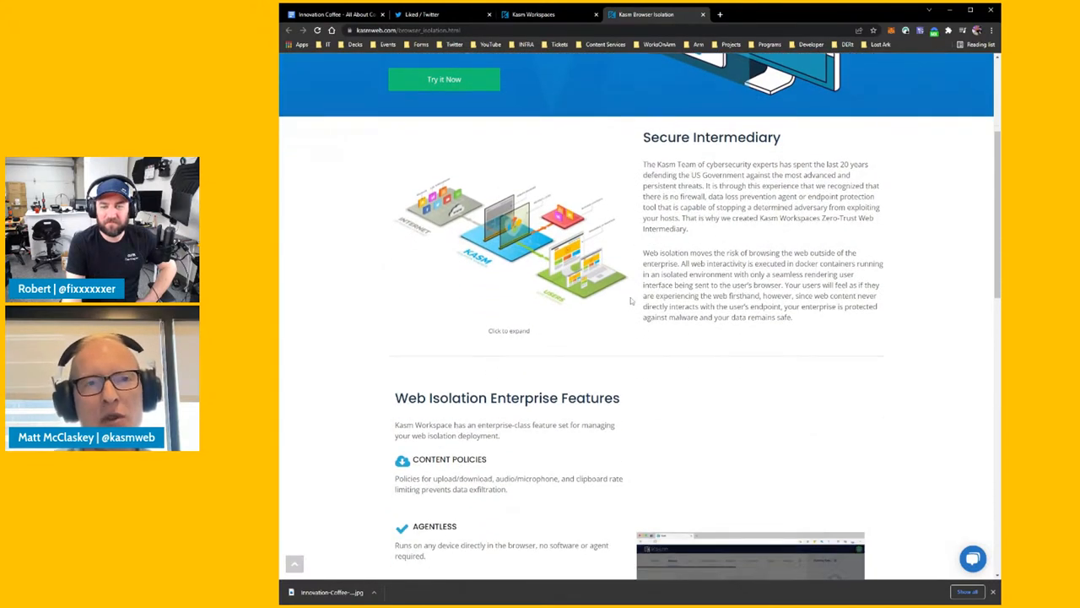
pyautogui.scroll(-3)
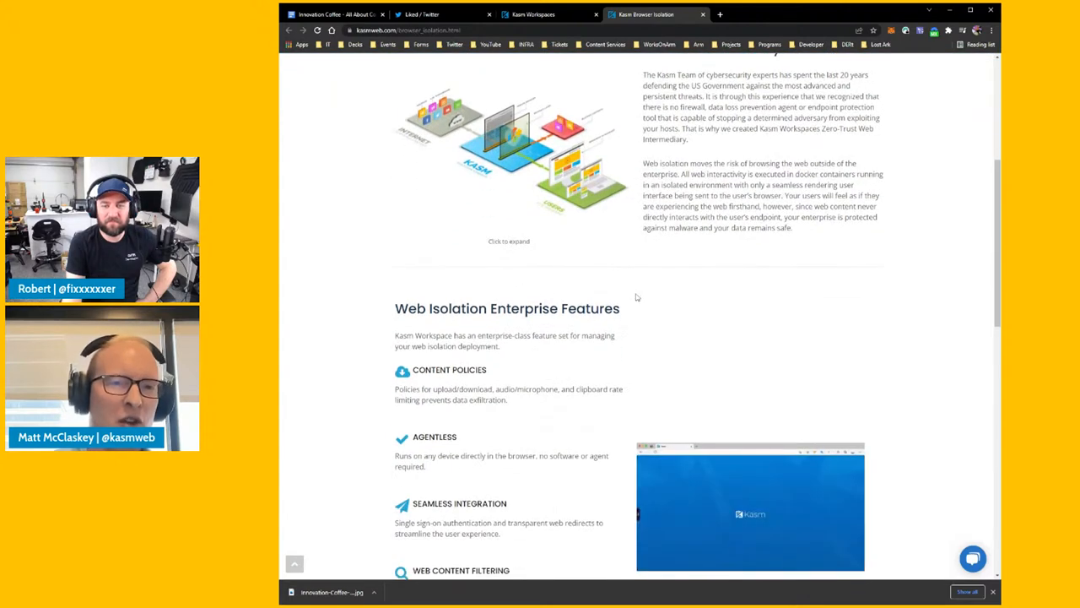
pyautogui.scroll(-3)
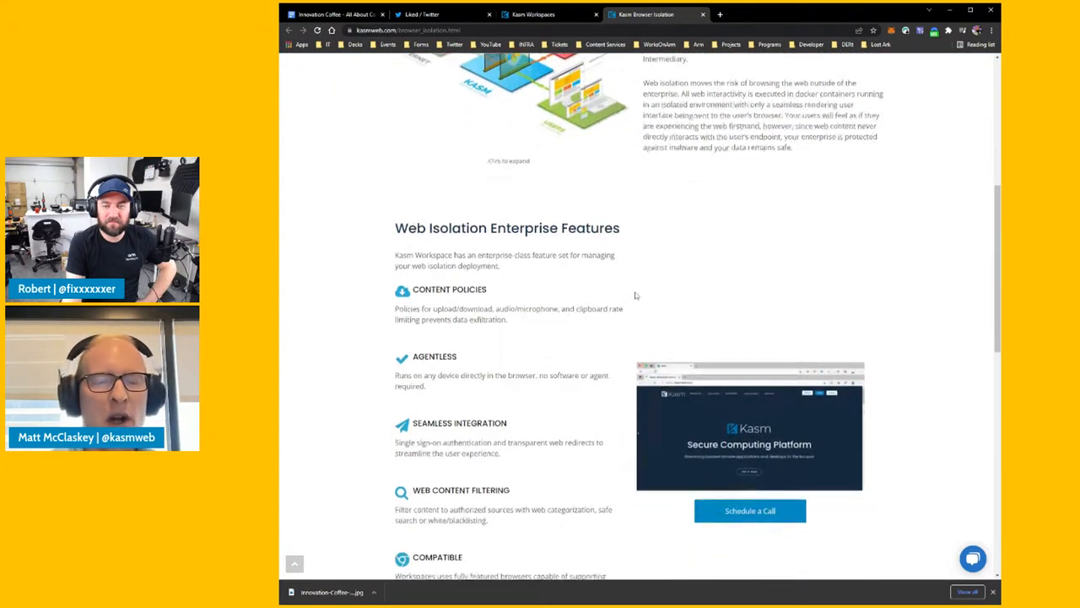
# Review the Browser Isolation enterprise features and pricing, then return to the homepage tab.
pyautogui.scroll(-3)
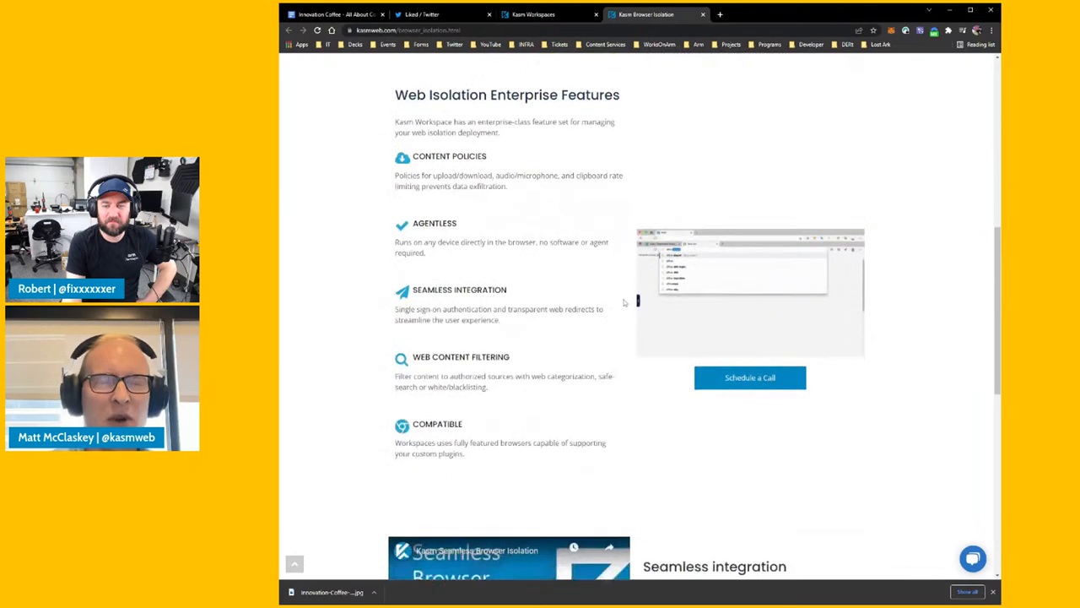
pyautogui.scroll(-3)
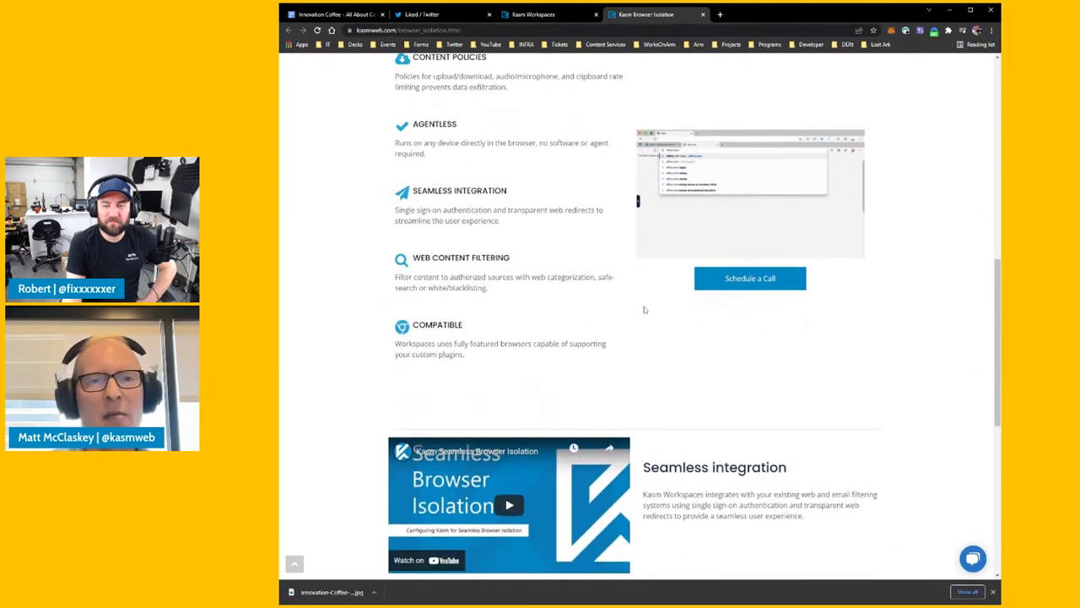
pyautogui.scroll(-3)
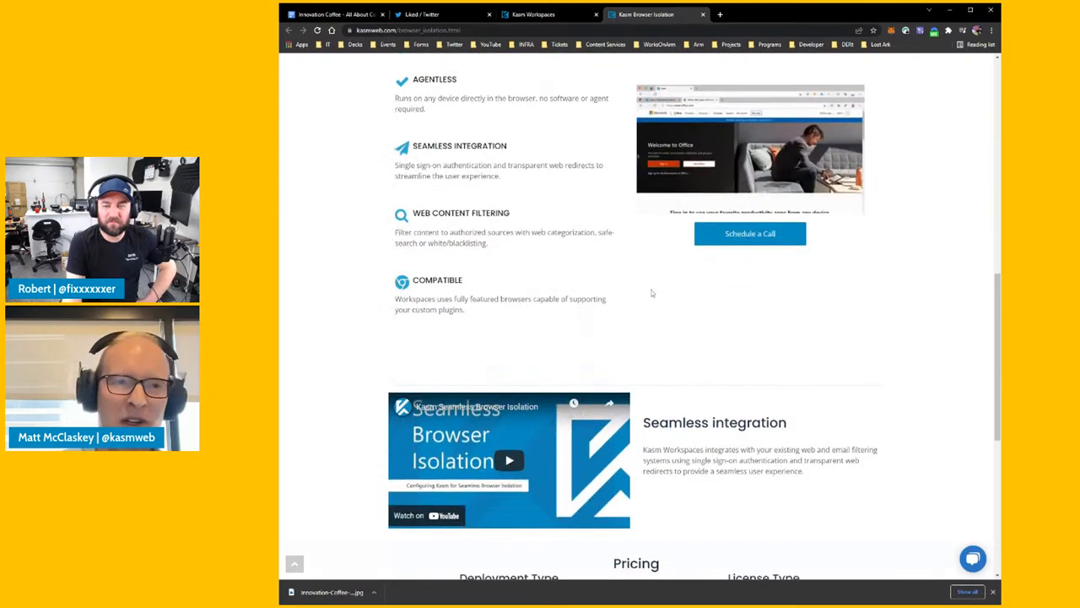
pyautogui.scroll(-3)
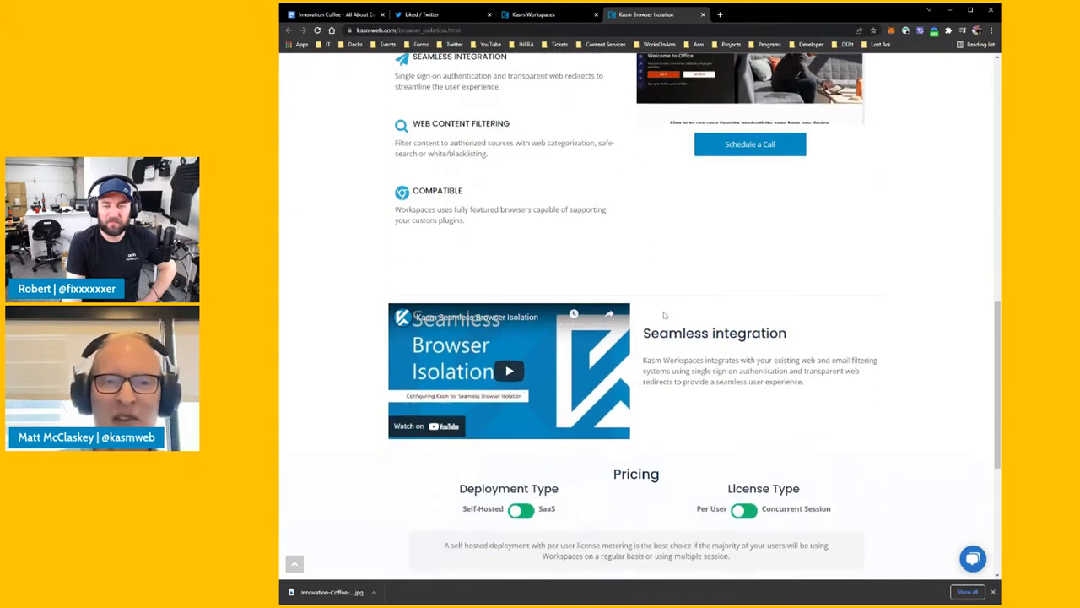
pyautogui.scroll(3)
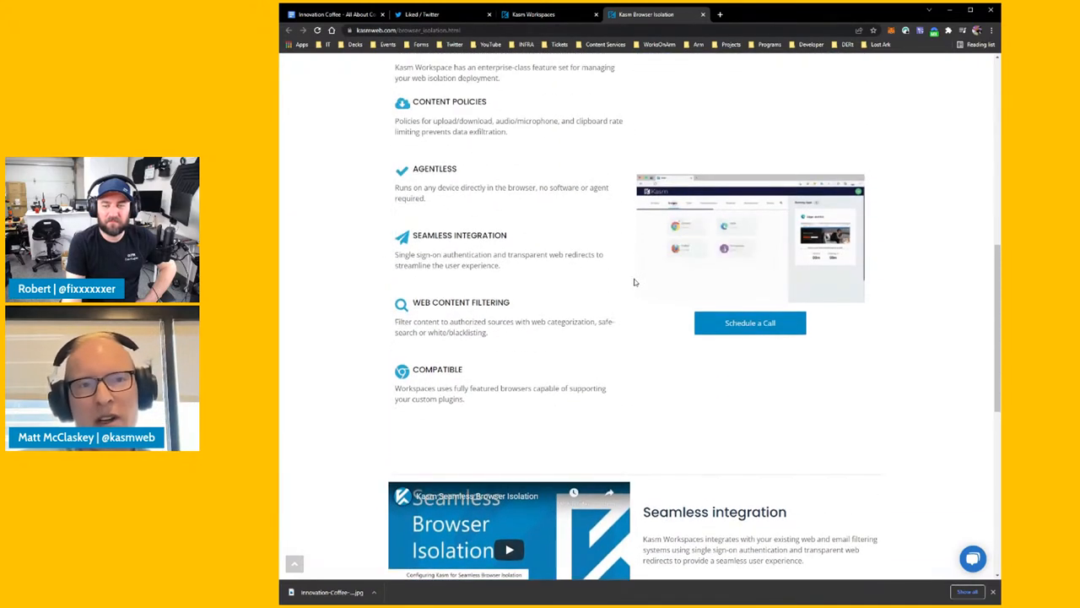
pyautogui.scroll(3)
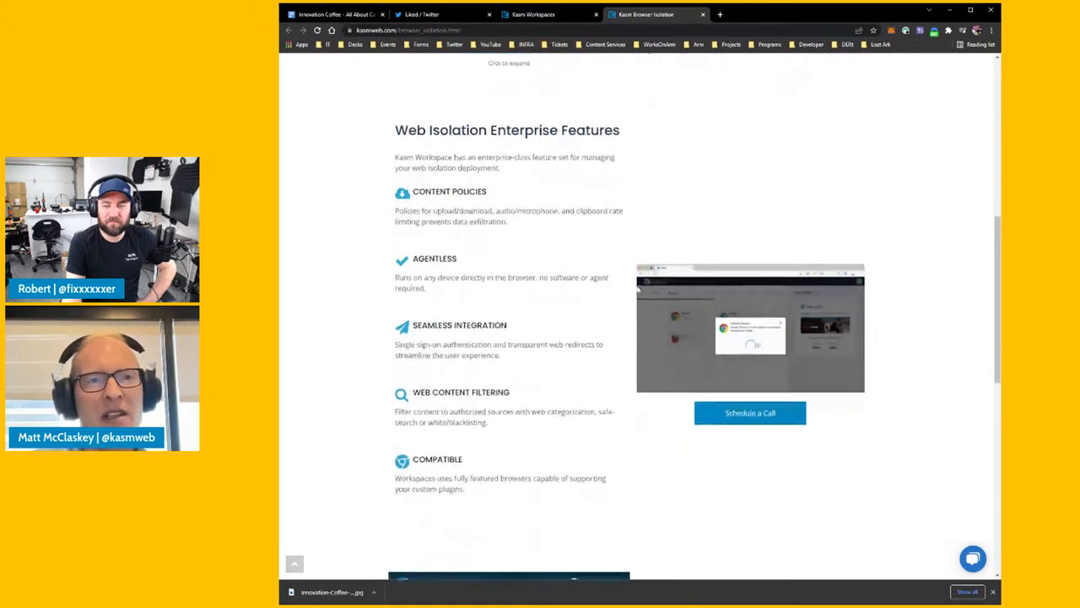
pyautogui.scroll(-3)
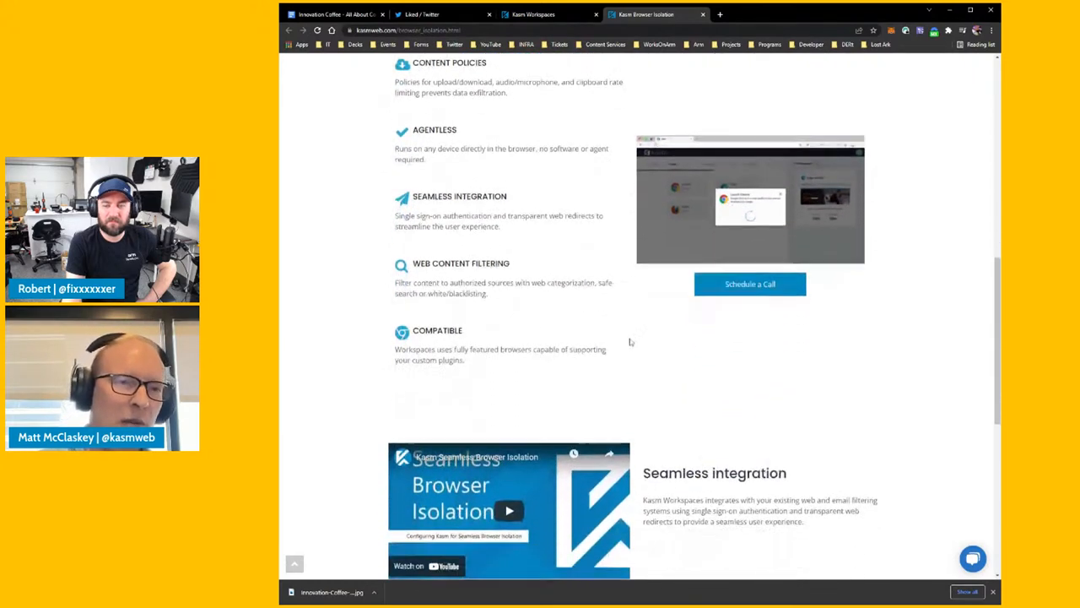
pyautogui.scroll(-3)
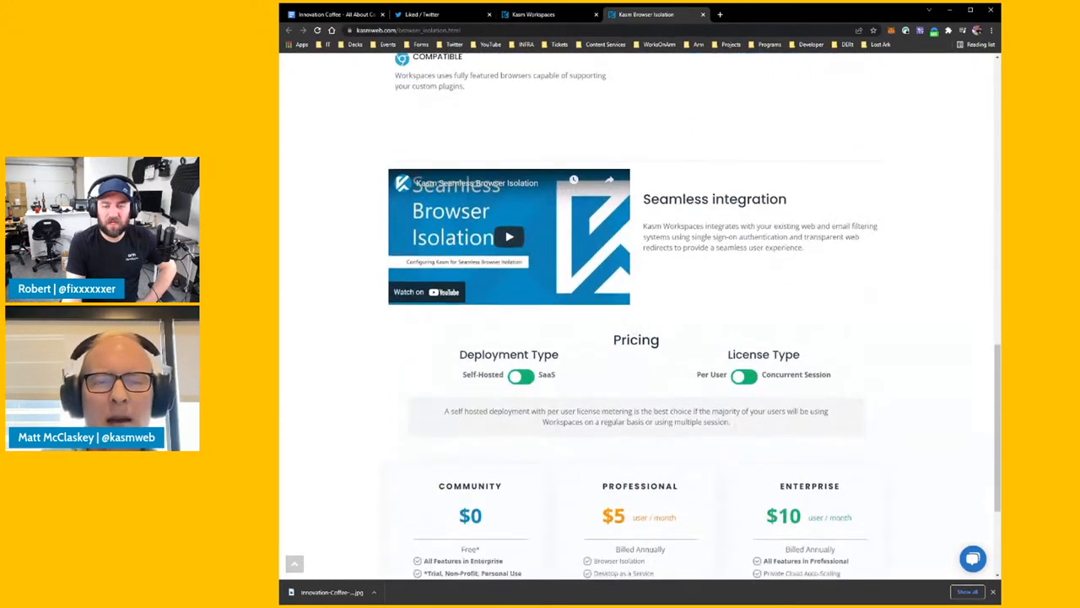
pyautogui.scroll(3)
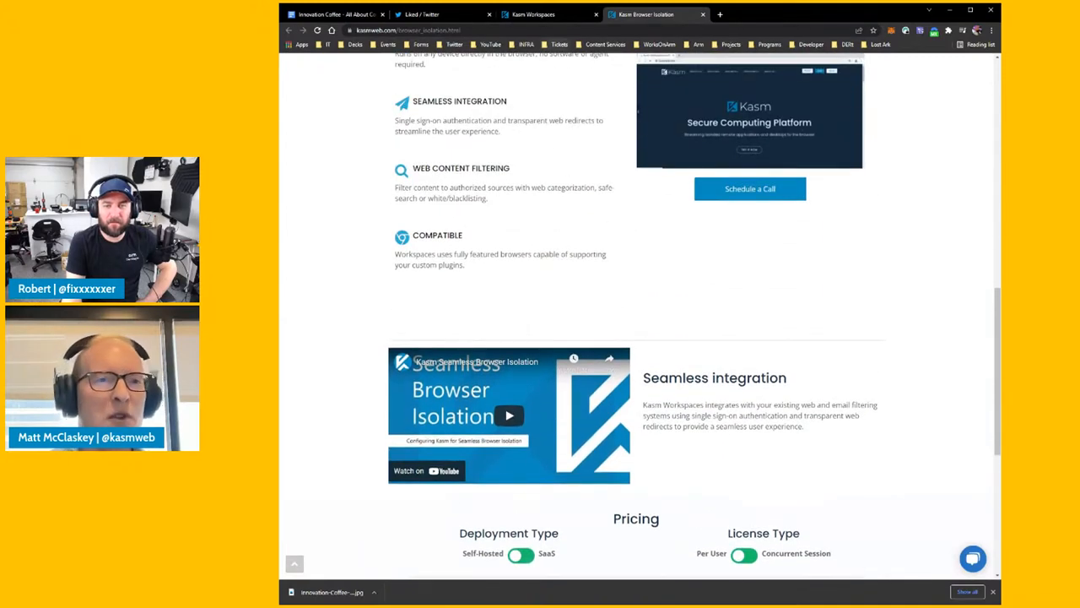
pyautogui.click(540, 14)
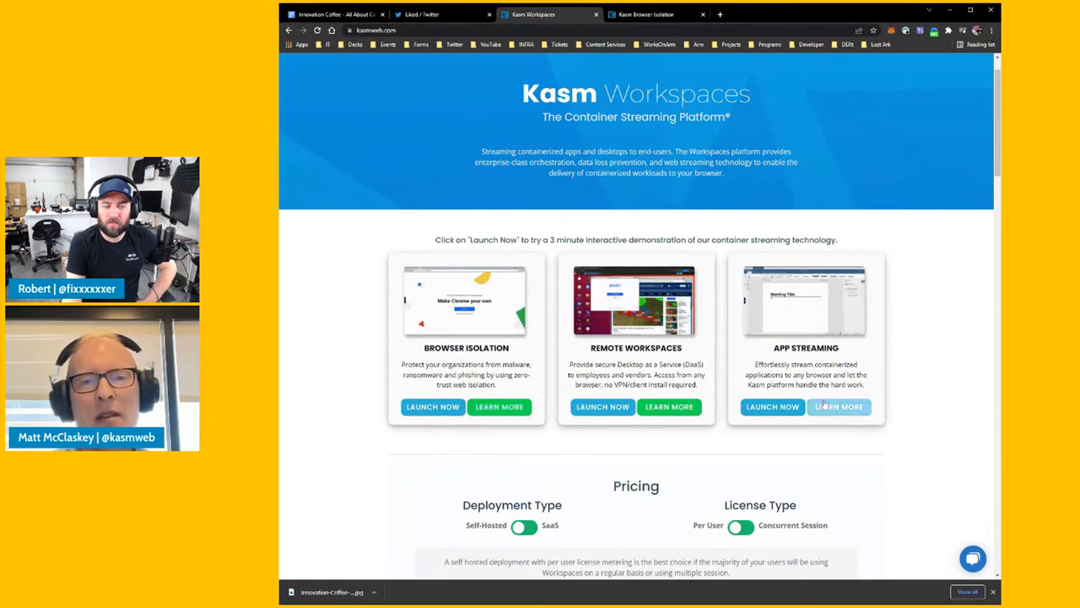
# Open App Streaming's Learn More as the Workspace Images tab and scroll its image list.
pyautogui.click(839, 406)
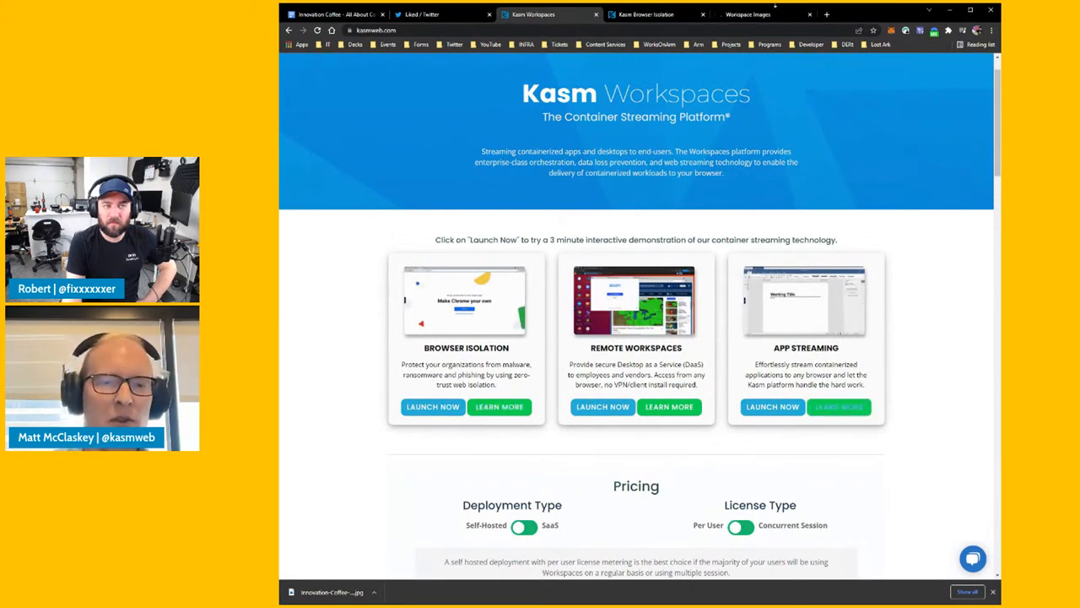
pyautogui.click(748, 15)
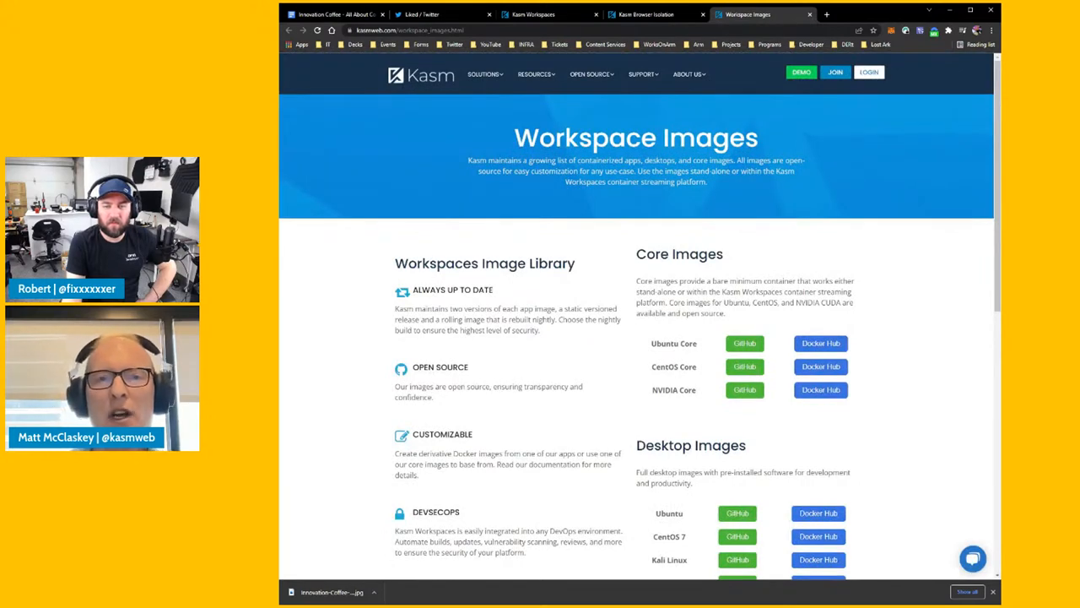
pyautogui.scroll(-3)
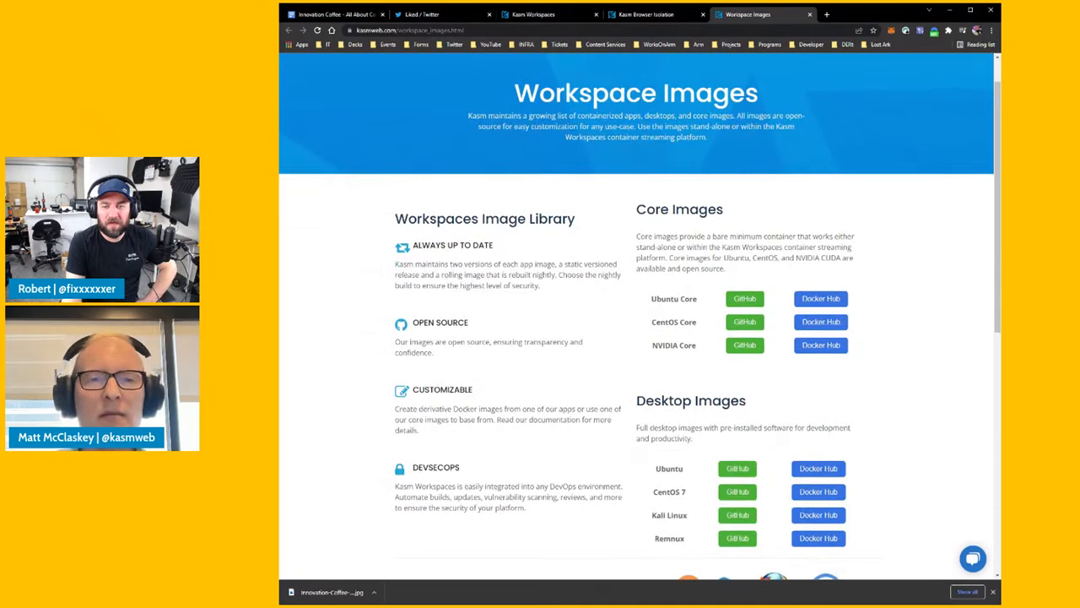
pyautogui.scroll(-3)
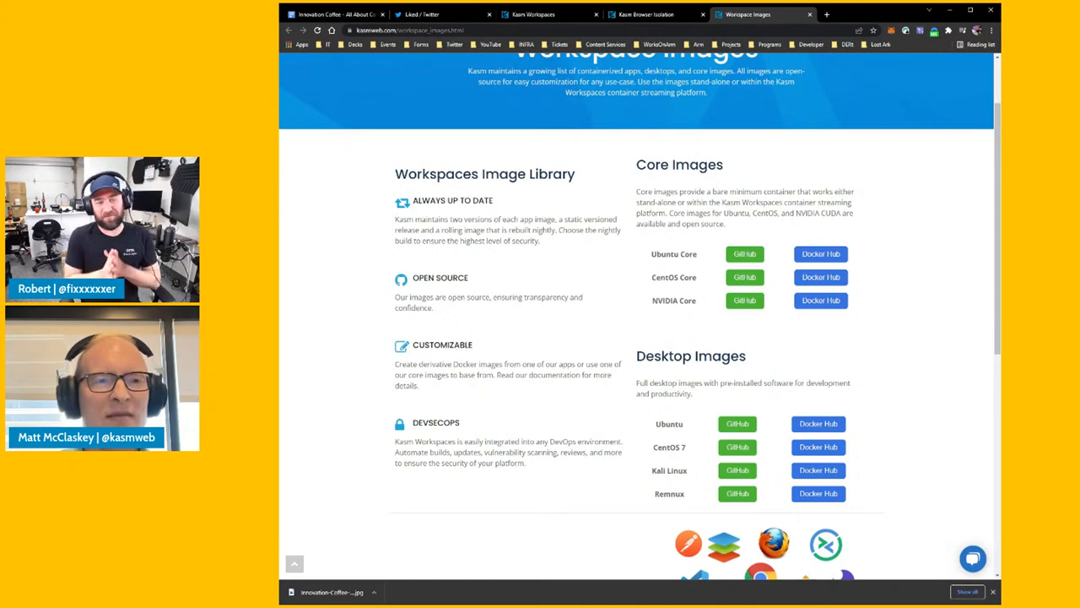
pyautogui.moveTo(498, 60)
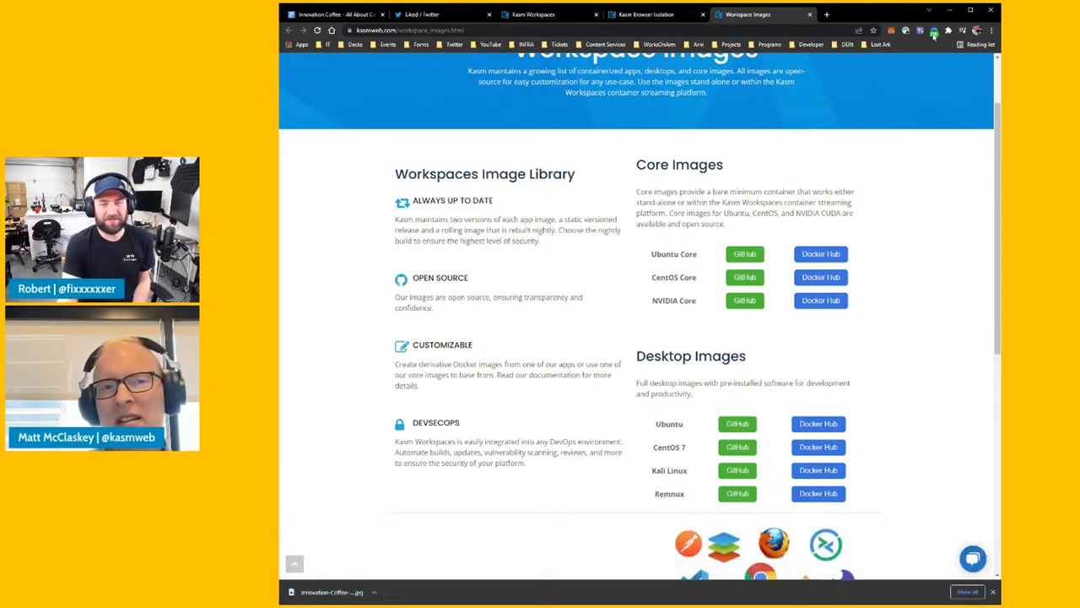
pyautogui.moveTo(952, 158)
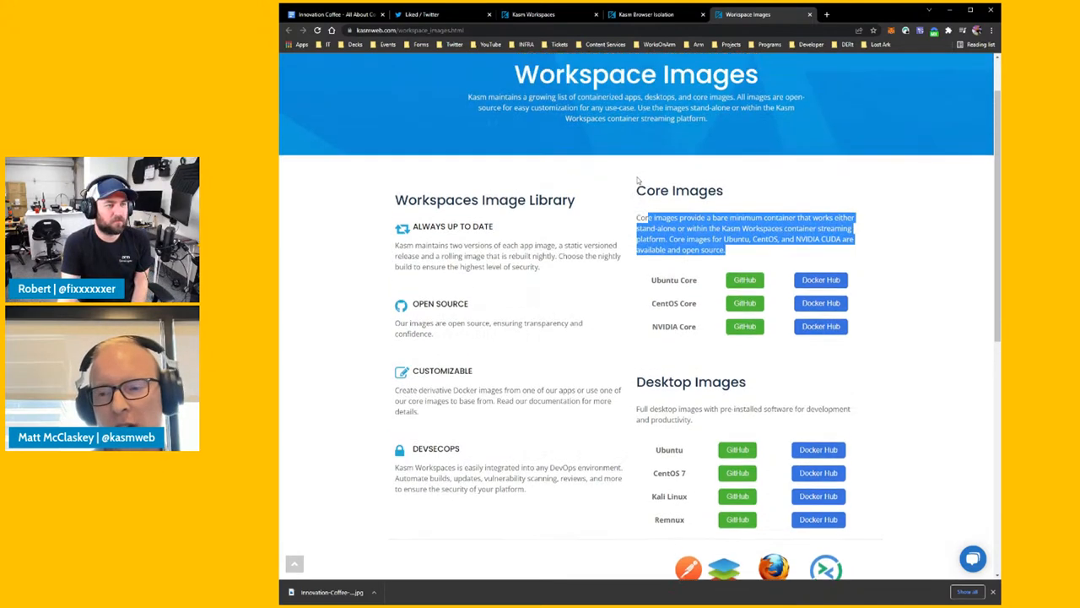
# Revisit the Browser Isolation tab and review its $0, $5 and $10 pricing tiers.
pyautogui.click(646, 14)
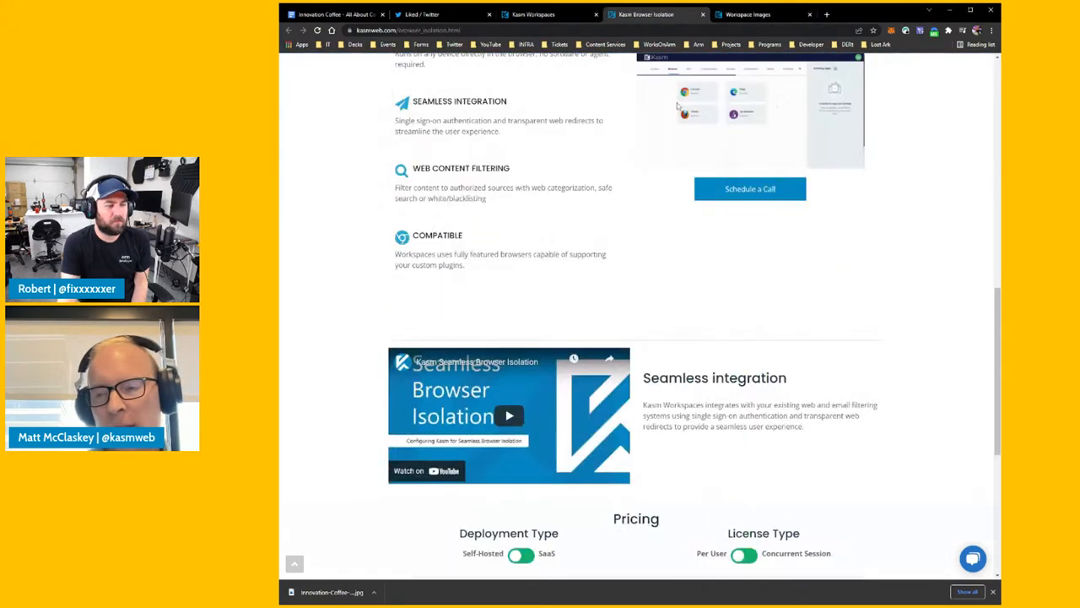
pyautogui.scroll(3)
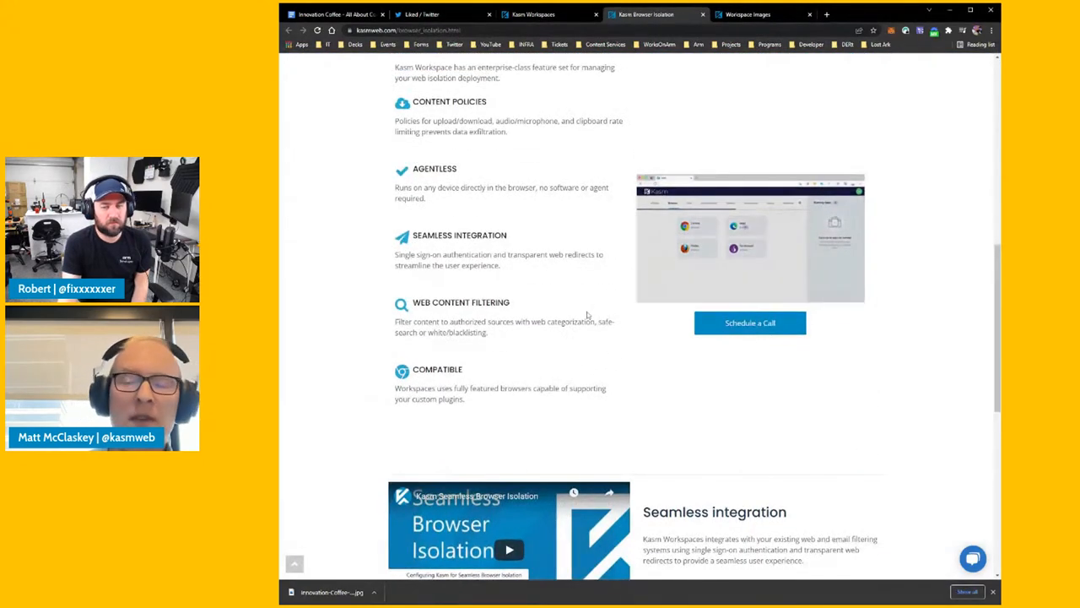
pyautogui.scroll(-3)
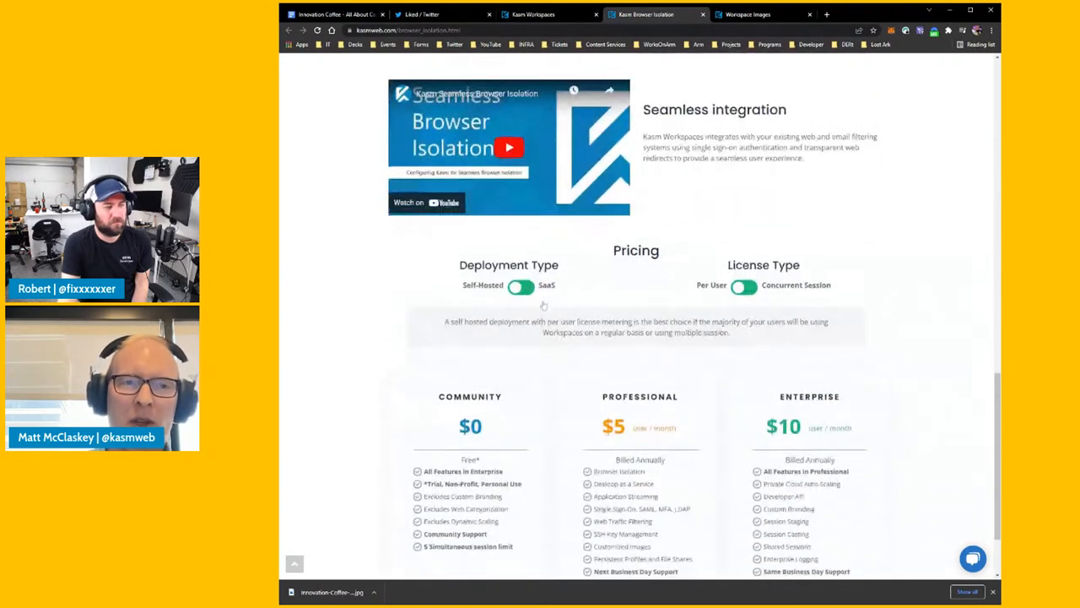
pyautogui.scroll(-3)
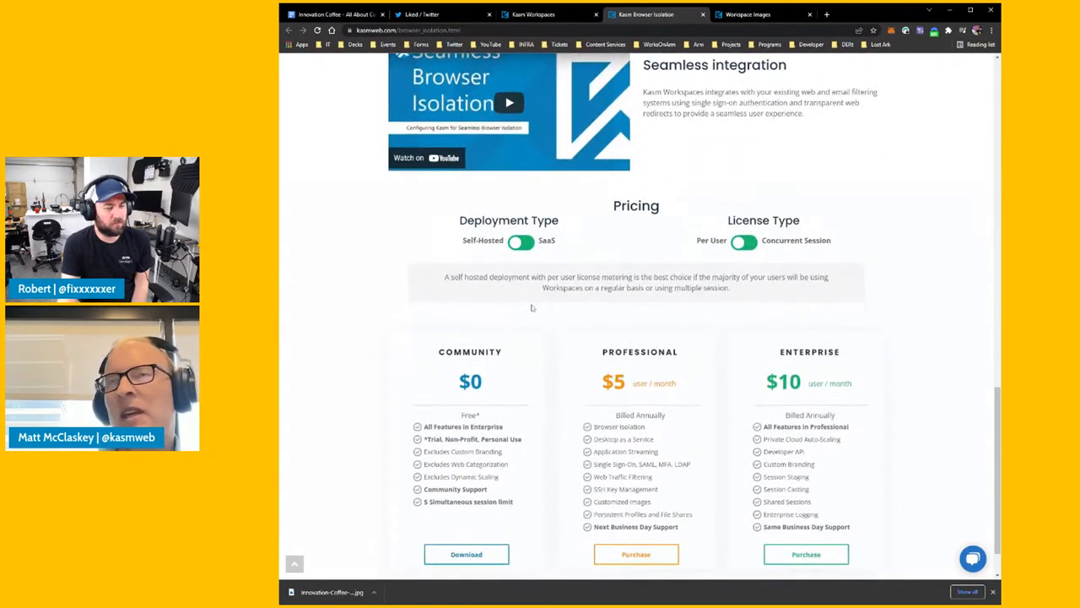
pyautogui.scroll(3)
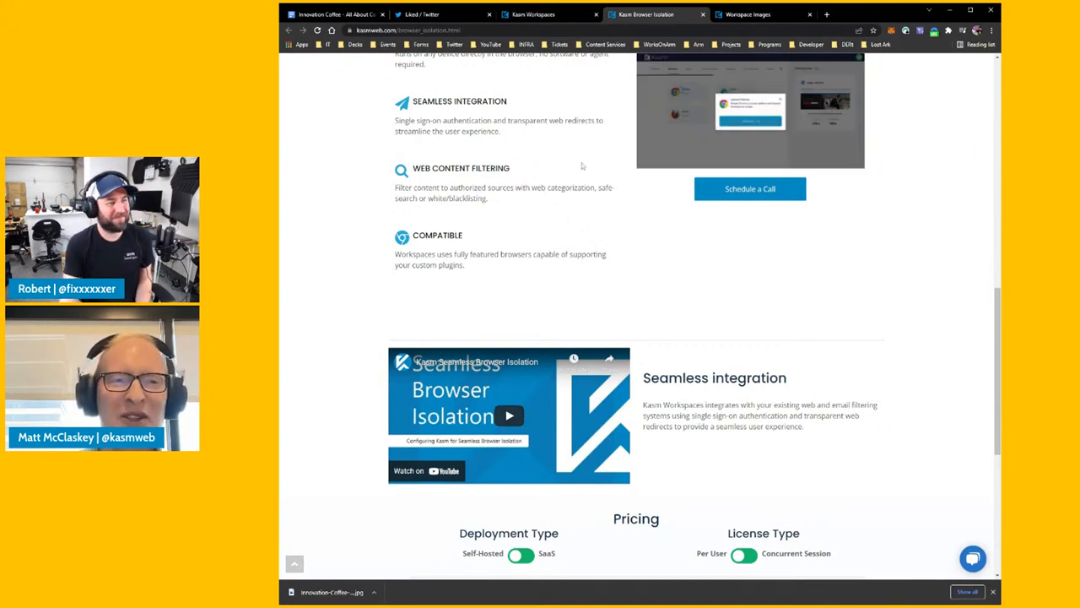
# Check the Twitter Liked timeline and Innovation Coffee show notes, then open the Graviton Challenge tab.
pyautogui.click(431, 14)
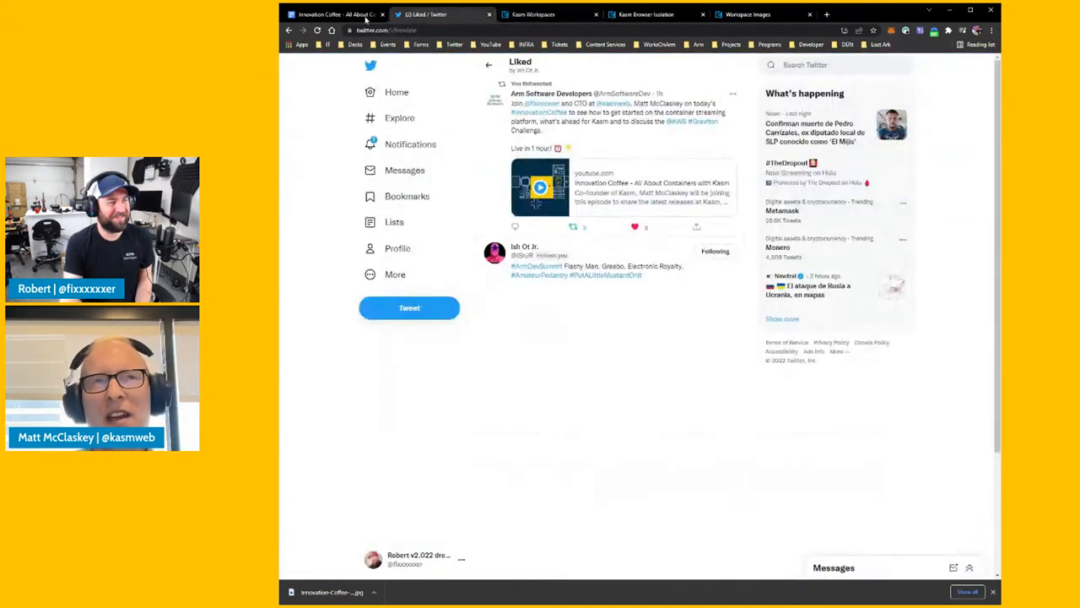
pyautogui.click(329, 15)
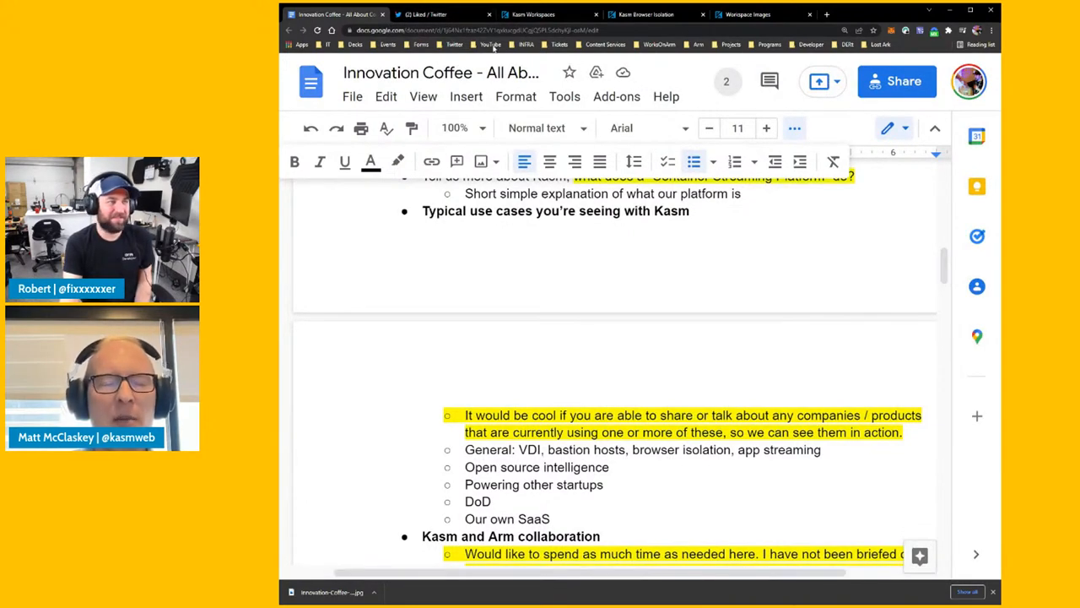
pyautogui.click(439, 14)
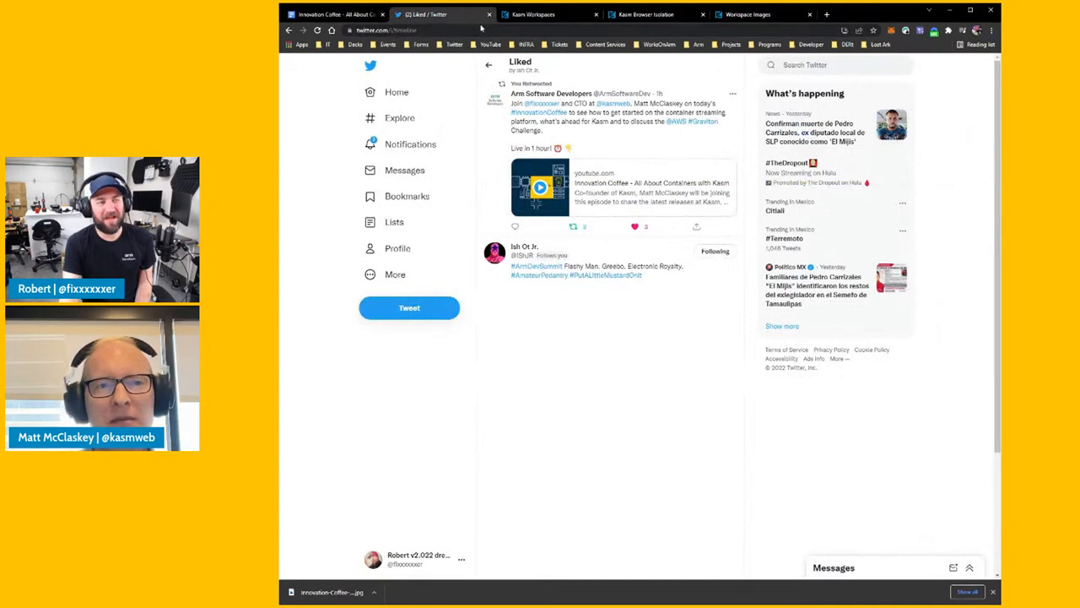
pyautogui.click(547, 14)
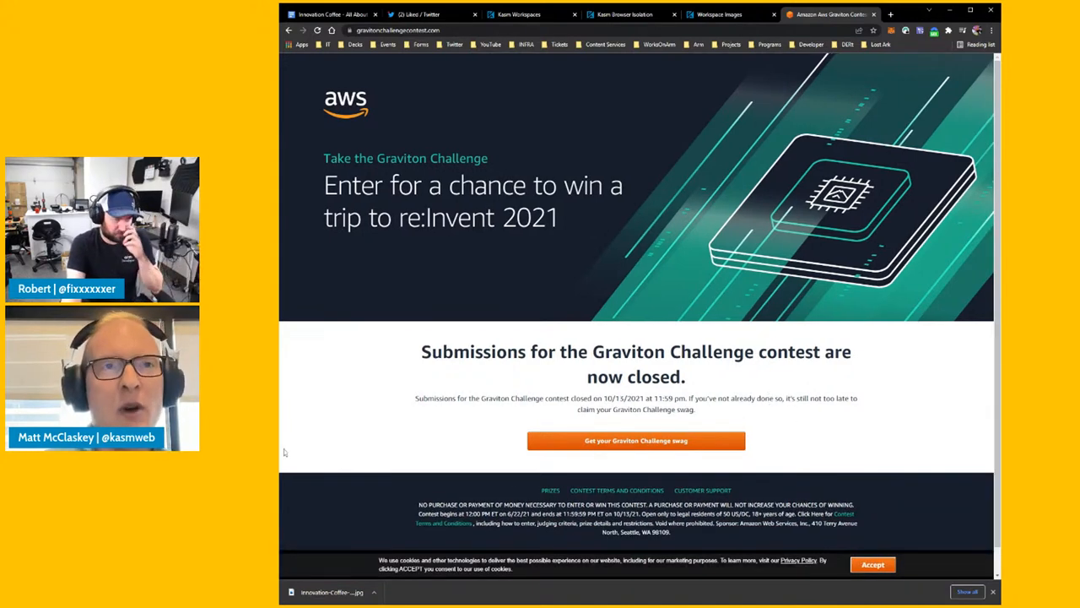
# Drag across the Kasm Workspaces page content.
pyautogui.moveTo(477, 398); pyautogui.dragTo(715, 409)
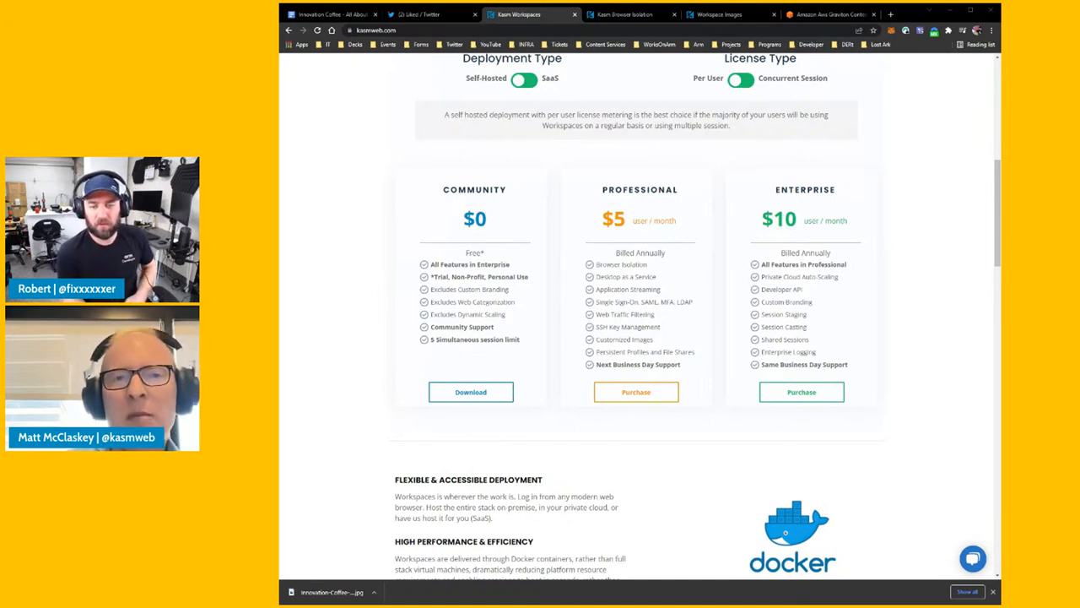
pyautogui.moveTo(695, 437)
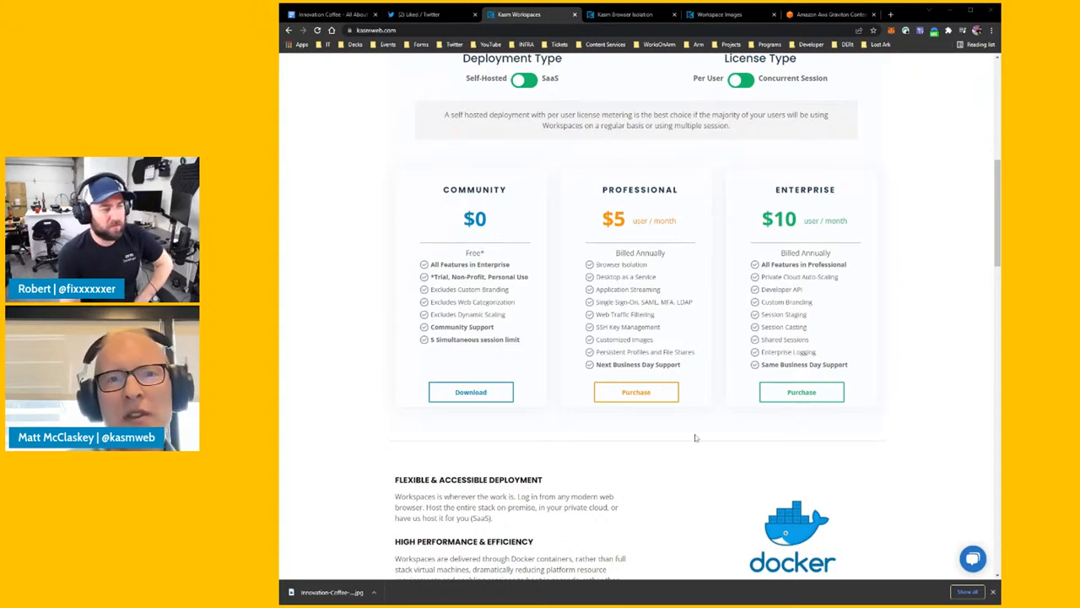
# Select text among the pricing tiers, then scroll up to the Pricing heading and toggles.
pyautogui.moveTo(475, 252); pyautogui.dragTo(522, 340)
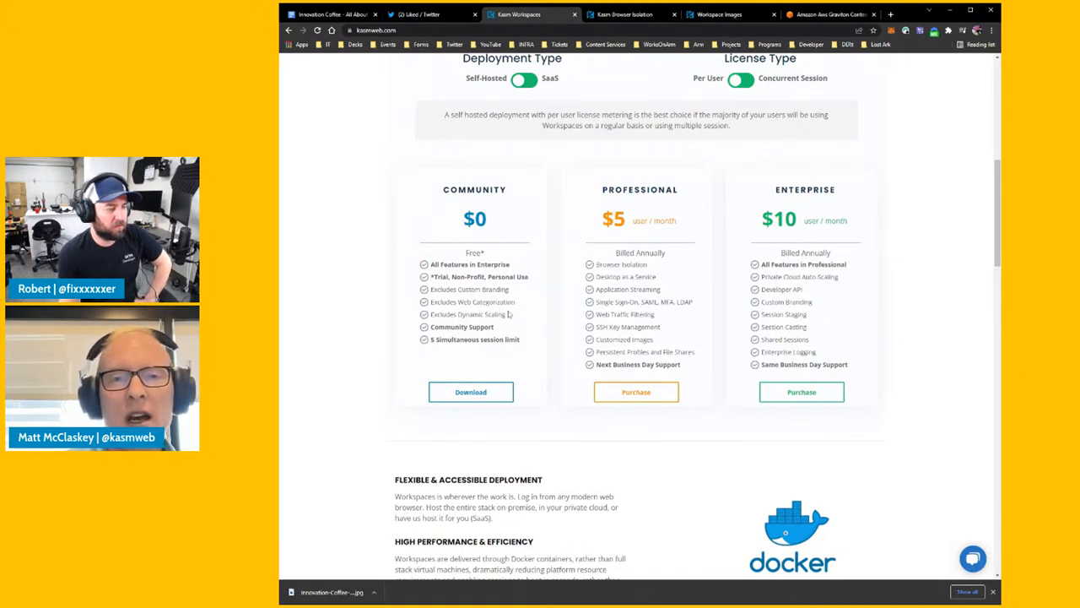
pyautogui.doubleClick(473, 301)
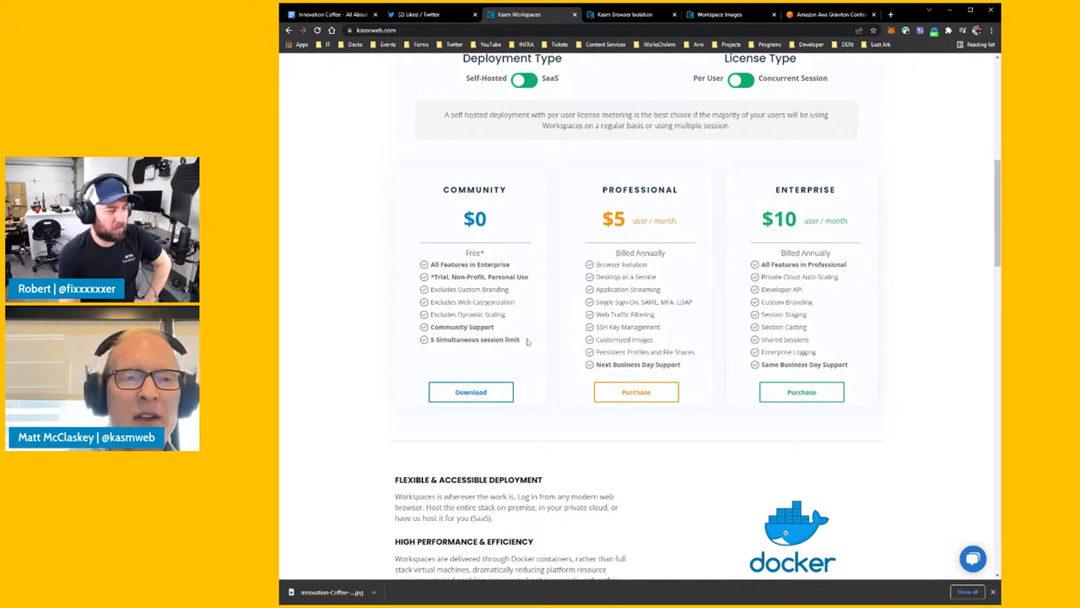
pyautogui.moveTo(517, 352)
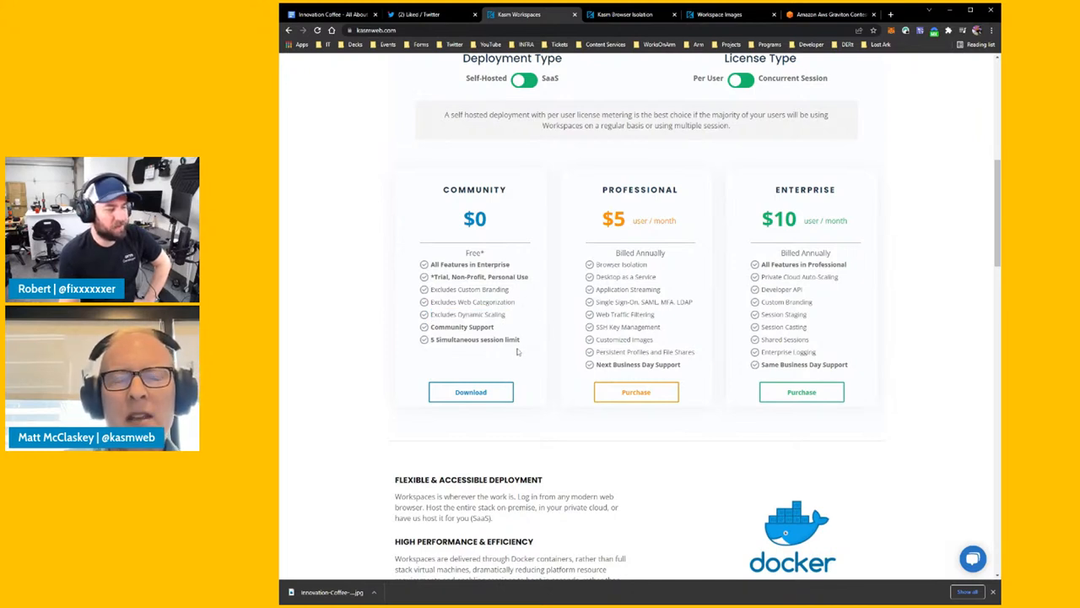
pyautogui.moveTo(540, 345)
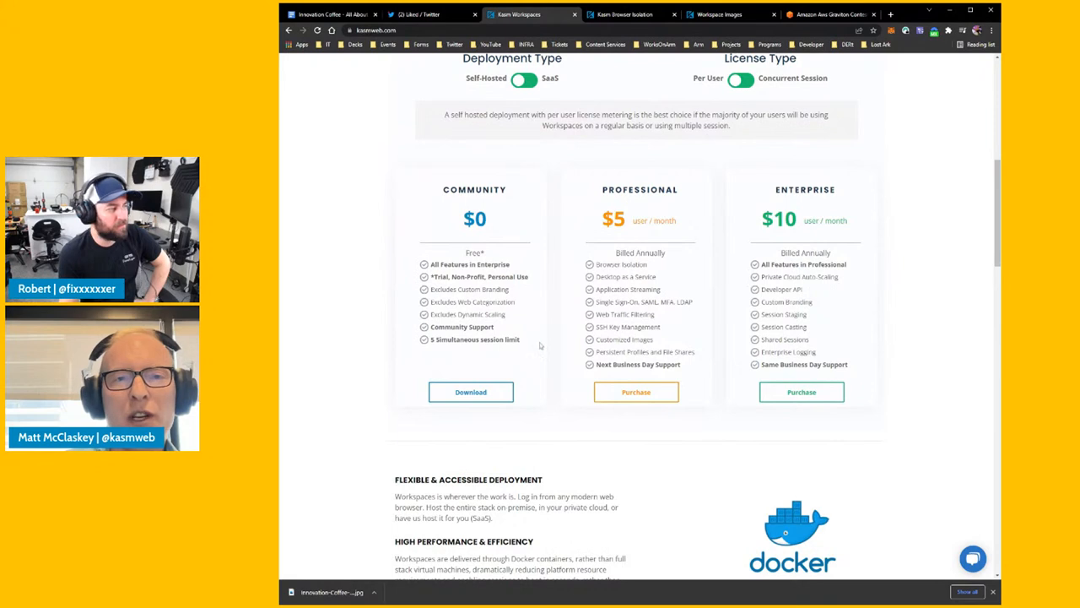
pyautogui.moveTo(692, 329)
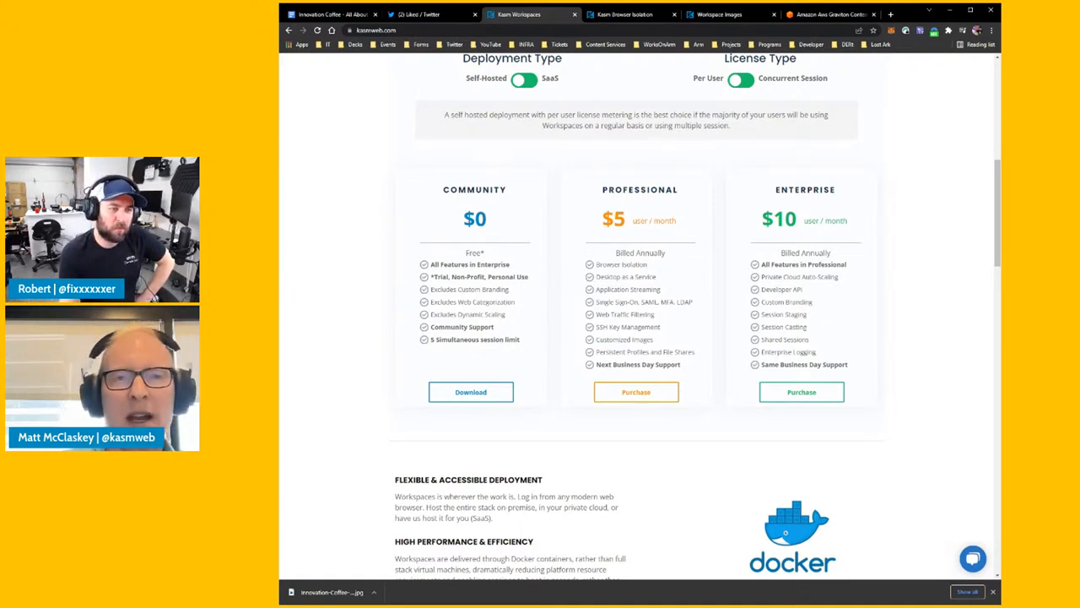
pyautogui.scroll(3)
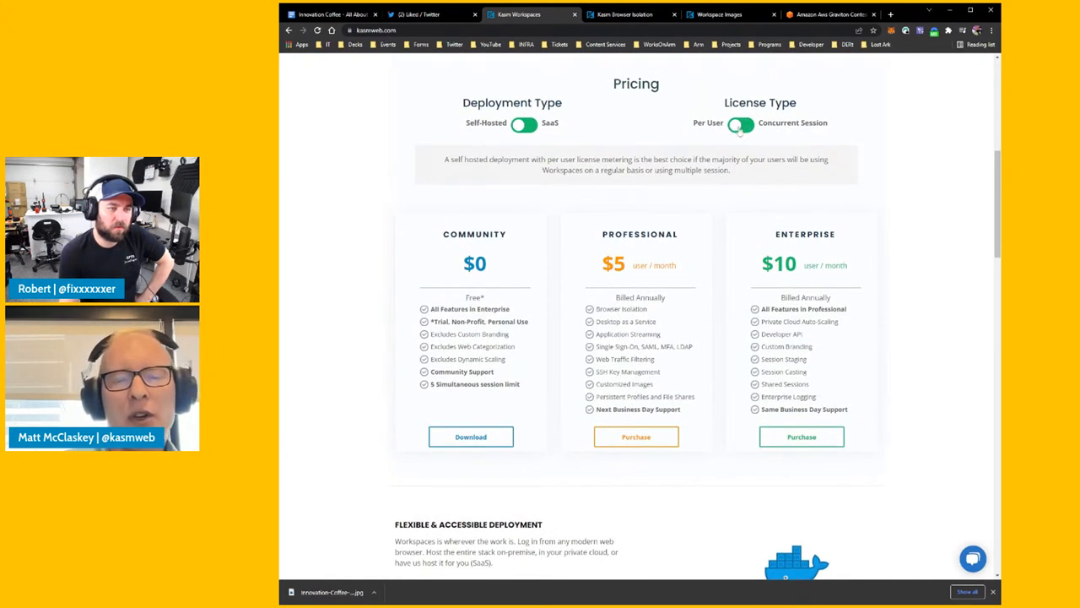
# Compare per-user and SaaS plans, ending on self-hosted concurrent-session tiers ($10, $20).
pyautogui.click(741, 125)
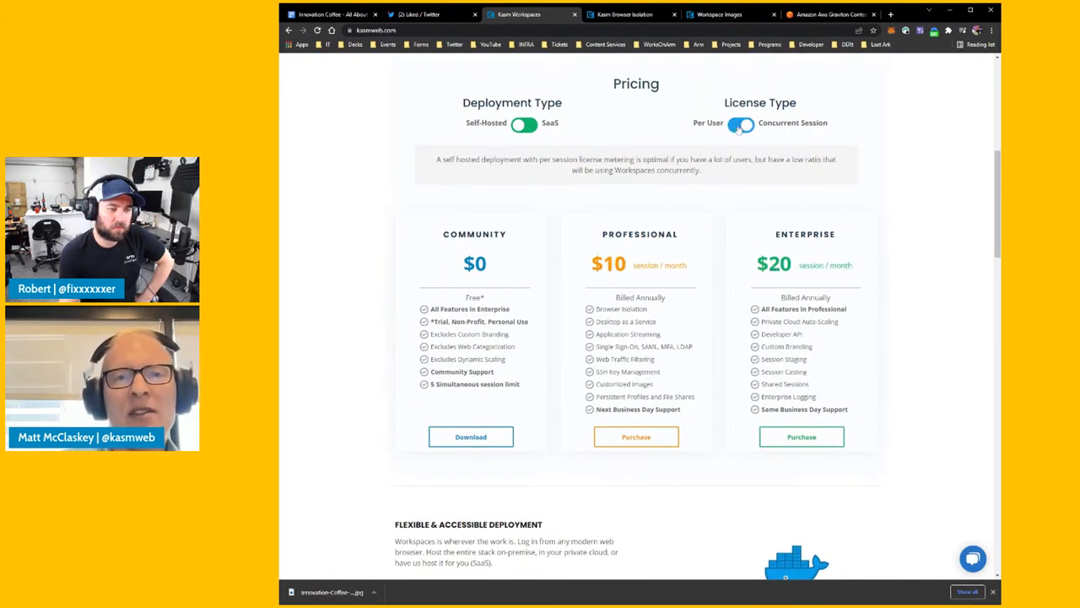
pyautogui.click(740, 124)
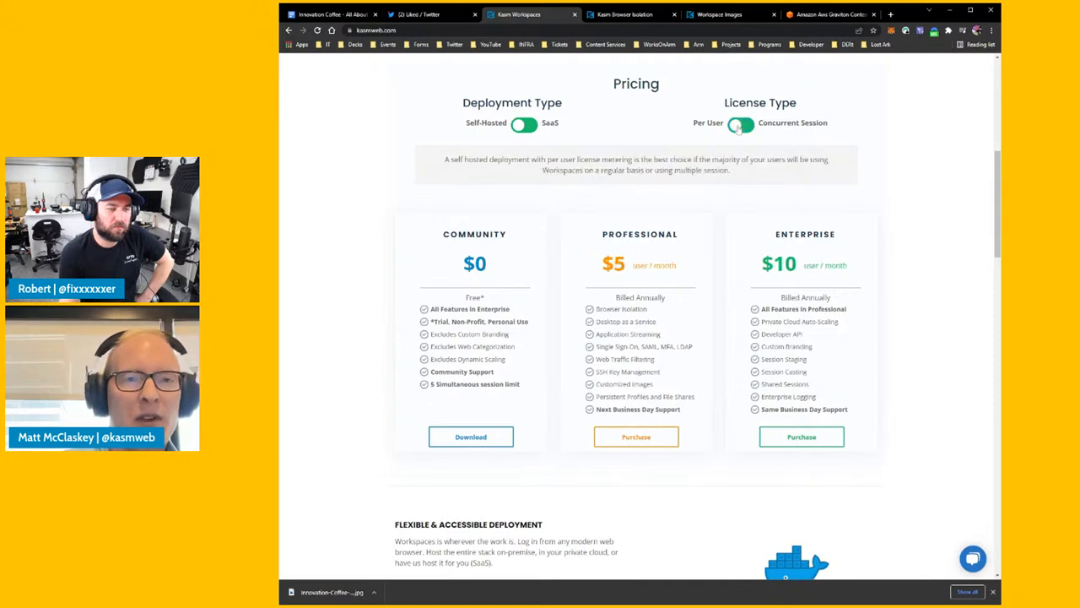
pyautogui.click(525, 123)
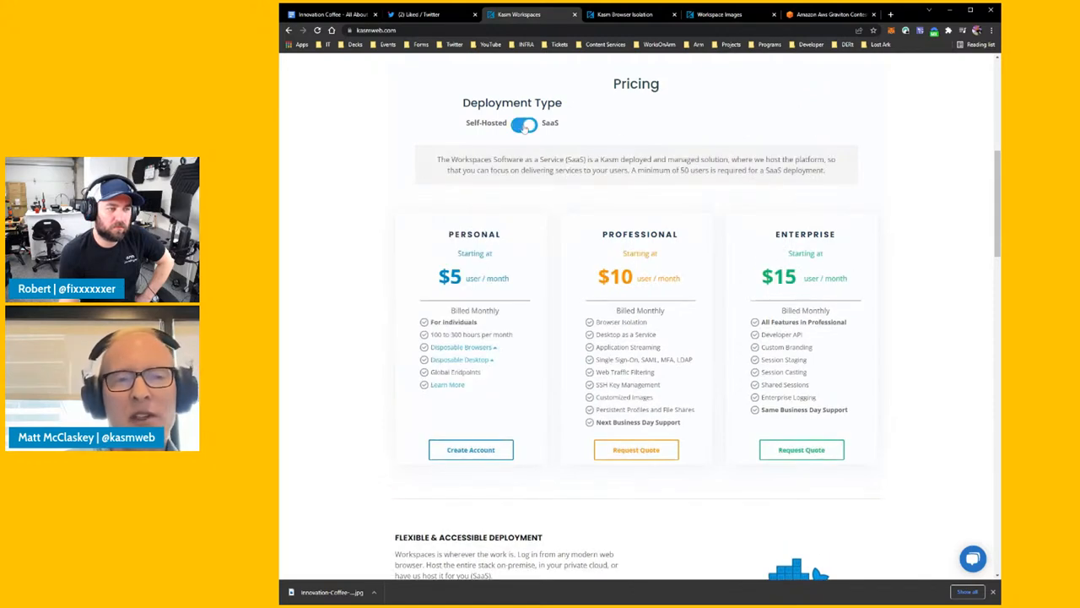
pyautogui.click(524, 125)
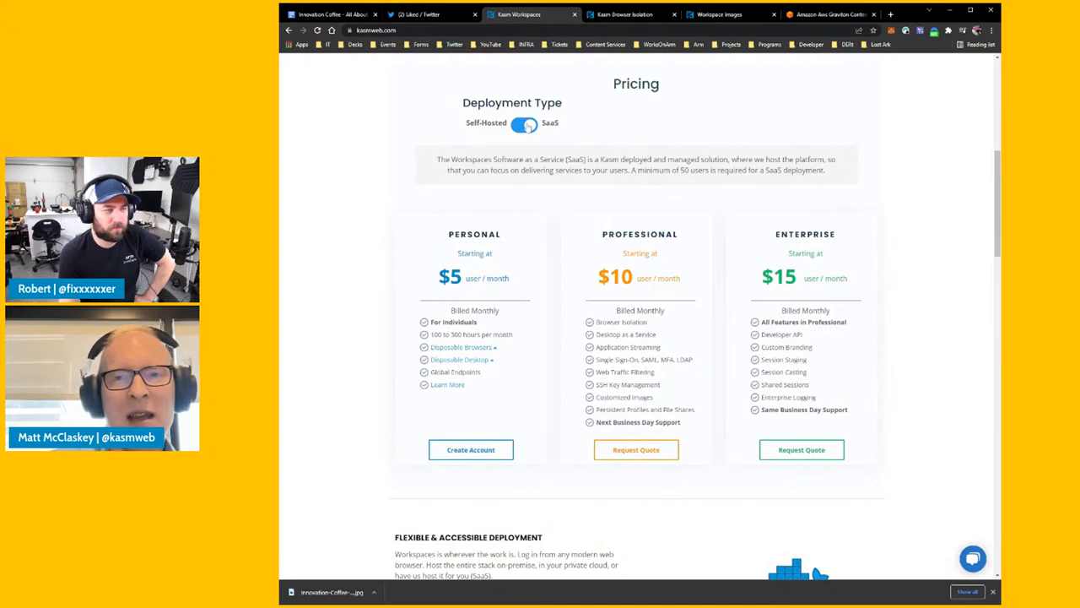
pyautogui.click(523, 124)
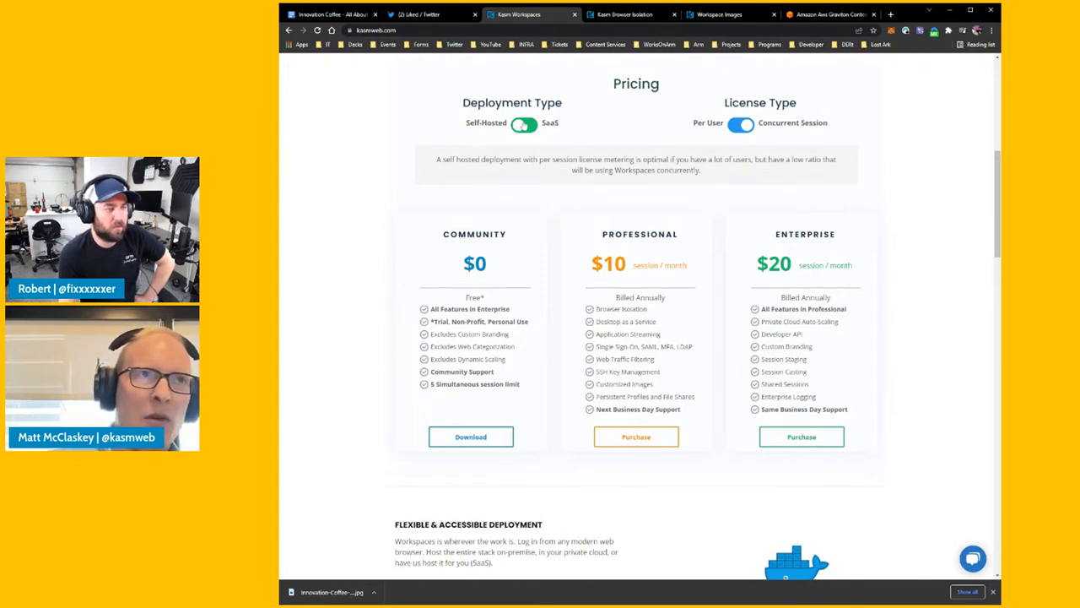
# Flip License Type between Concurrent Session and Per User, ending on $5/$10 per-user tiers.
pyautogui.scroll(-3)
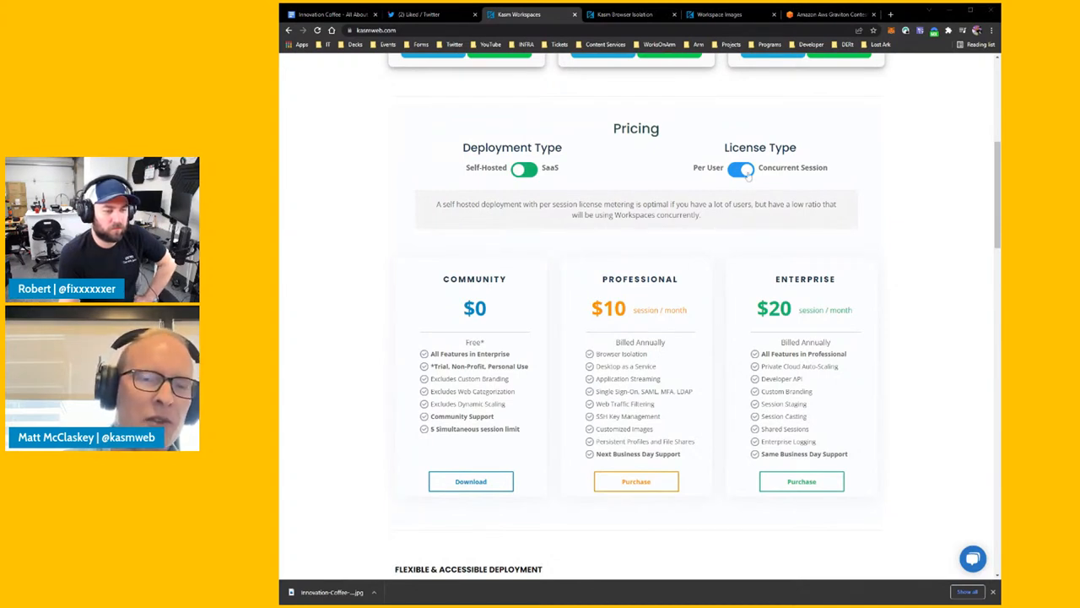
pyautogui.click(740, 169)
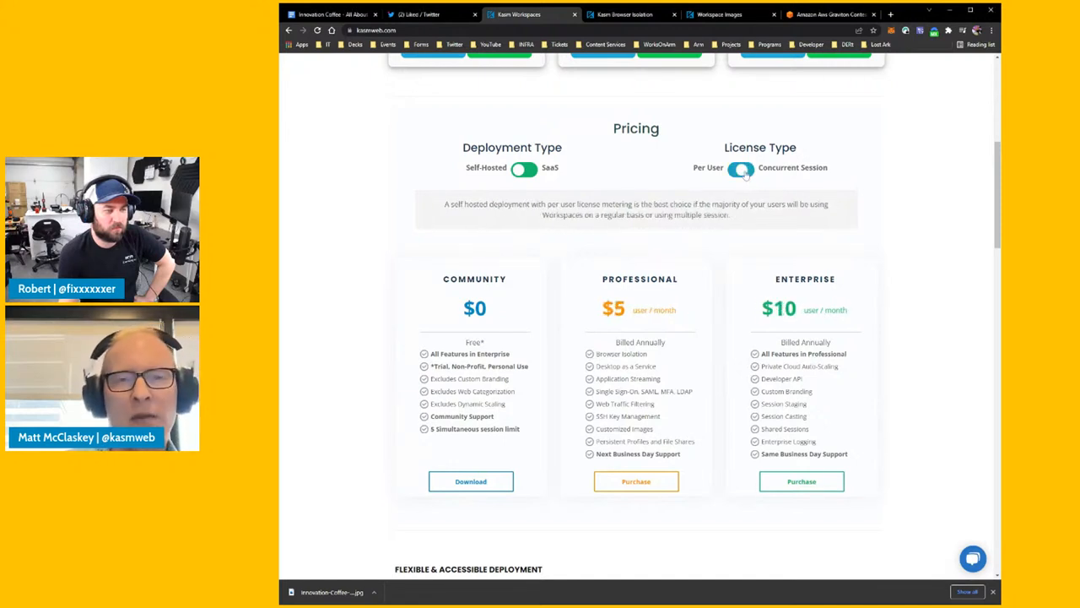
pyautogui.click(741, 167)
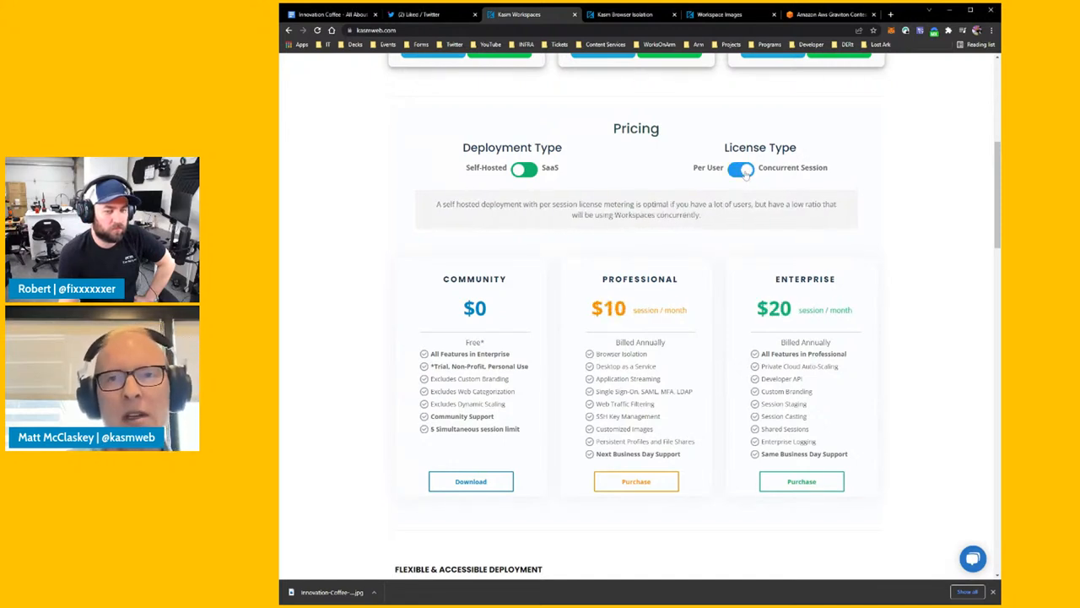
pyautogui.click(740, 168)
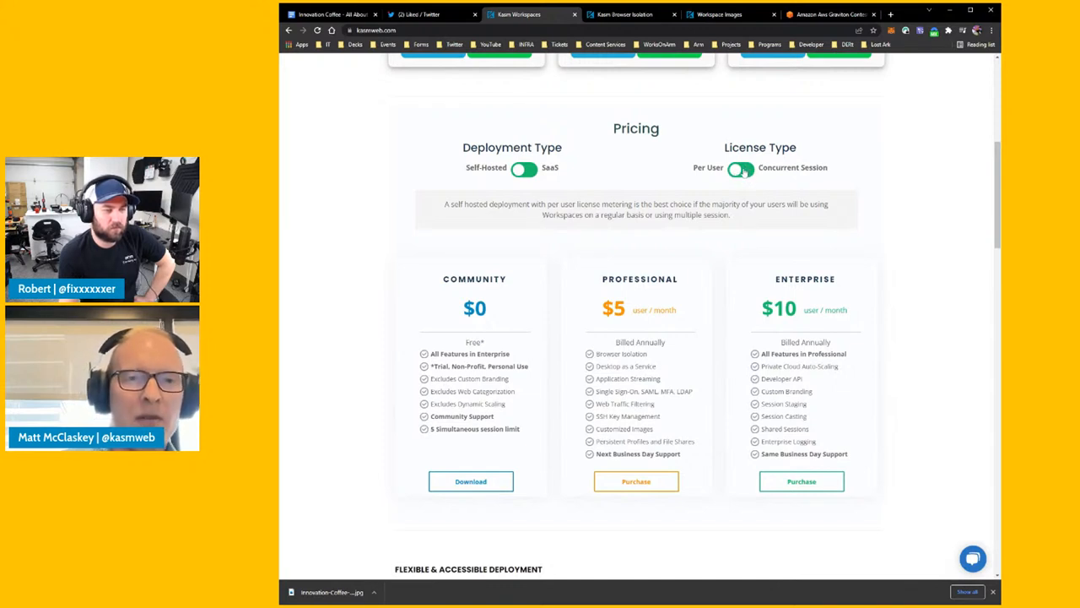
pyautogui.click(741, 168)
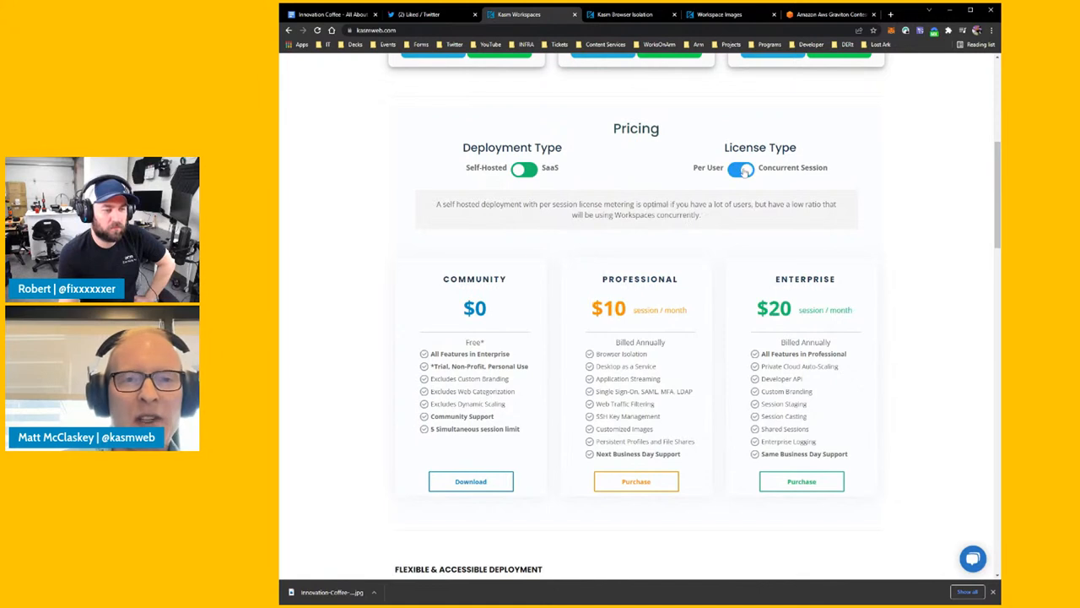
pyautogui.click(740, 169)
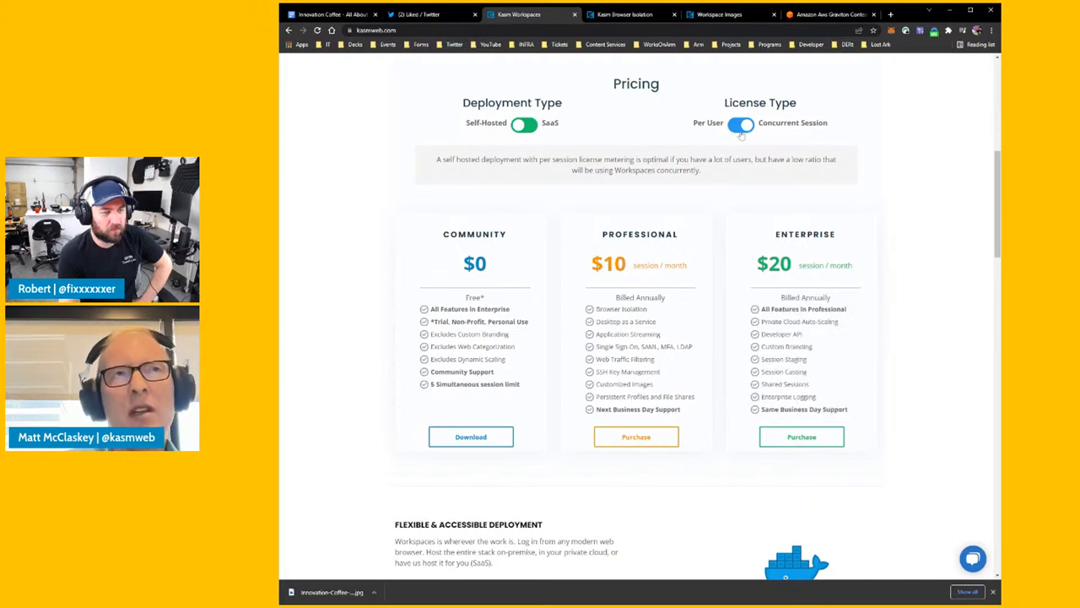
pyautogui.click(741, 123)
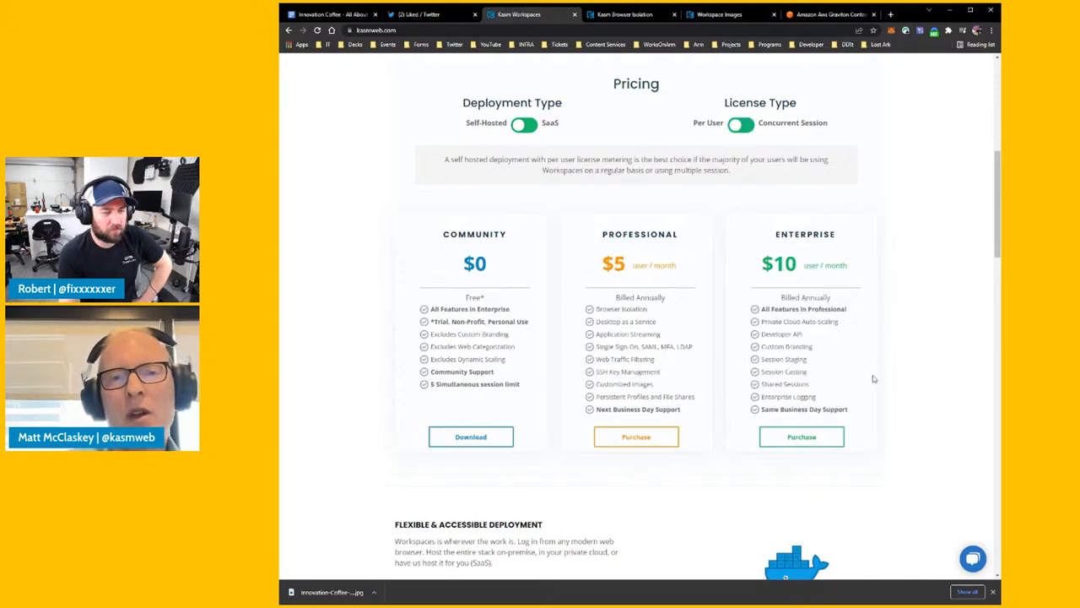
# Scroll the pricing page, then switch to the Arm Workspaces login tab.
pyautogui.scroll(-3)
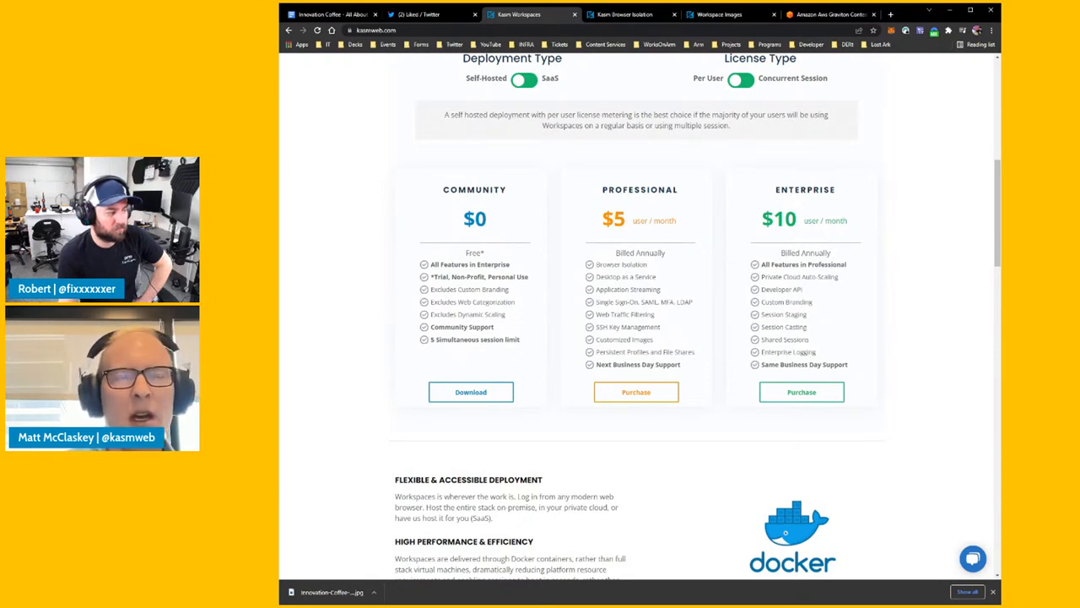
pyautogui.moveTo(574, 353)
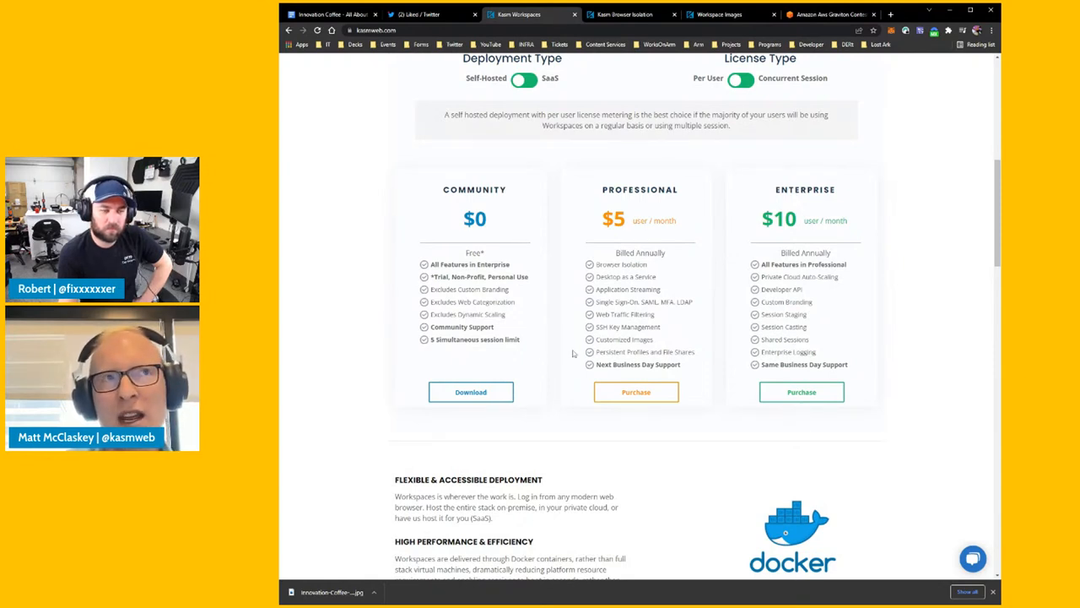
pyautogui.moveTo(720, 280)
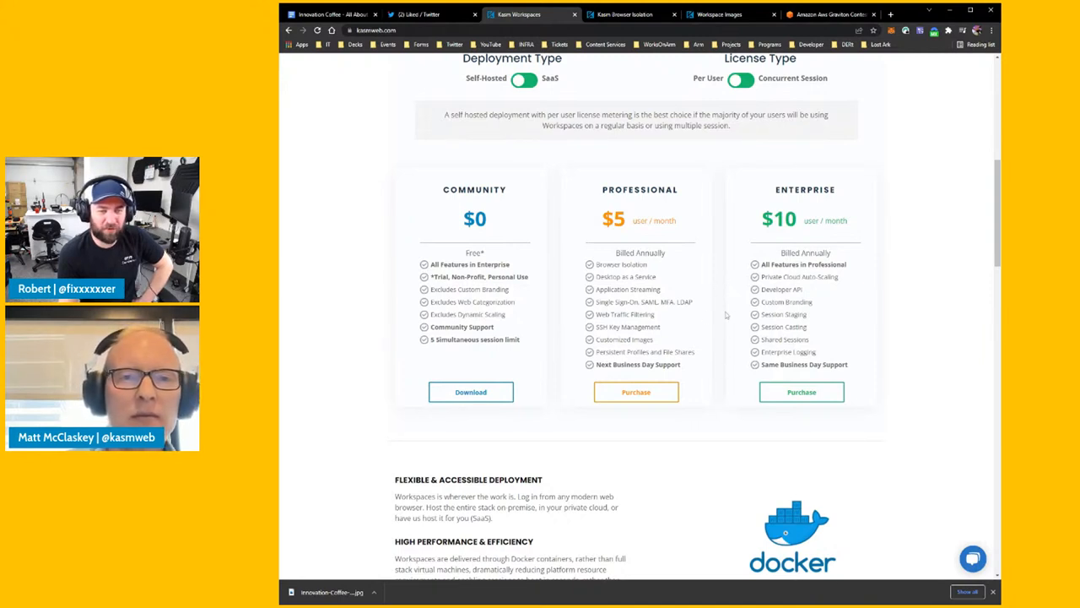
pyautogui.moveTo(726, 315)
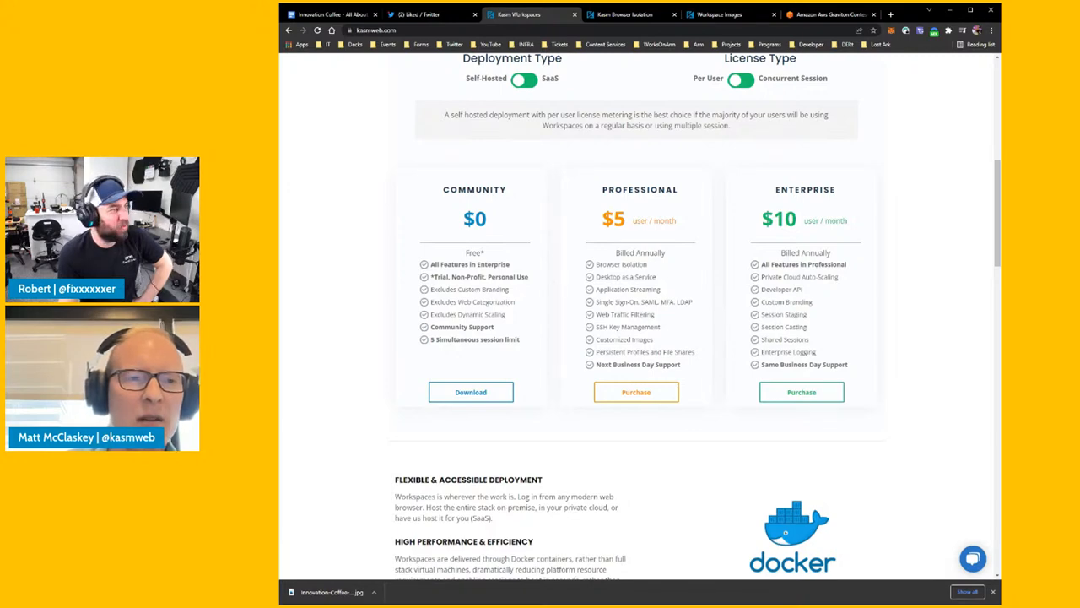
pyautogui.click(329, 15)
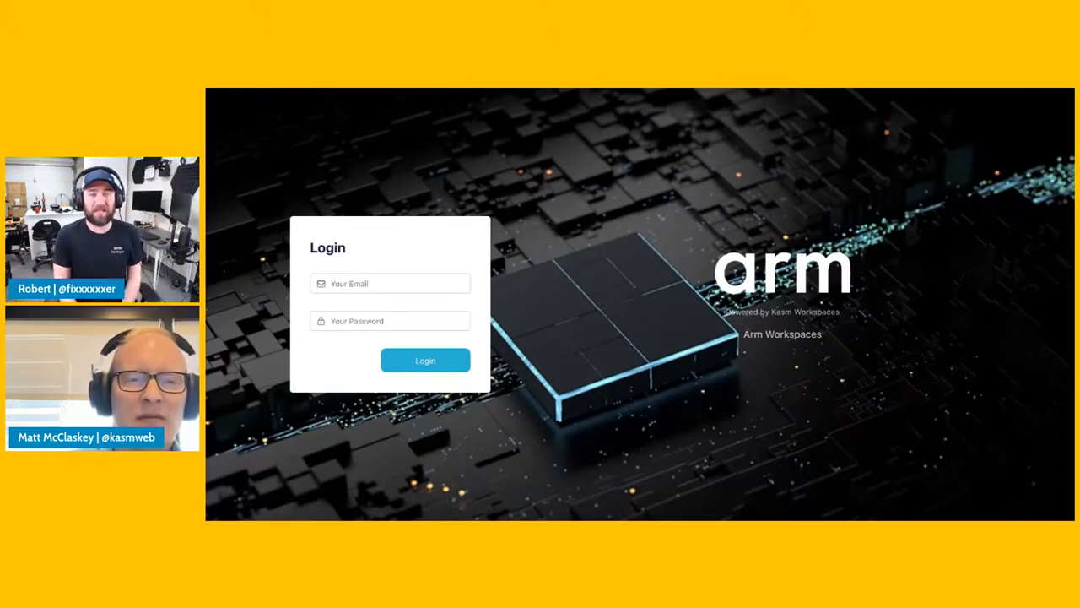
pyautogui.moveTo(439, 165)
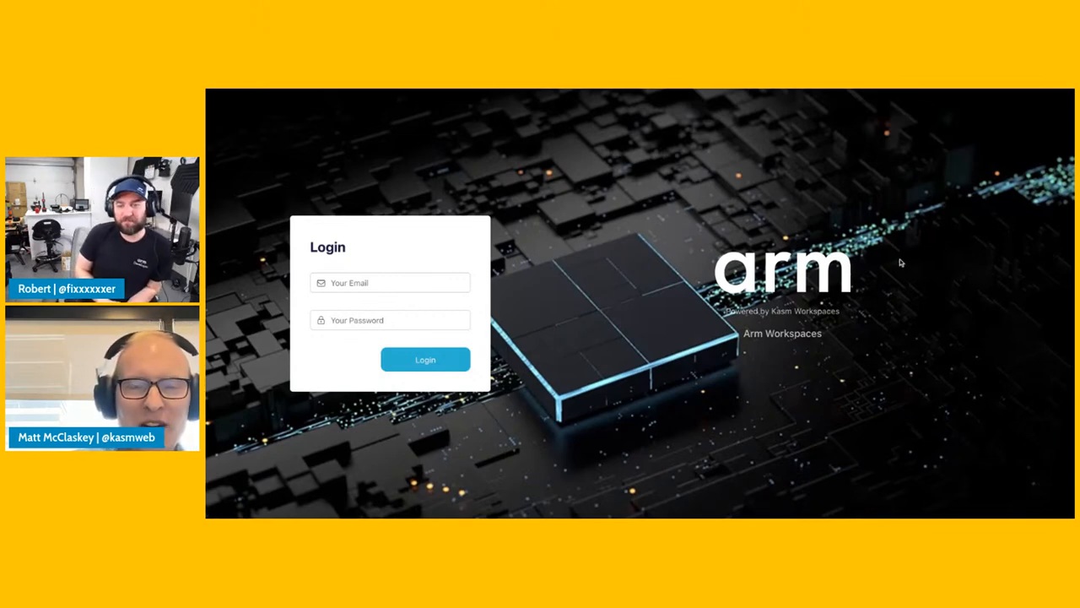
pyautogui.moveTo(926, 171)
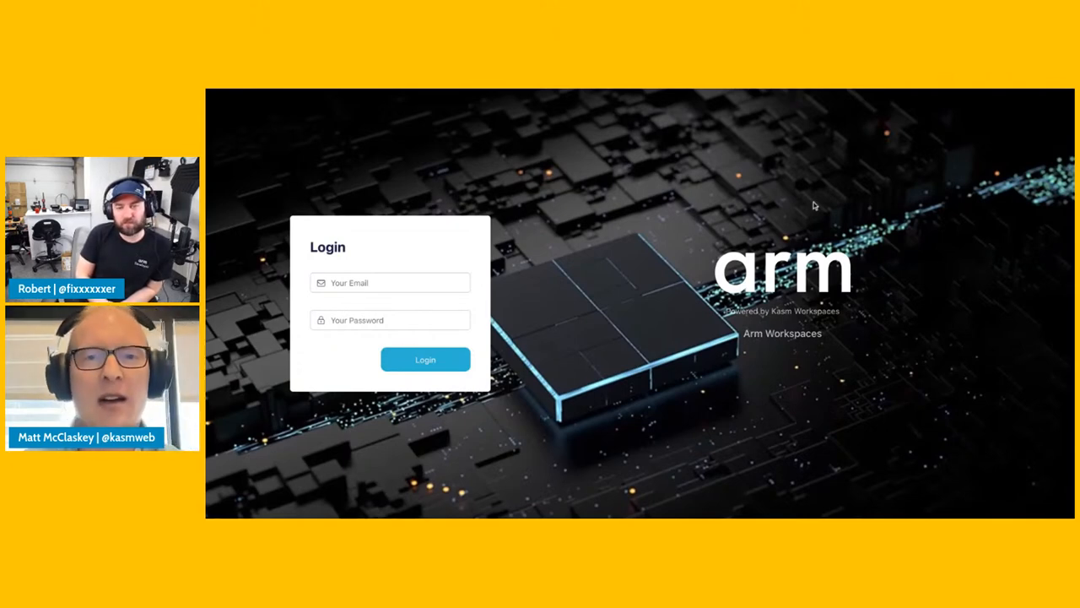
pyautogui.write('admin@kasm.local')
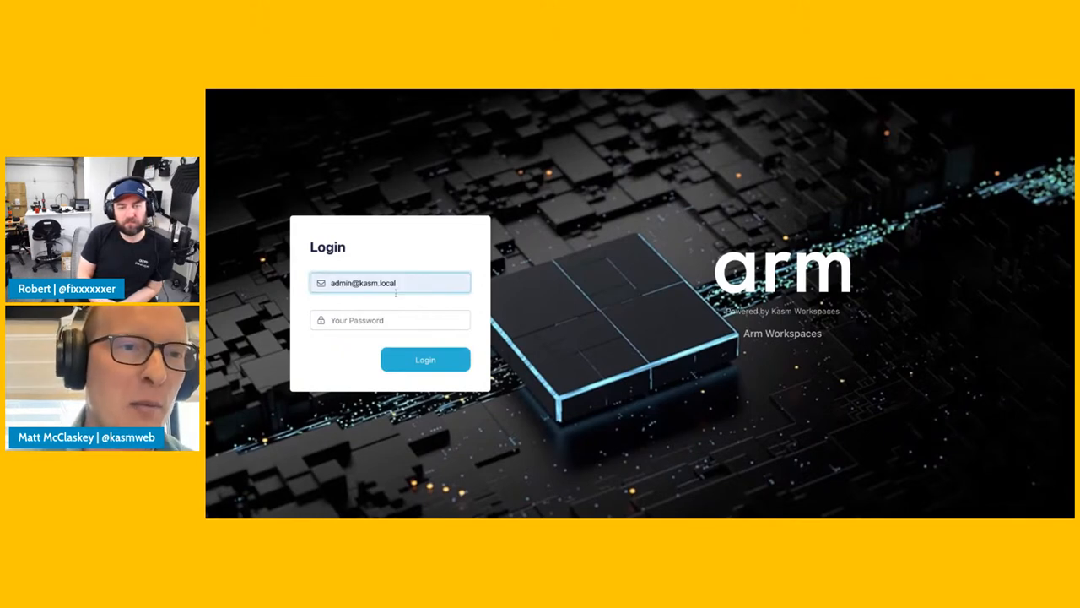
pyautogui.click(389, 320)
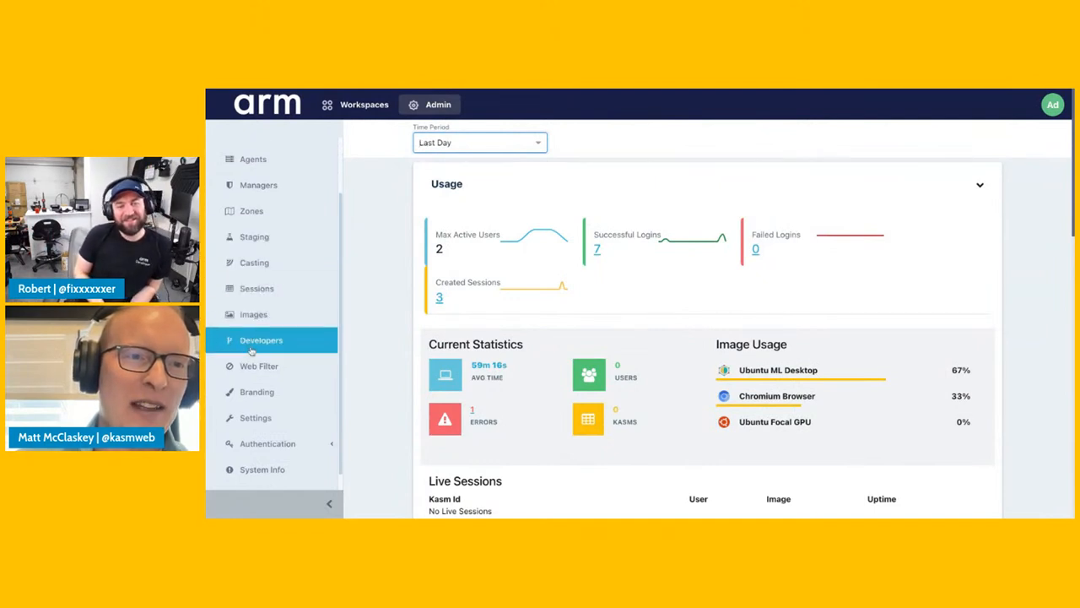
# Open the Arm branding config and scroll through its hostname, logo and splash settings.
pyautogui.click(256, 391)
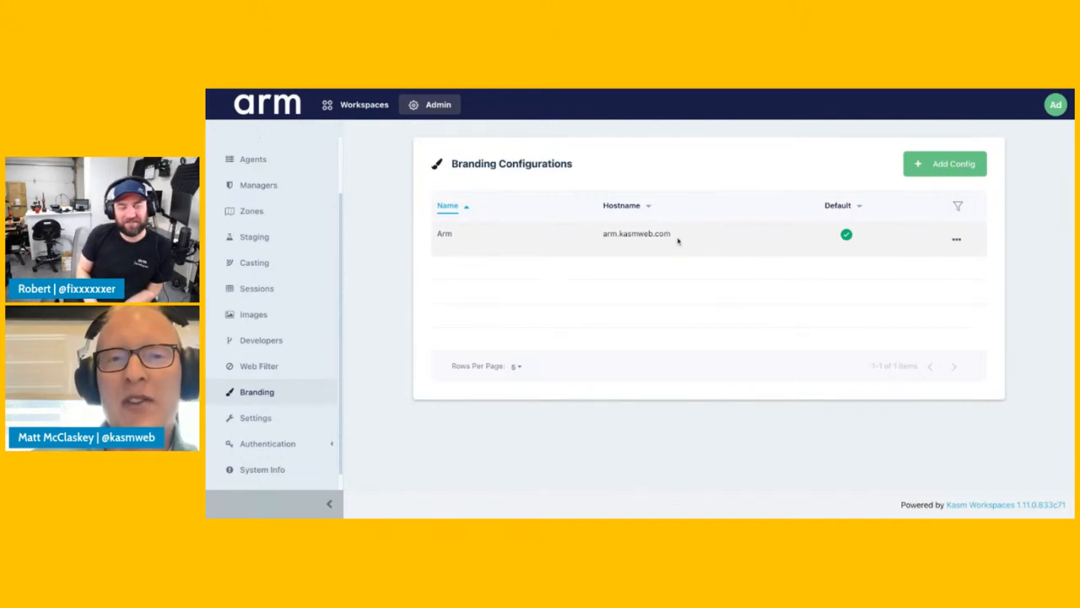
pyautogui.doubleClick(637, 233)
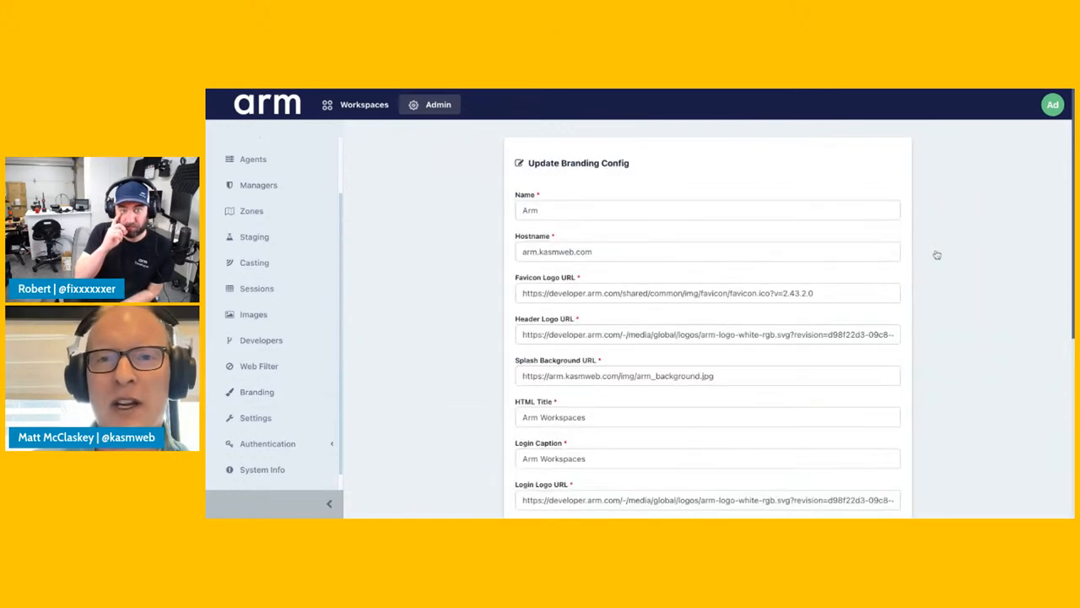
pyautogui.scroll(-3)
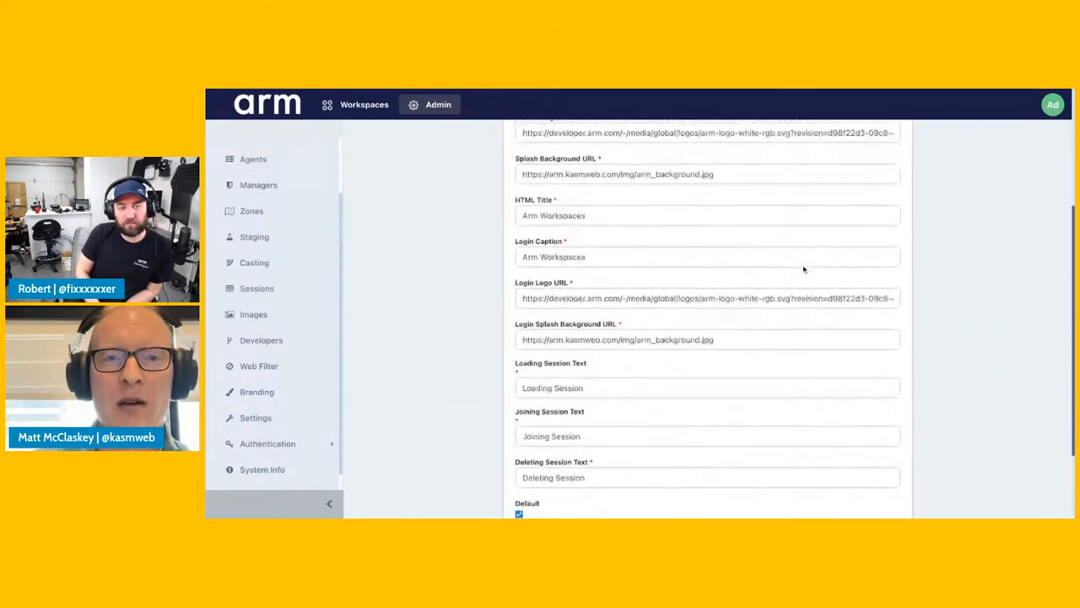
pyautogui.scroll(3)
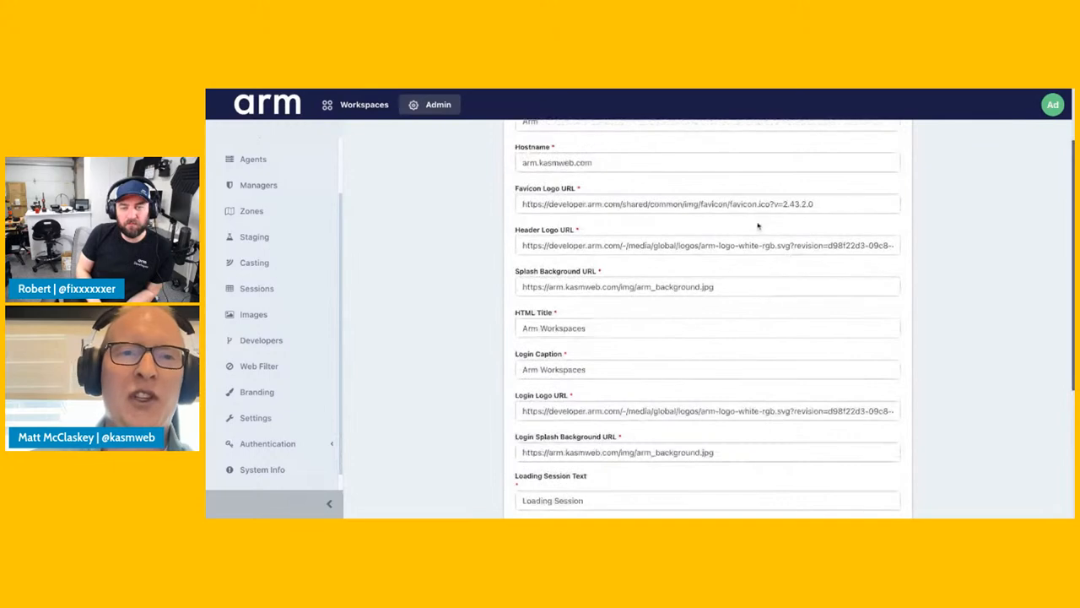
pyautogui.moveTo(613, 180)
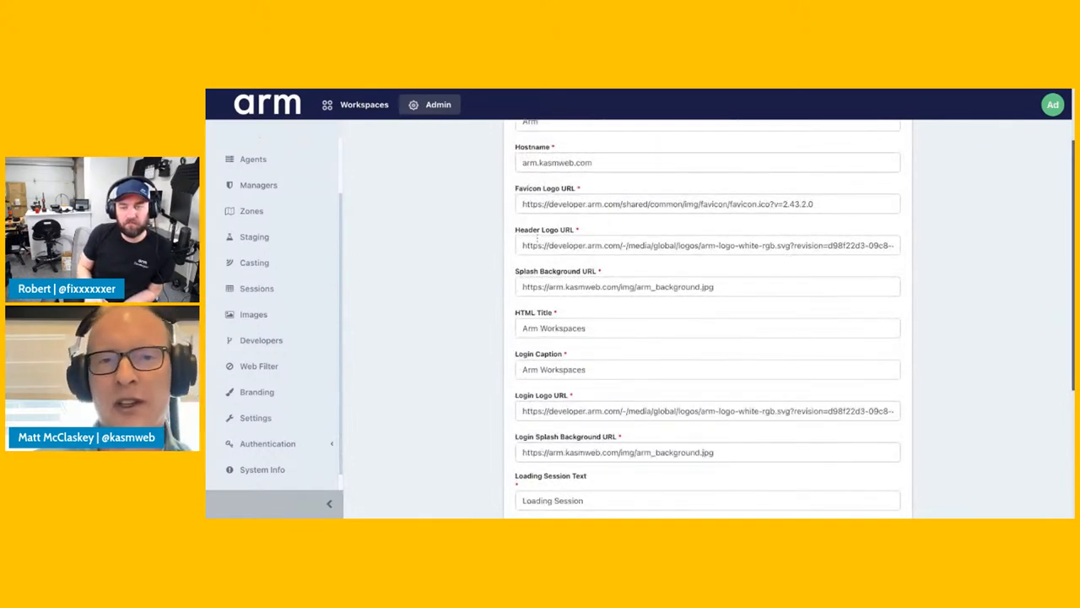
pyautogui.scroll(-3)
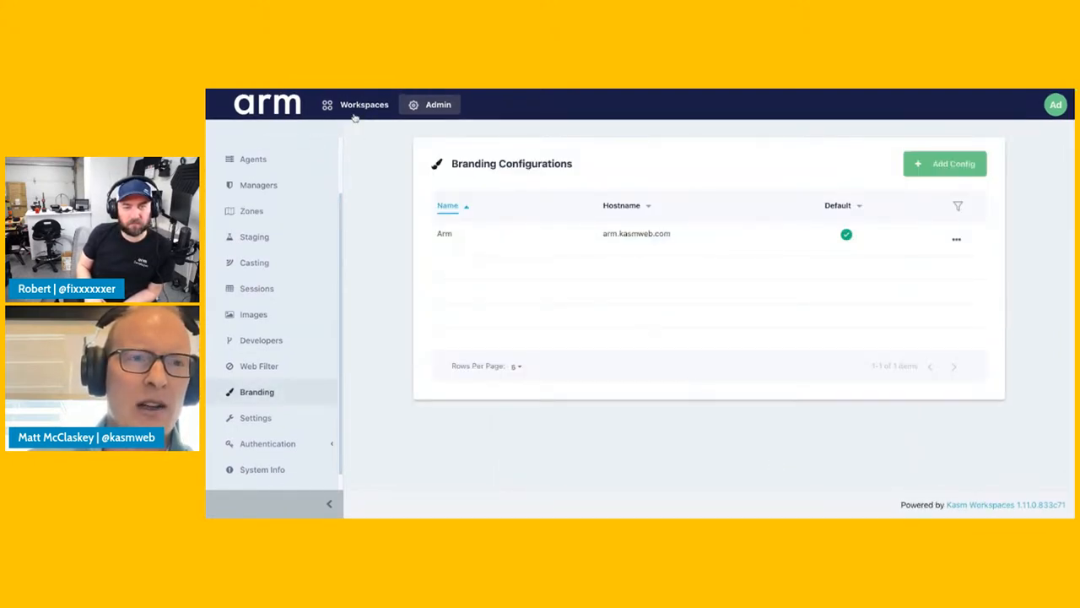
# Show All Workspaces: Chromium Browser, Ubuntu Focal GPU and Ubuntu ML Desktop.
pyautogui.click(363, 104)
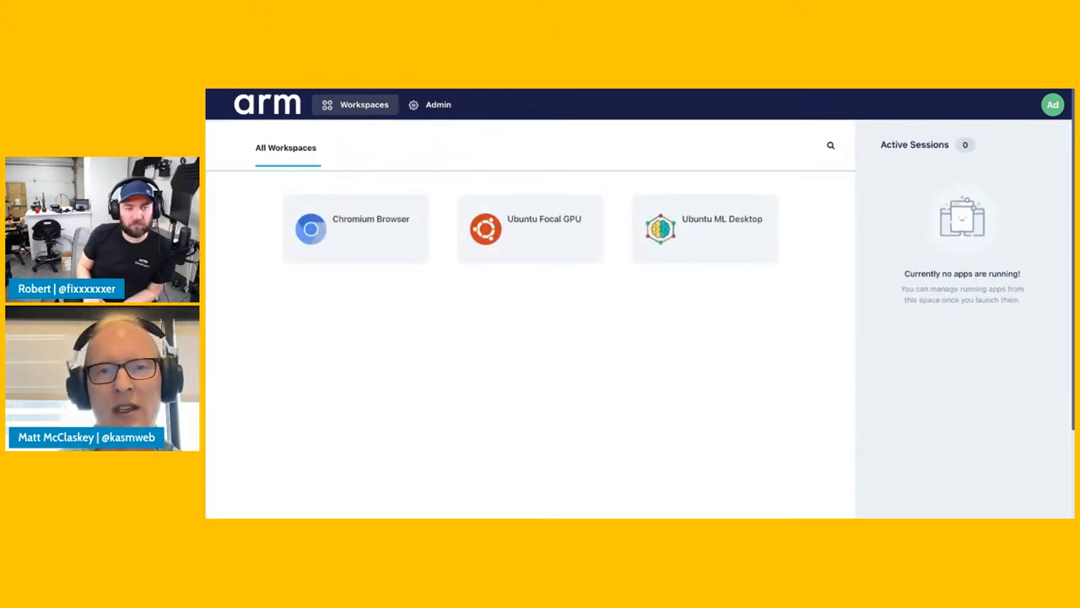
pyautogui.moveTo(683, 199)
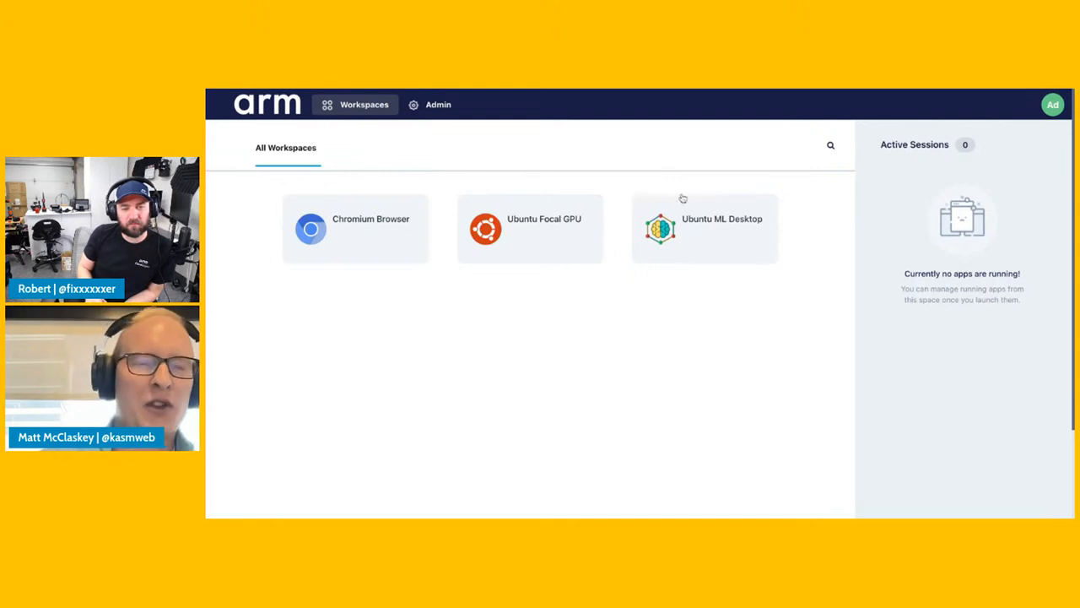
pyautogui.moveTo(539, 125)
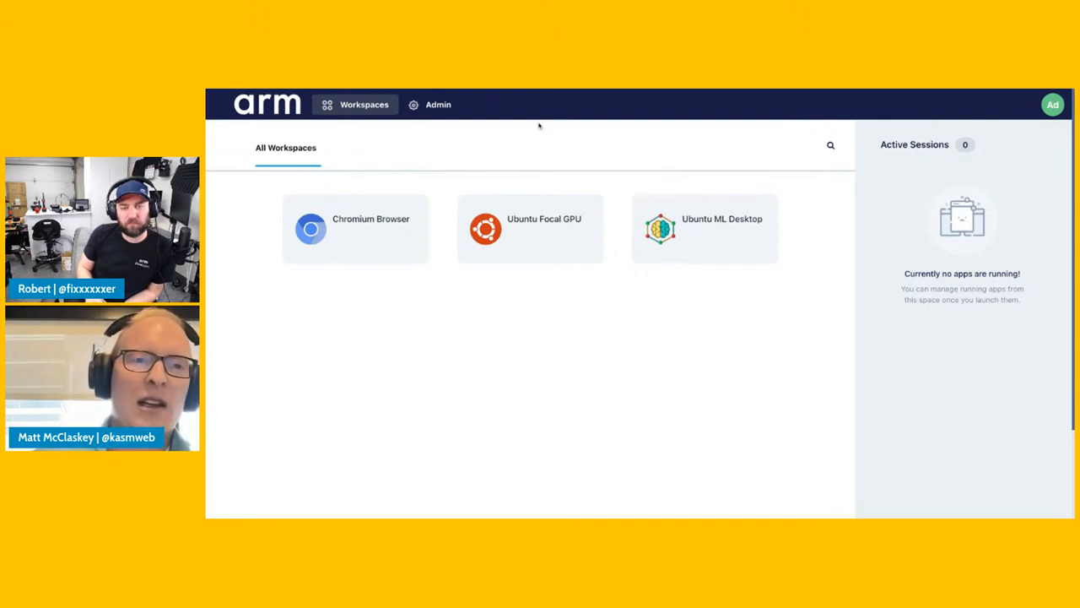
pyautogui.moveTo(458, 179)
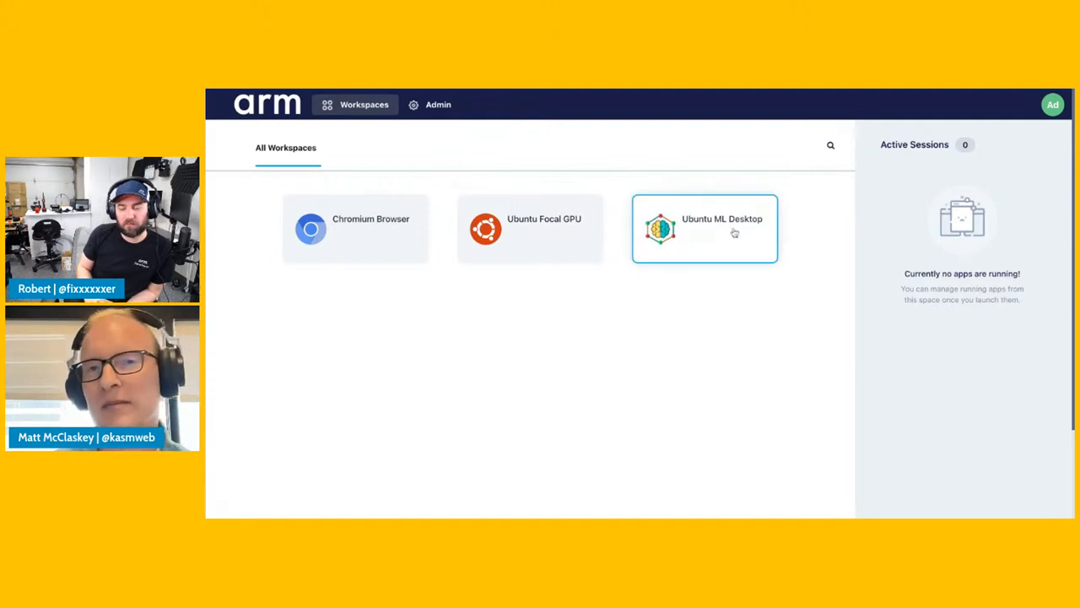
pyautogui.moveTo(711, 289)
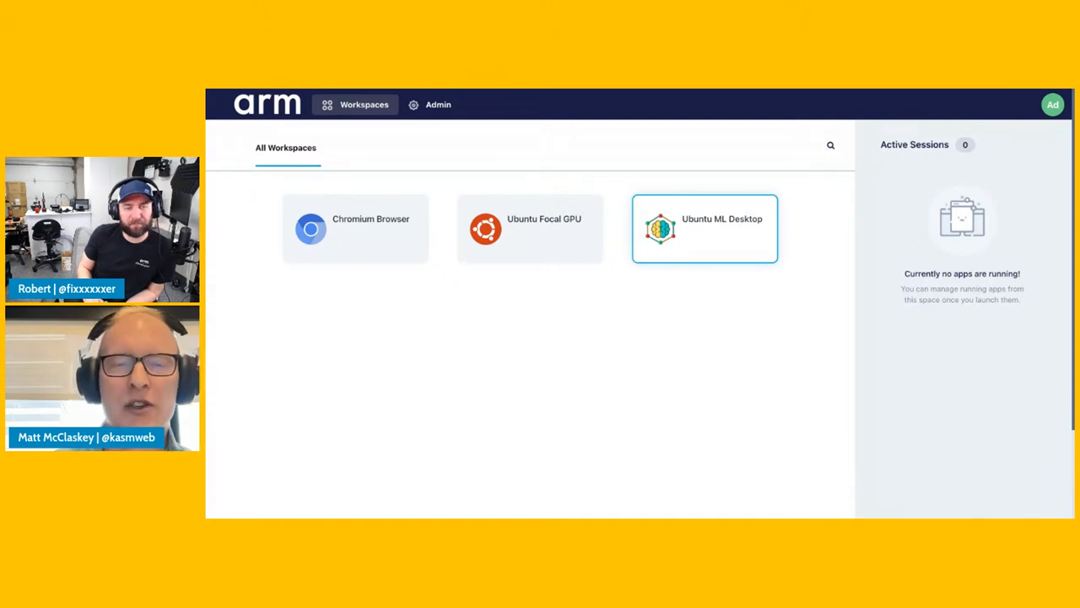
# Launch Ubuntu ML Desktop with Persistent Profile set to Disabled.
pyautogui.click(705, 228)
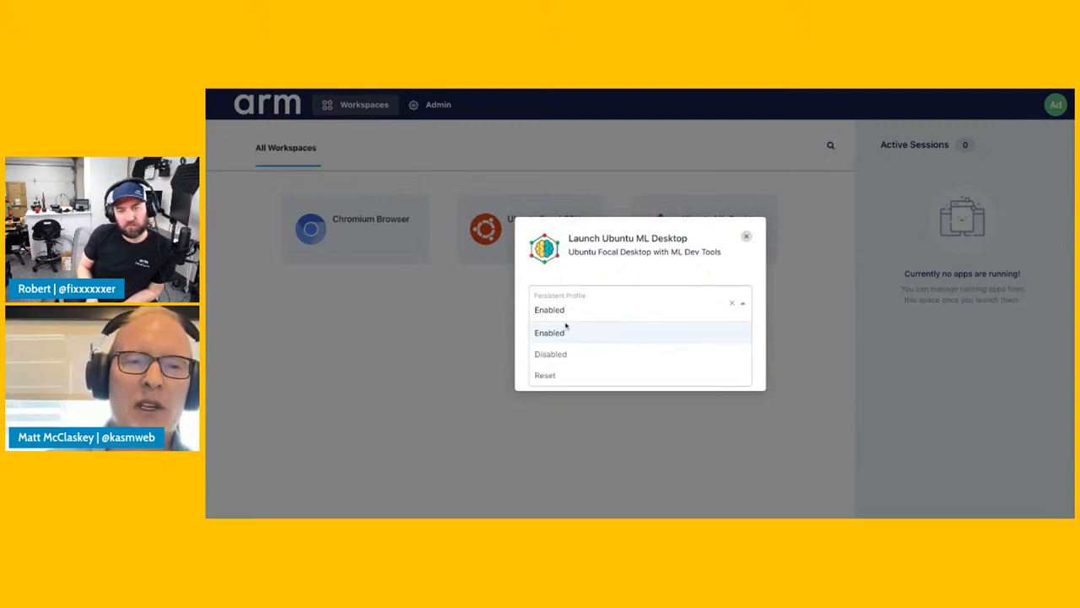
pyautogui.click(550, 353)
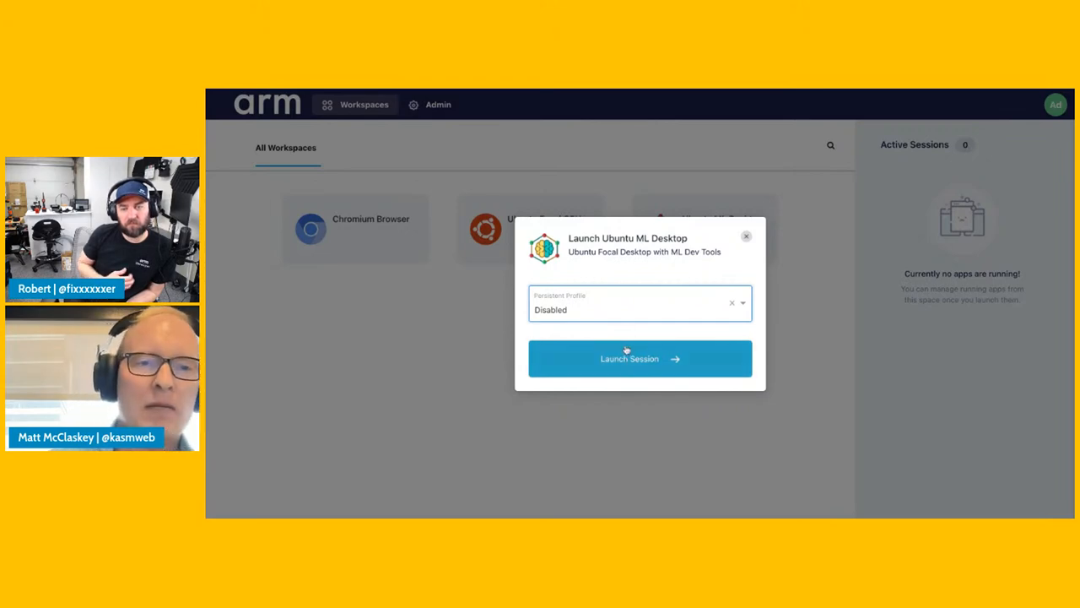
pyautogui.click(640, 358)
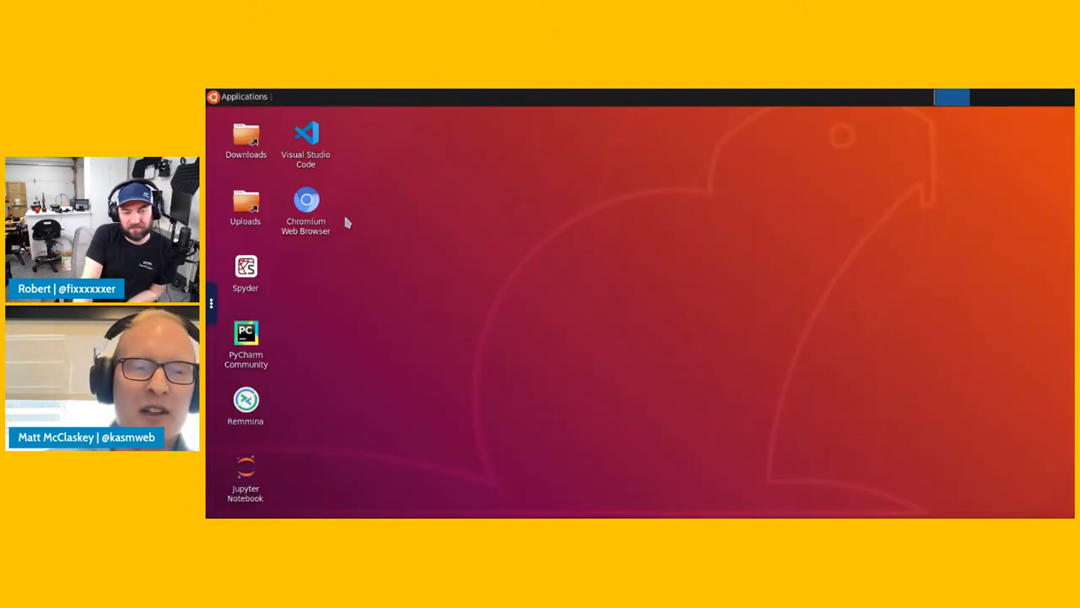
pyautogui.moveTo(325, 188)
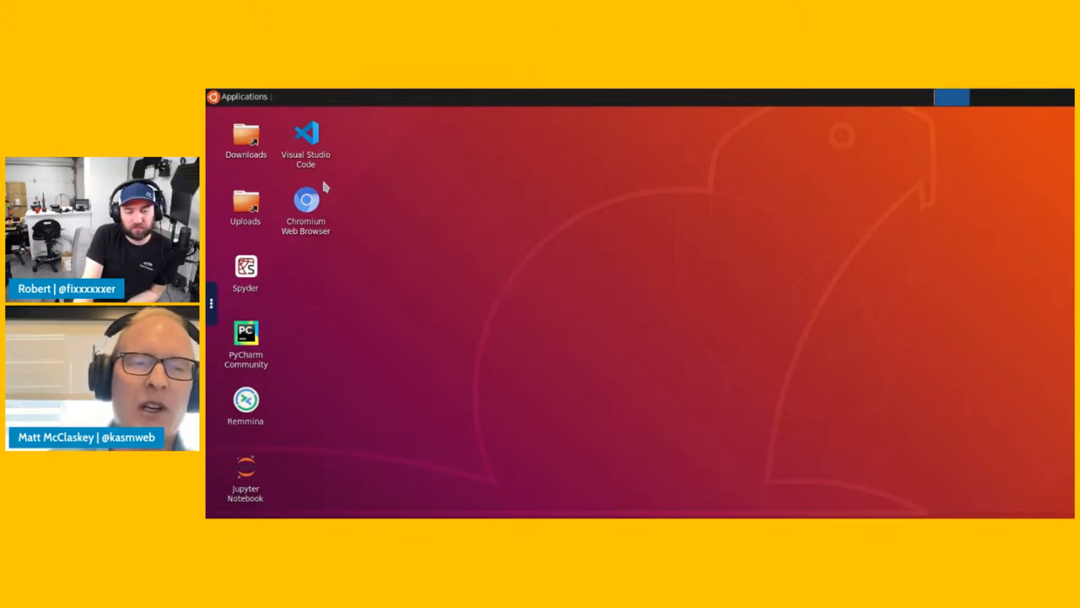
pyautogui.moveTo(328, 196)
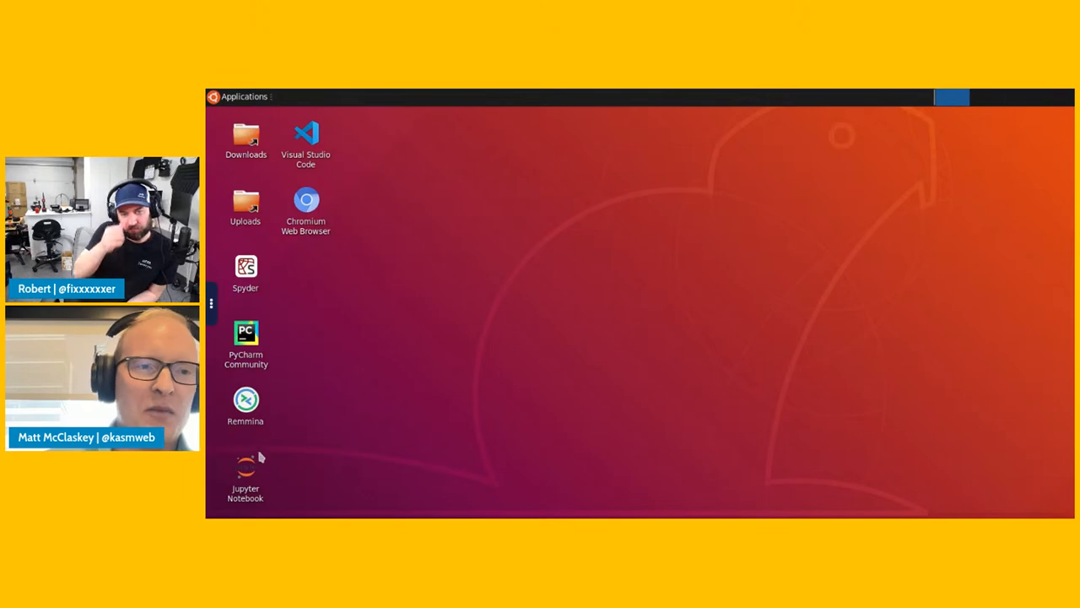
pyautogui.moveTo(358, 267)
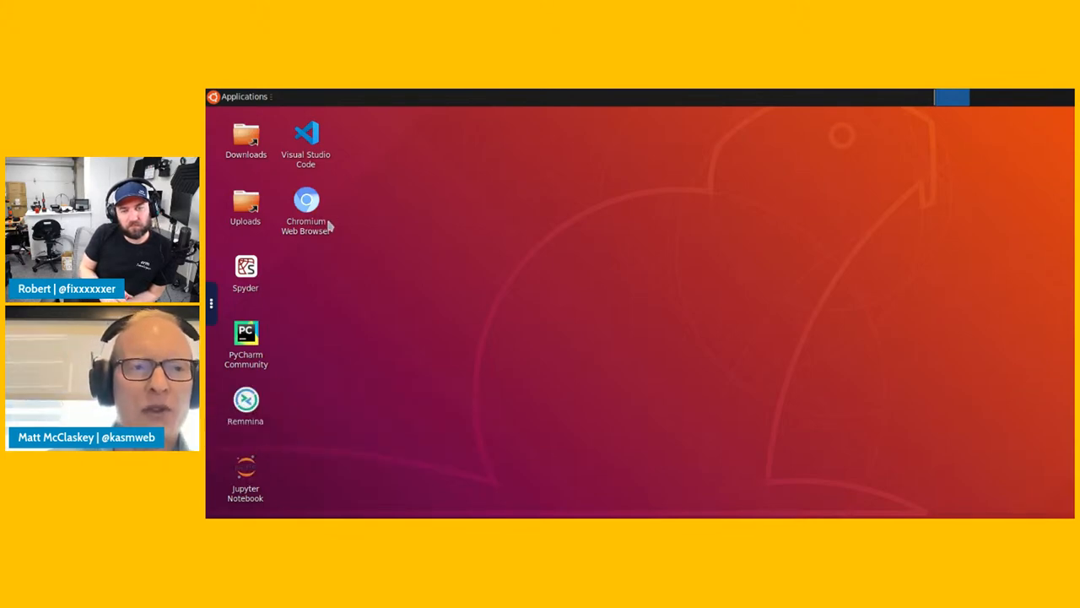
# Start Chromium Web Browser from the Ubuntu desktop icon.
pyautogui.doubleClick(306, 205)
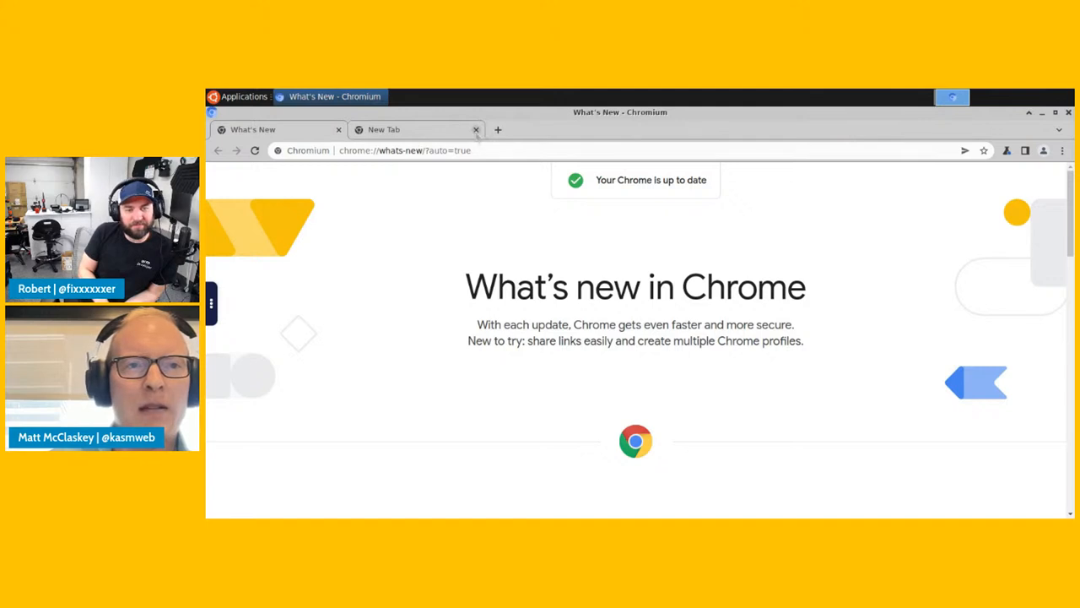
# Close the blank tab and review the chrome://gpu hardware acceleration report.
pyautogui.click(476, 129)
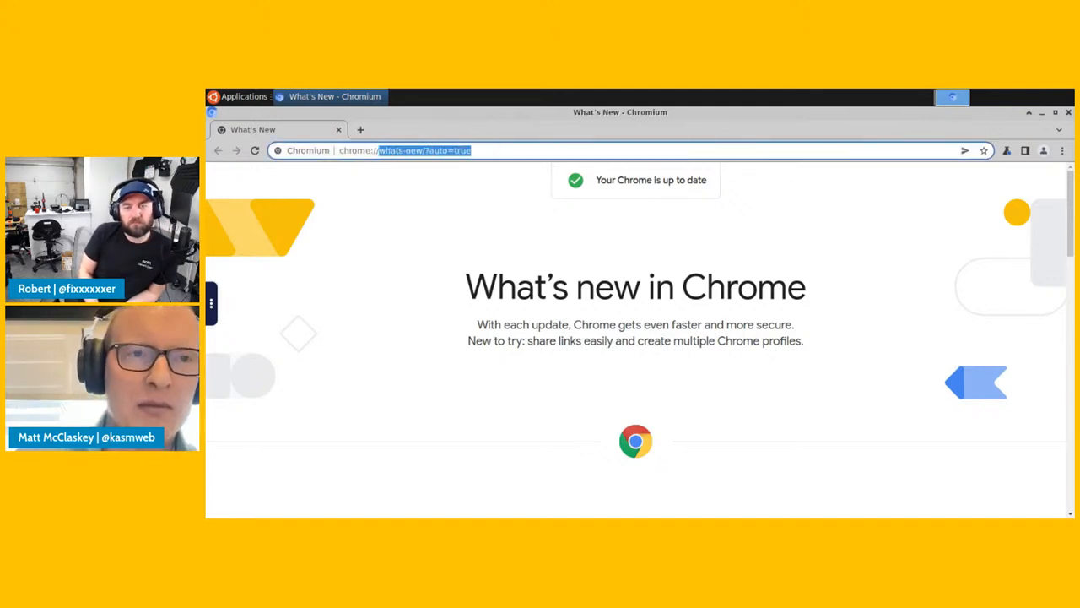
pyautogui.write('chrome://gpu')
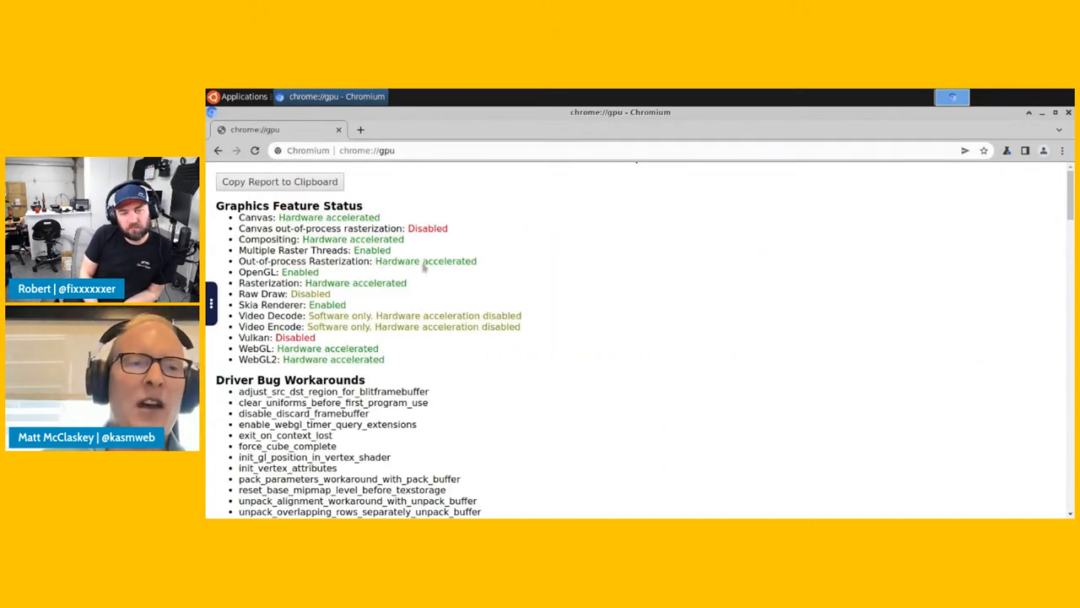
pyautogui.scroll(-3)
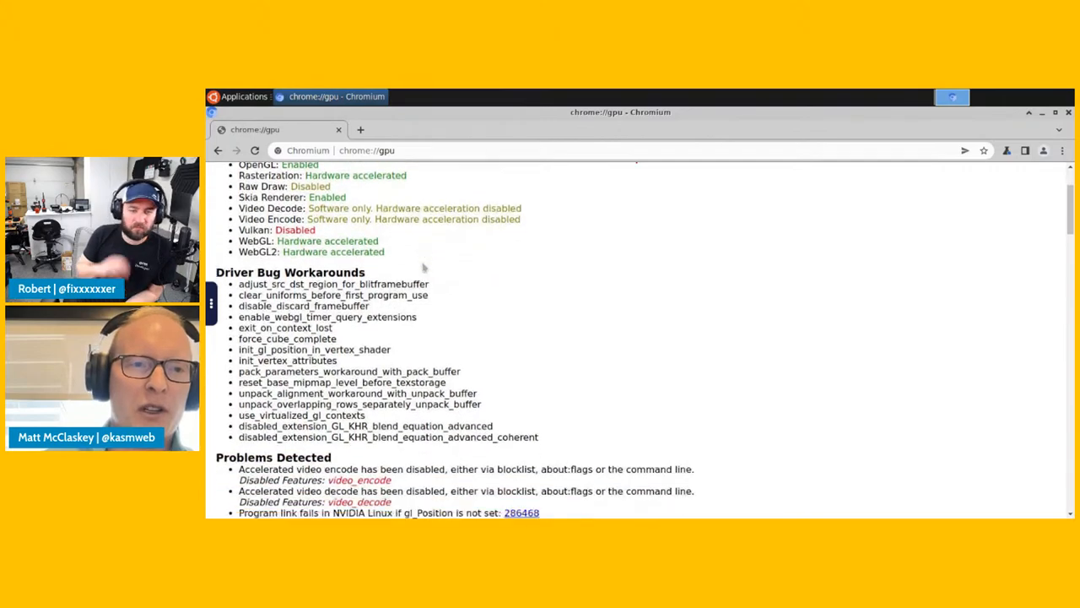
pyautogui.scroll(-3)
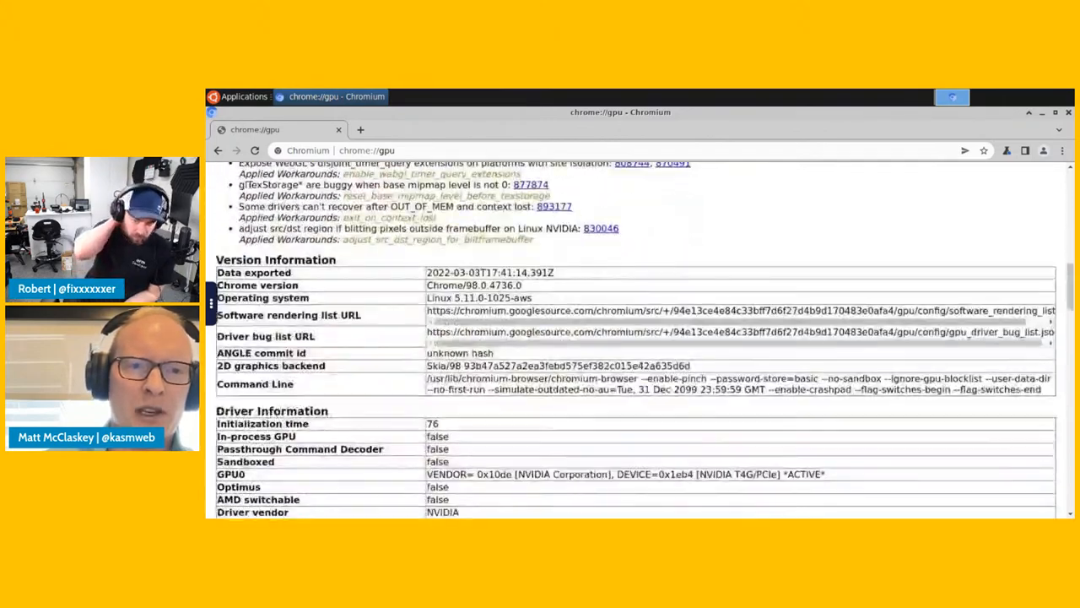
pyautogui.scroll(-3)
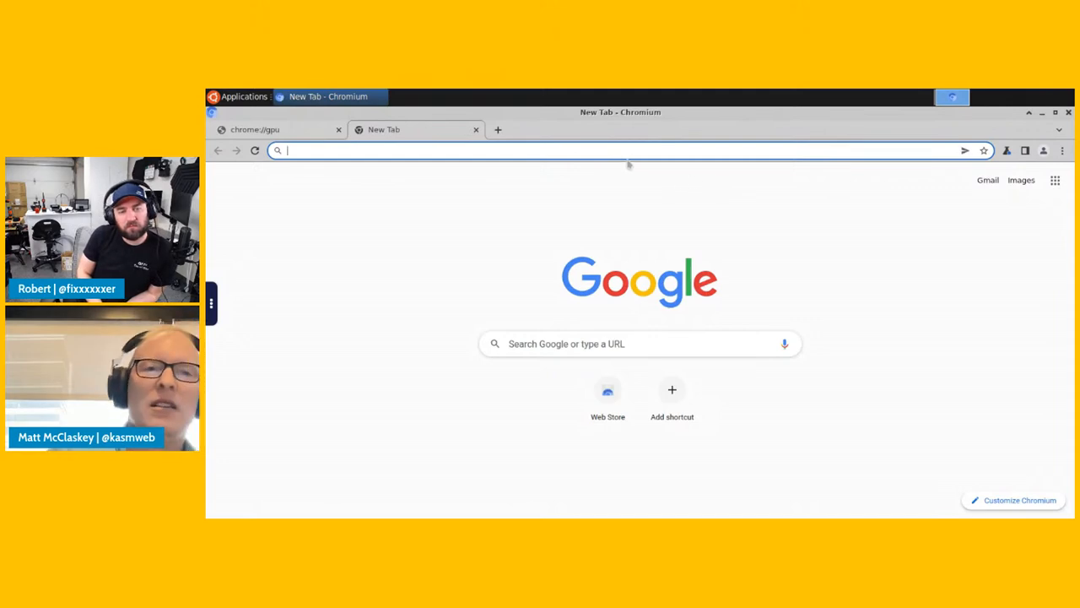
pyautogui.moveTo(603, 156)
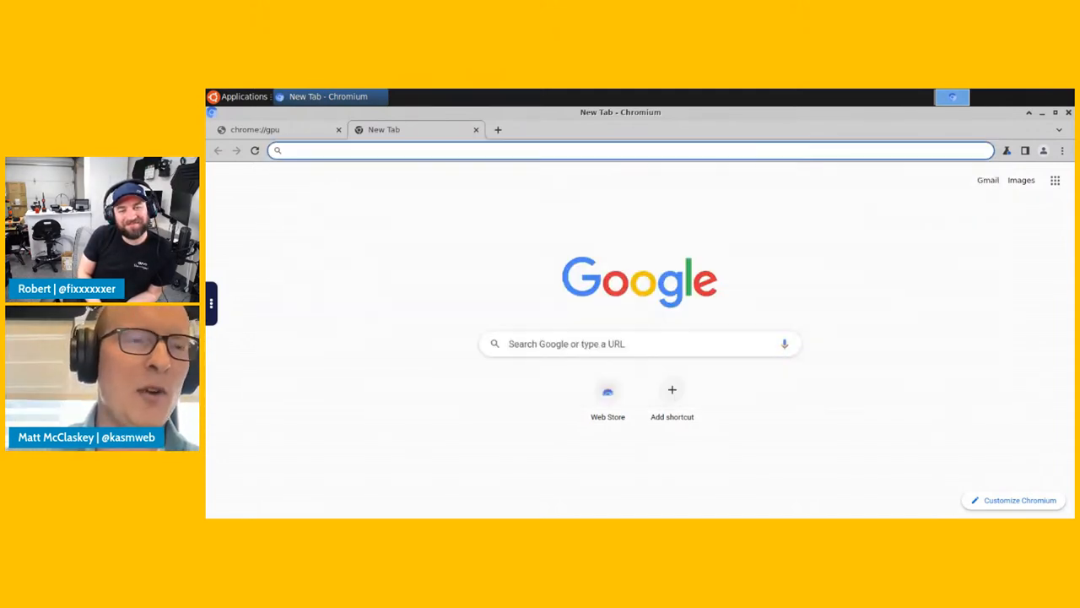
# Search for 'webgl games' in a new tab.
pyautogui.write('webgl games')
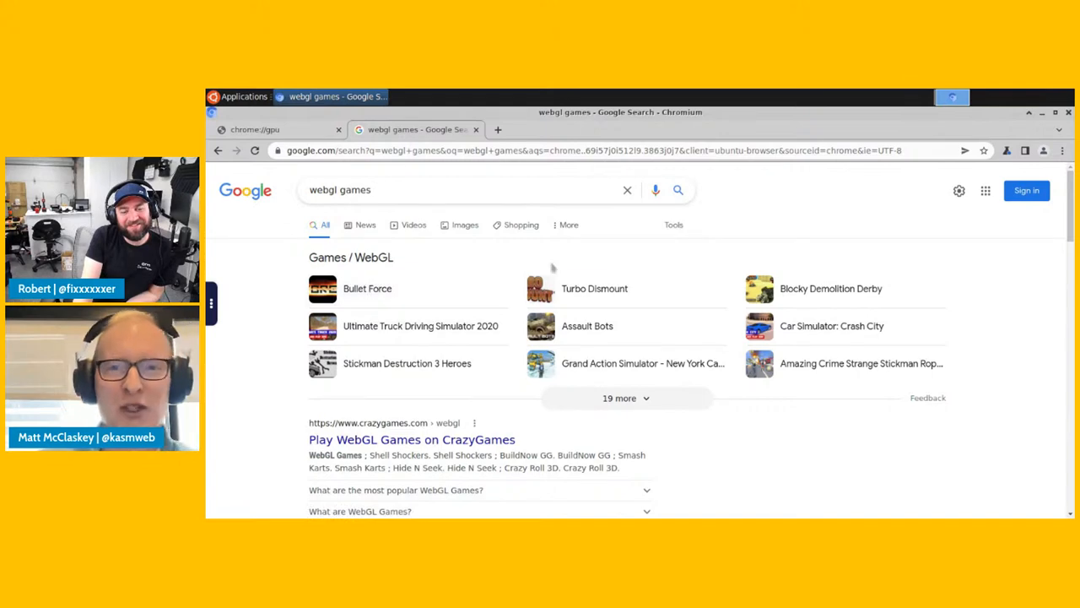
# Open Madalin Cars Multiplayer from the CrazyGames result and switch it to full screen.
pyautogui.click(412, 439)
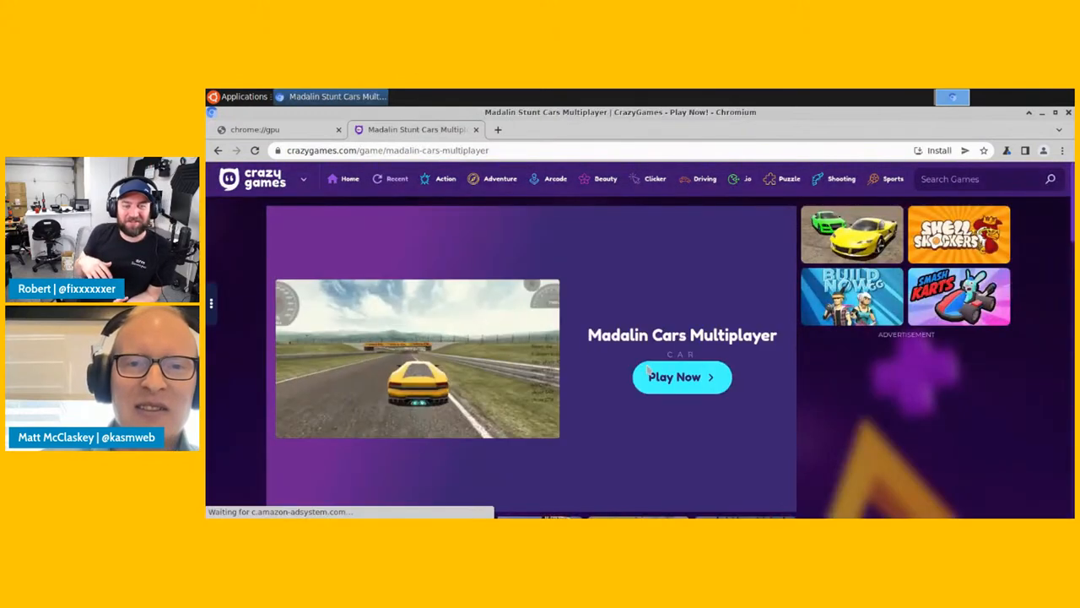
pyautogui.click(681, 377)
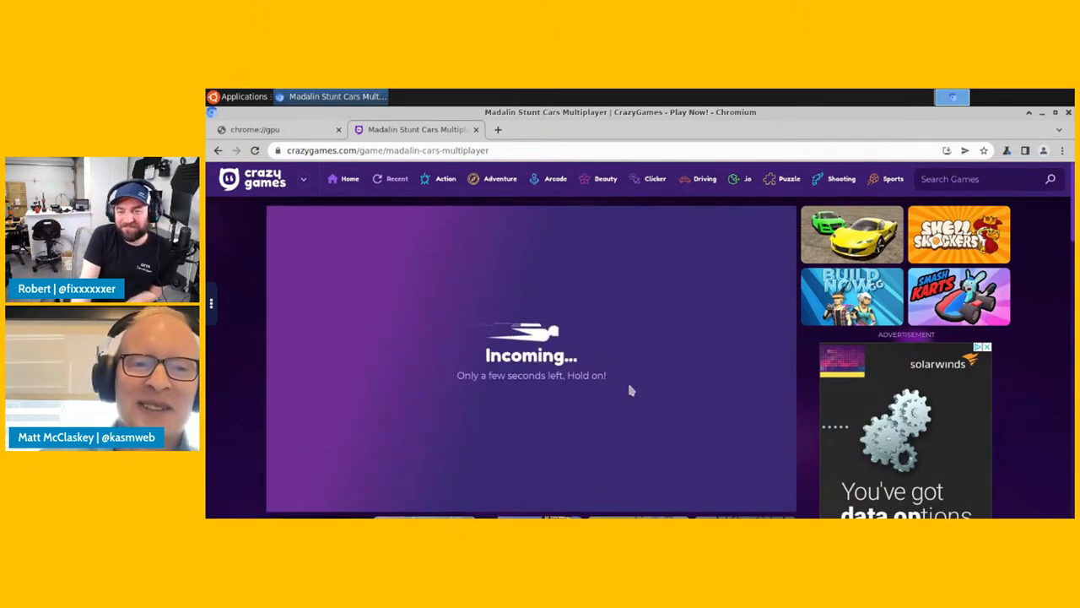
pyautogui.moveTo(675, 389)
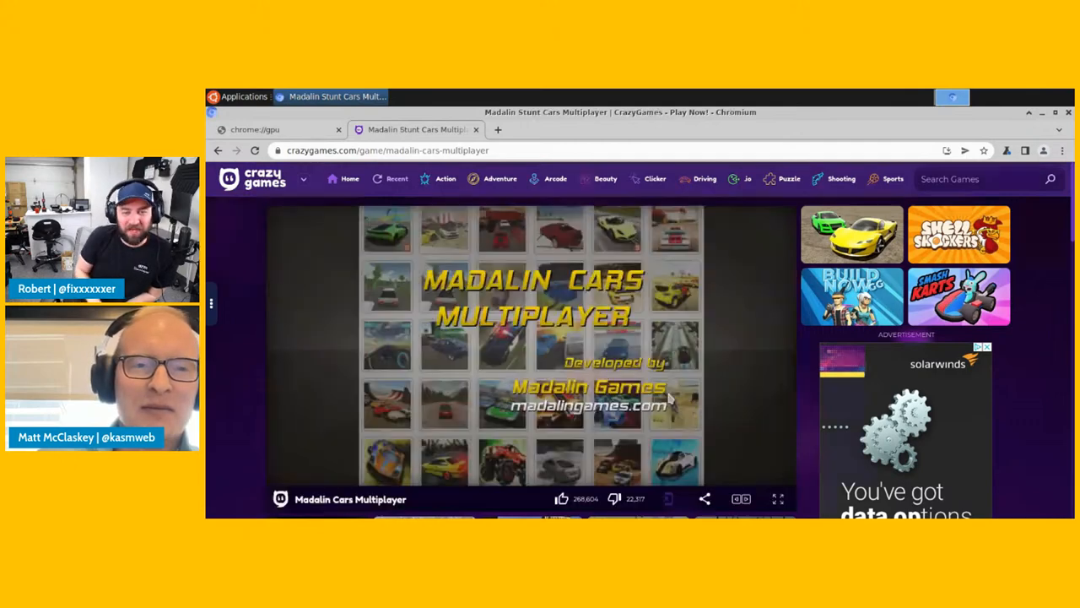
pyautogui.click(777, 498)
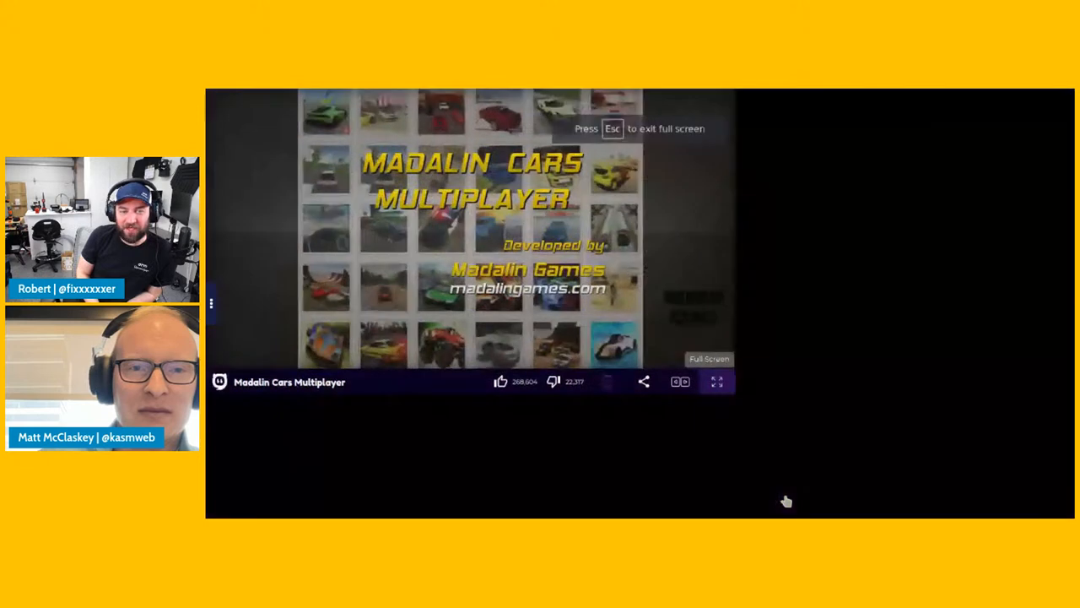
# Press PLAY on the game title screen, pick a car and start driving.
pyautogui.click(716, 381)
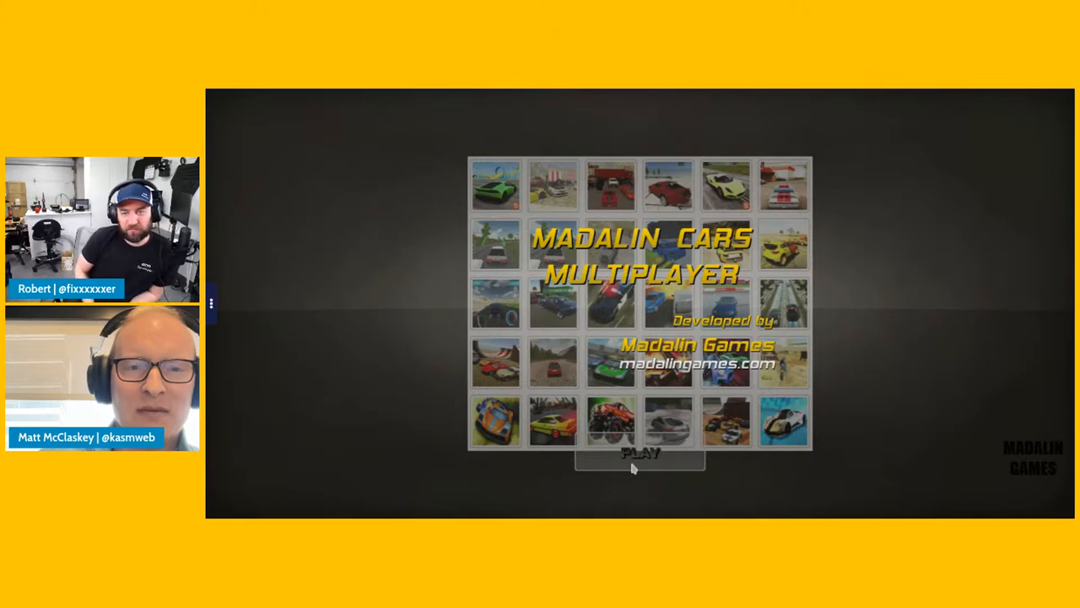
pyautogui.click(640, 453)
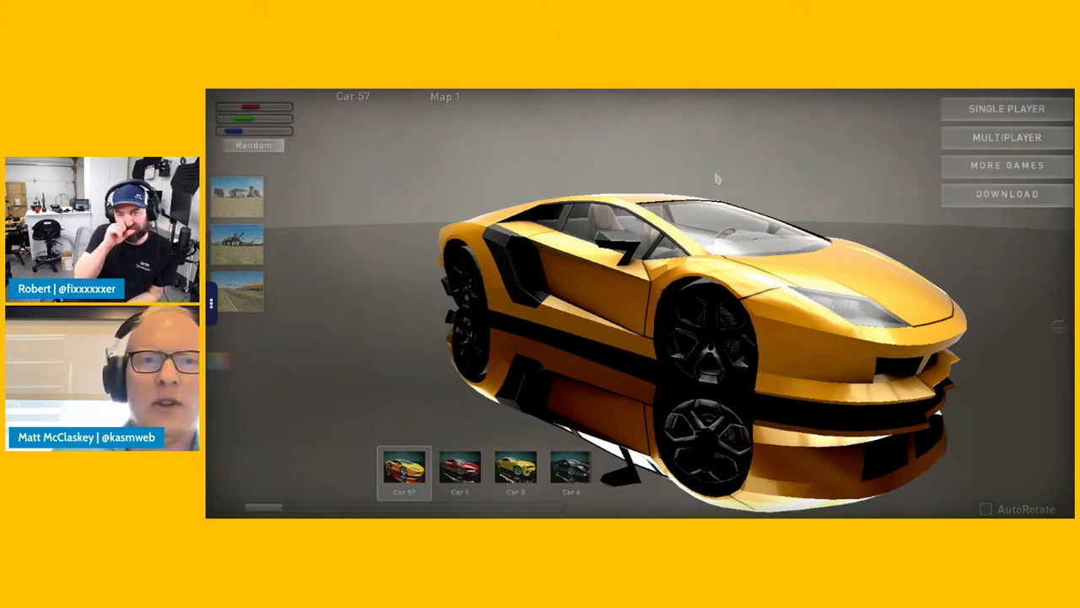
pyautogui.click(1006, 108)
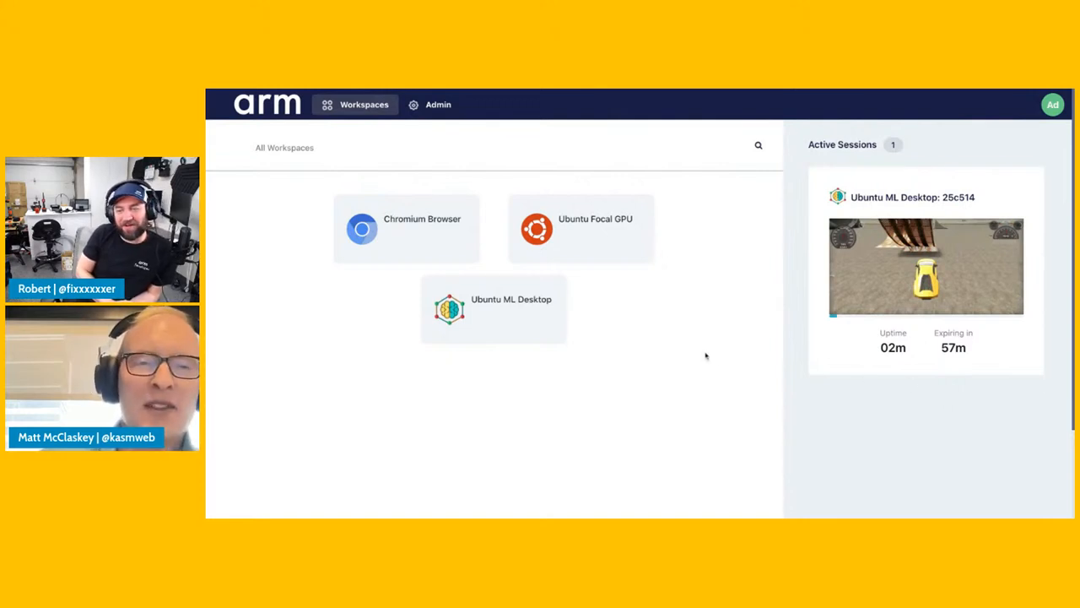
pyautogui.moveTo(757, 314)
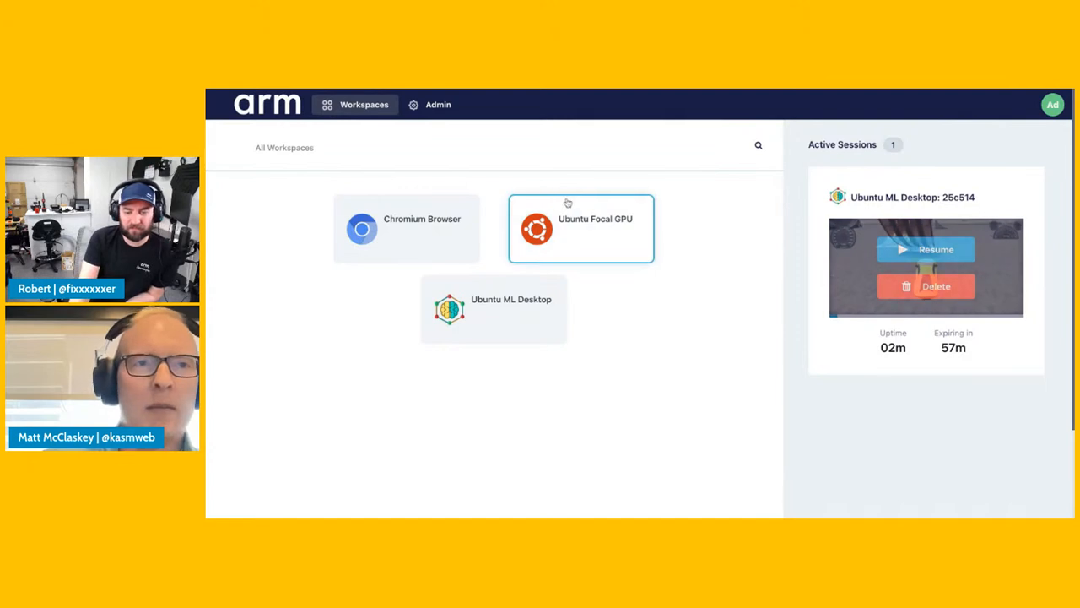
pyautogui.click(439, 104)
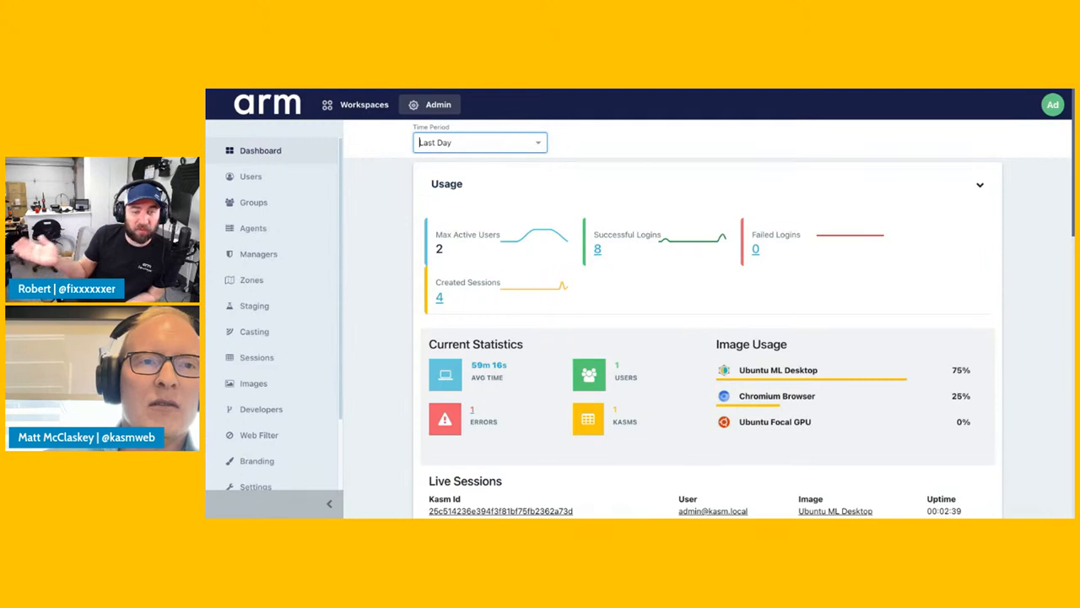
pyautogui.click(364, 103)
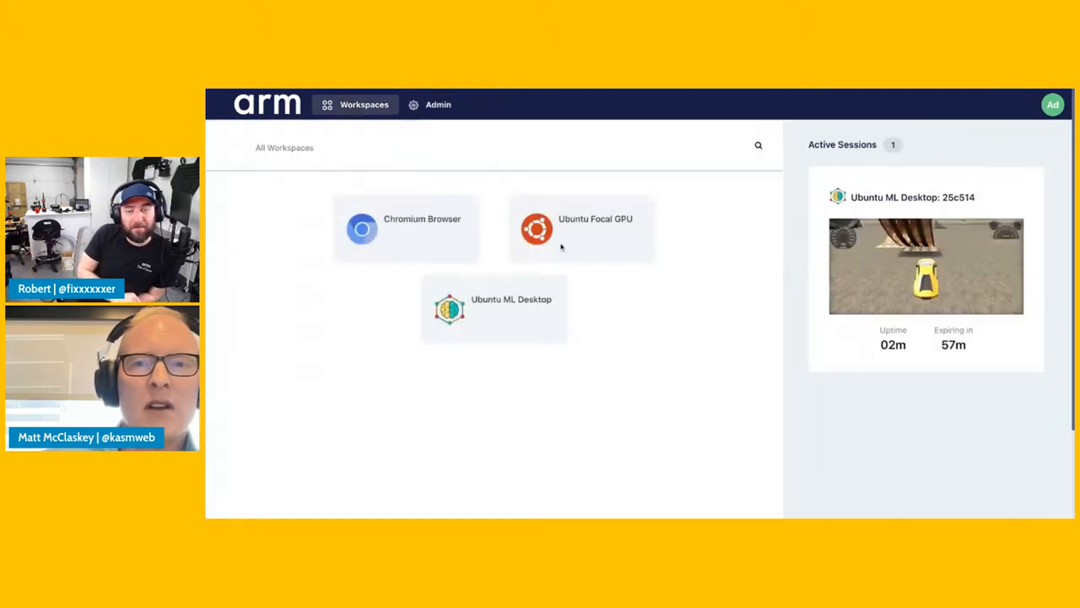
pyautogui.click(926, 266)
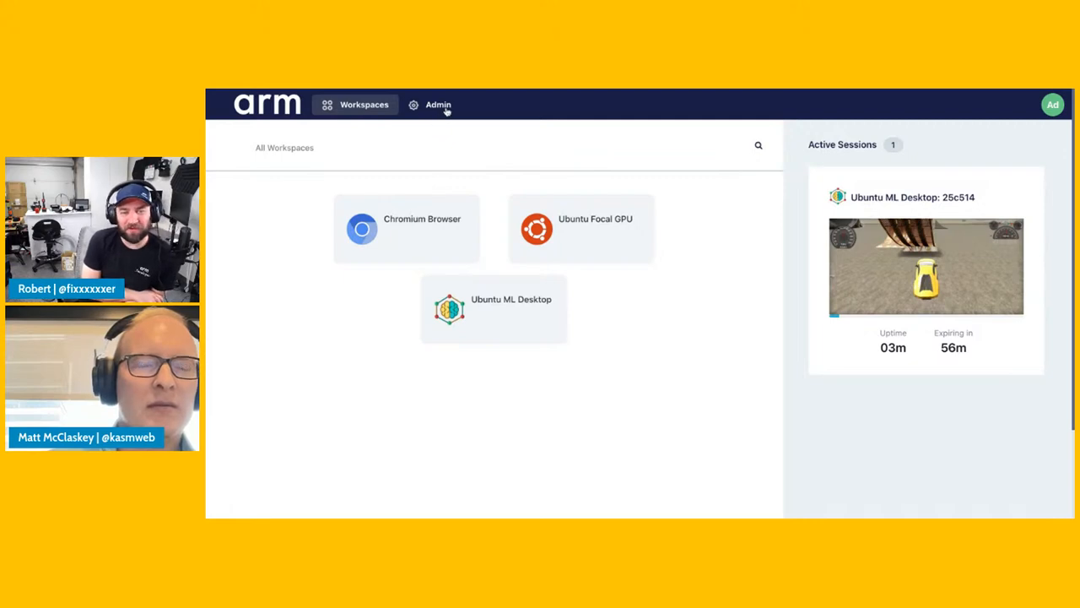
pyautogui.click(438, 104)
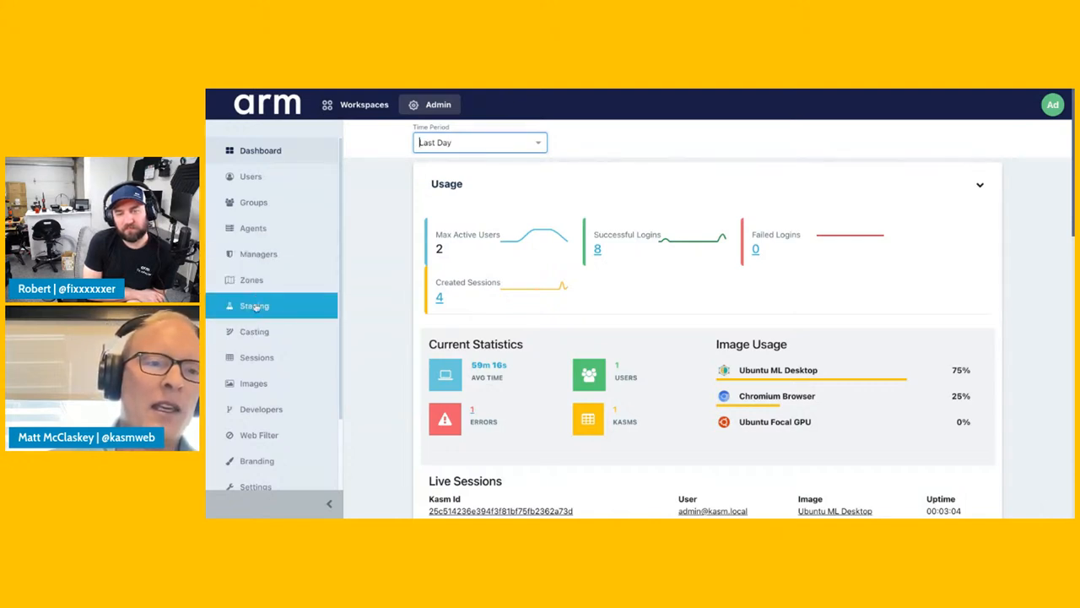
# Edit the Chromium Browser casting config and expand its Advanced section.
pyautogui.click(254, 331)
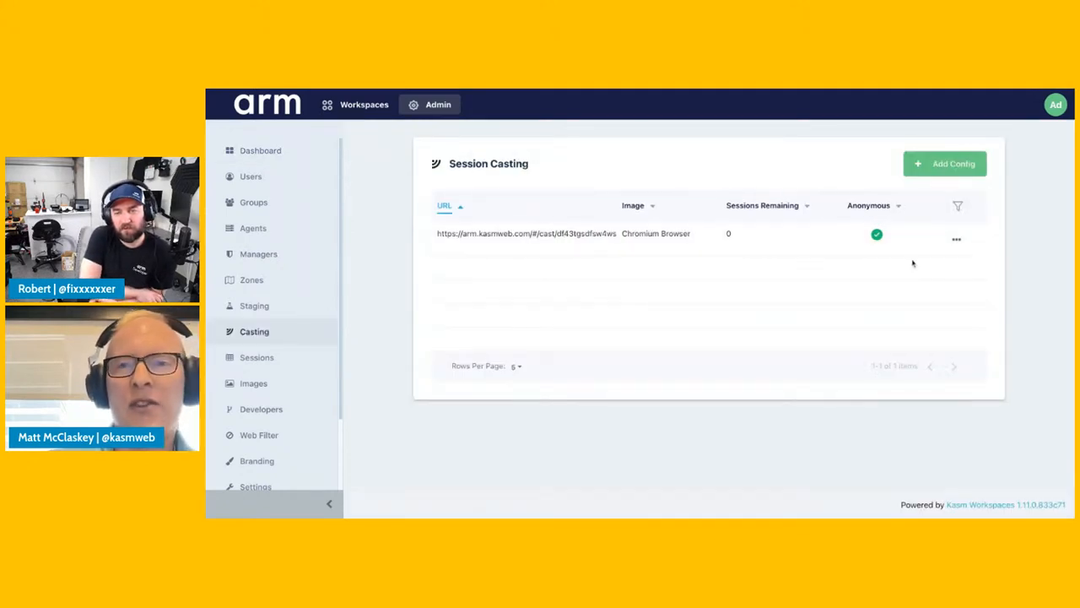
pyautogui.click(957, 239)
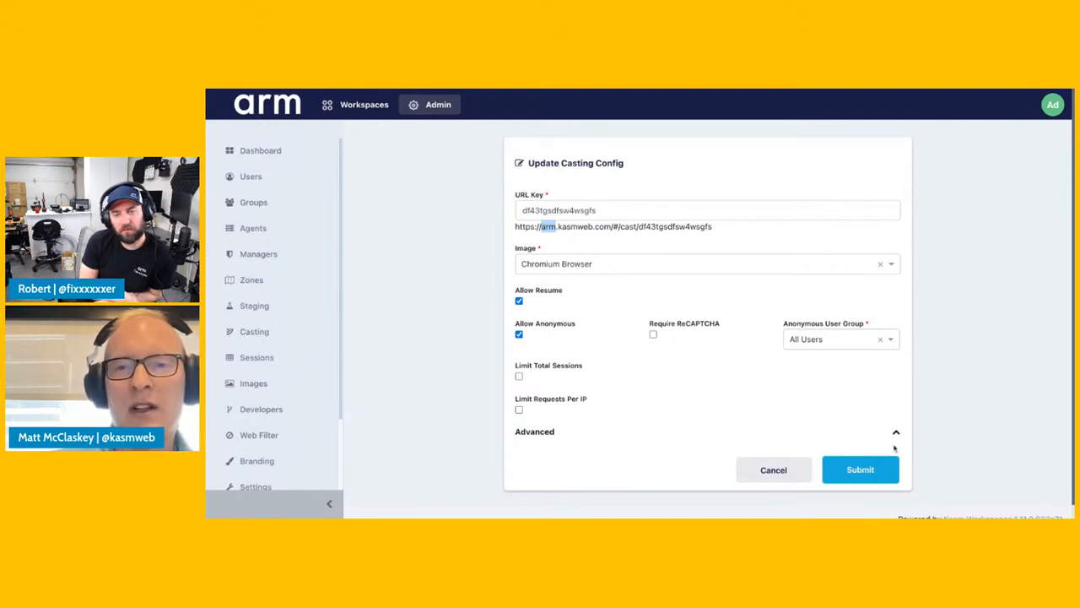
pyautogui.click(897, 431)
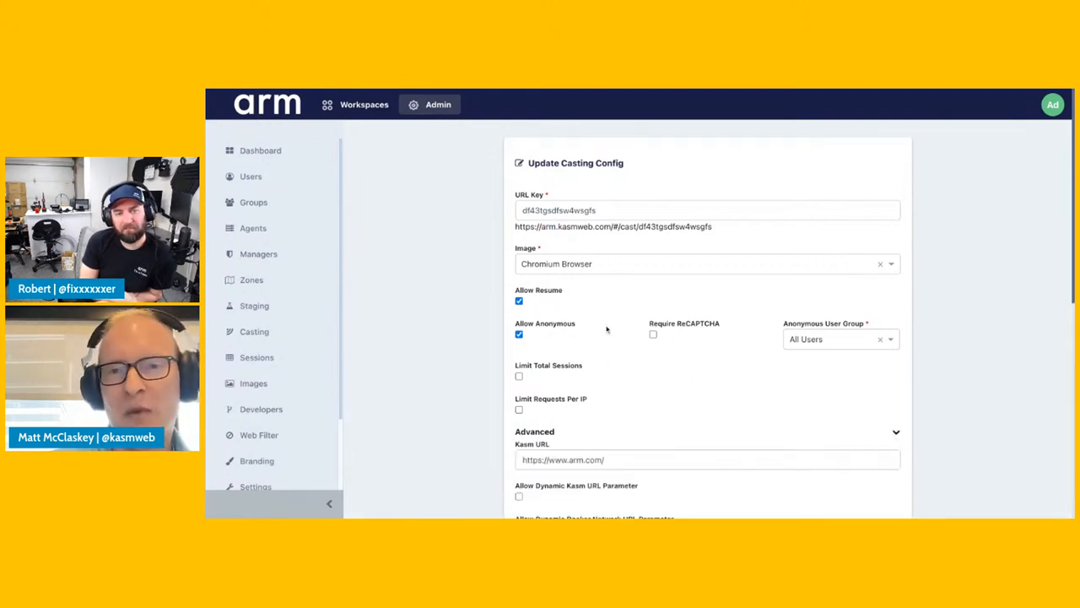
# Check the arm.com start page in the Kasm URL field of the cast config.
pyautogui.scroll(-3)
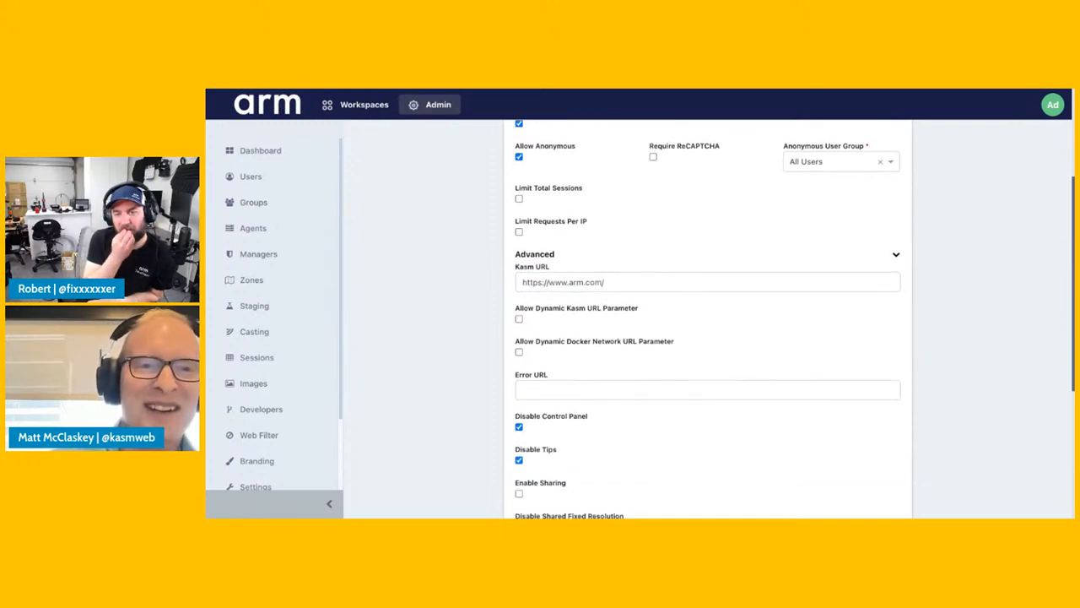
pyautogui.click(707, 282)
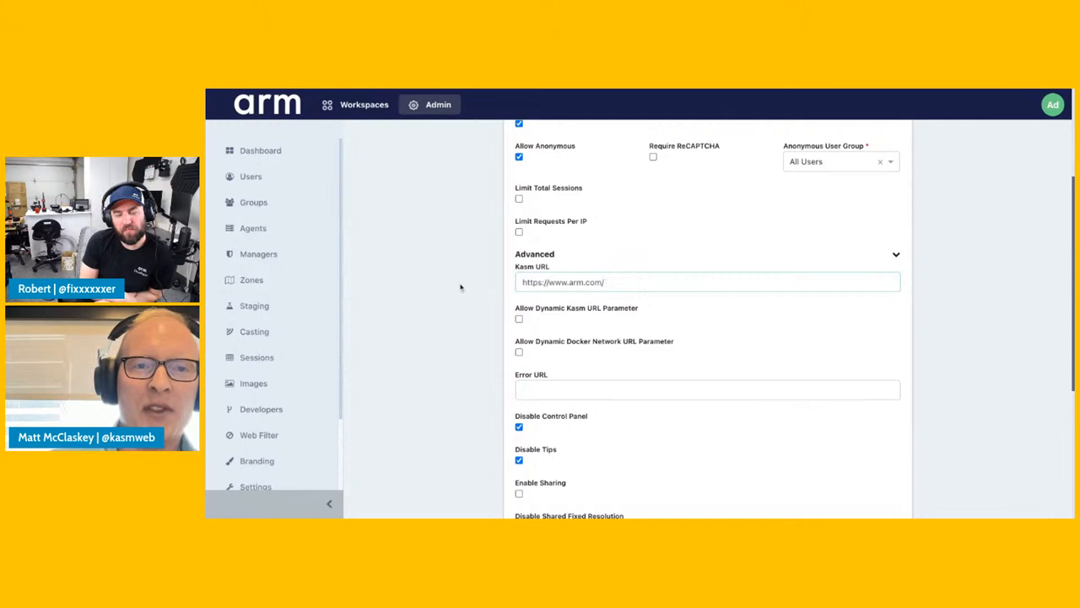
pyautogui.scroll(3)
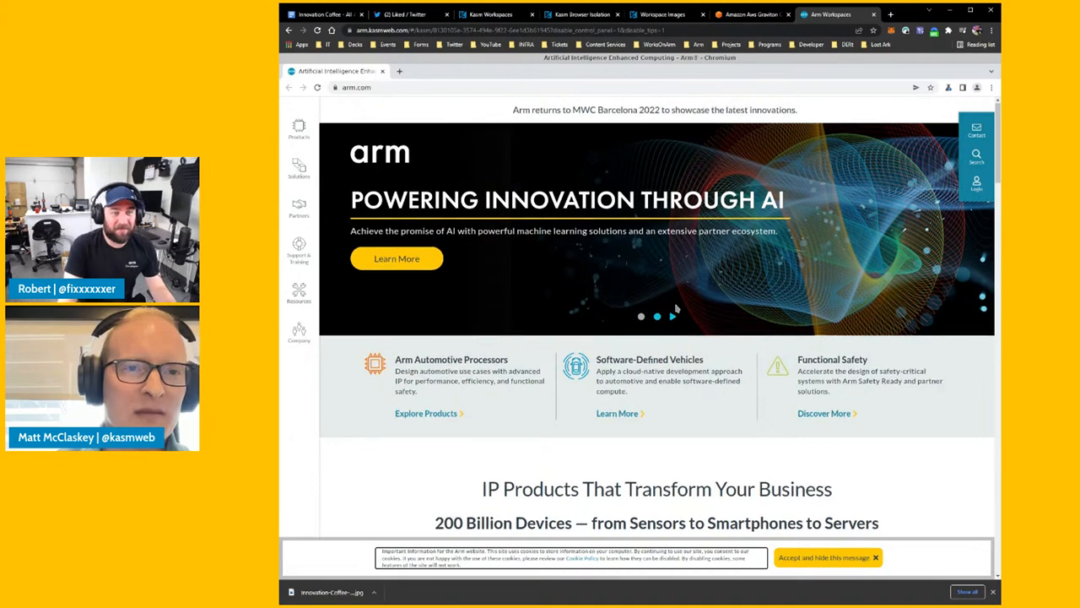
# Scroll through arm.com in the cast session and open its Infrastructure solutions page.
pyautogui.scroll(-3)
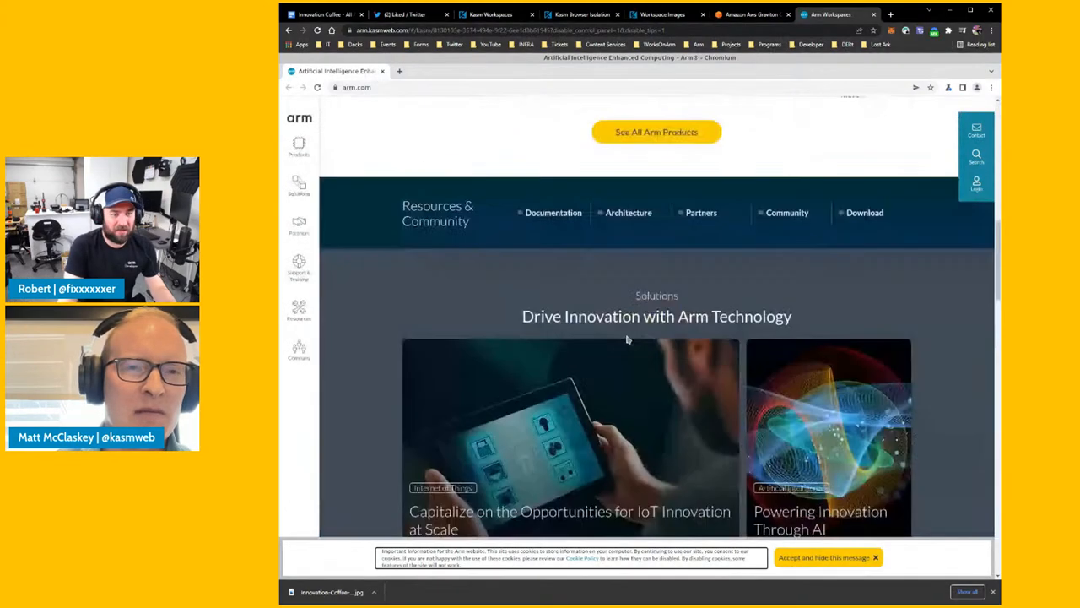
pyautogui.scroll(-3)
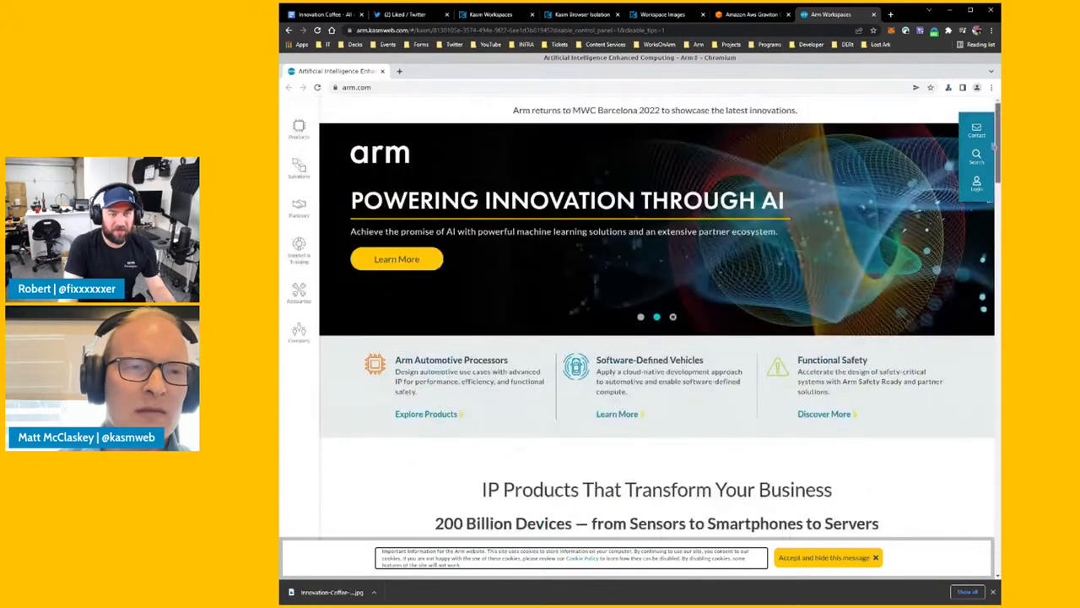
pyautogui.scroll(-3)
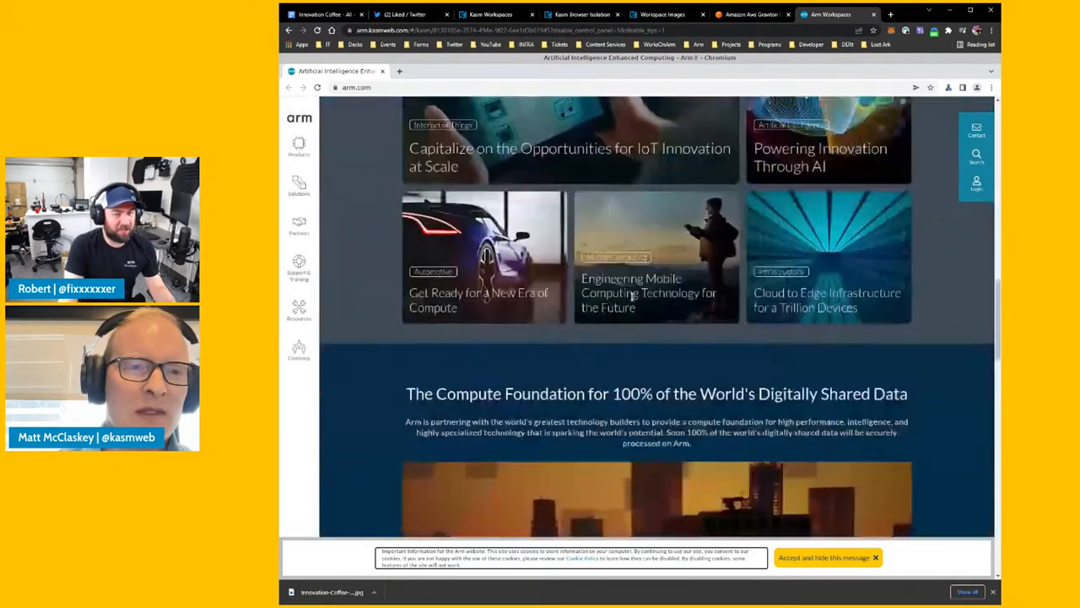
pyautogui.scroll(3)
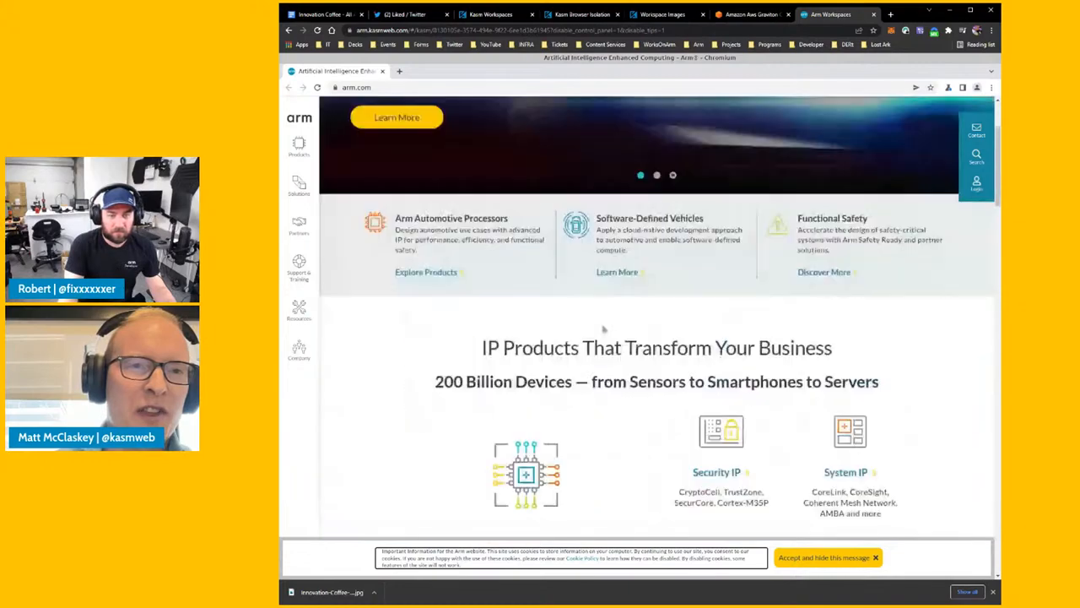
pyautogui.scroll(3)
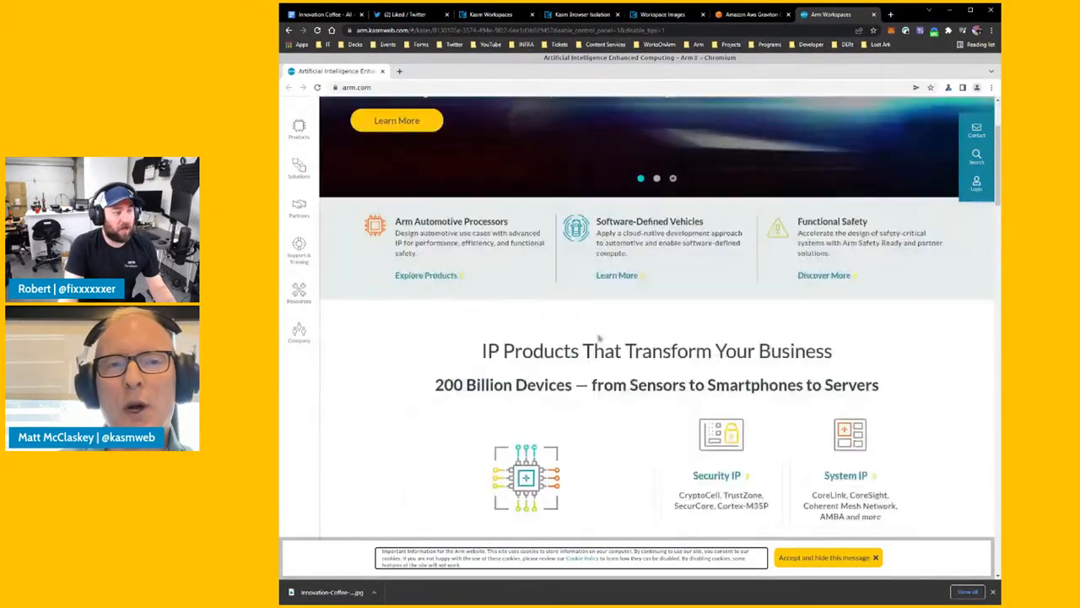
pyautogui.scroll(-3)
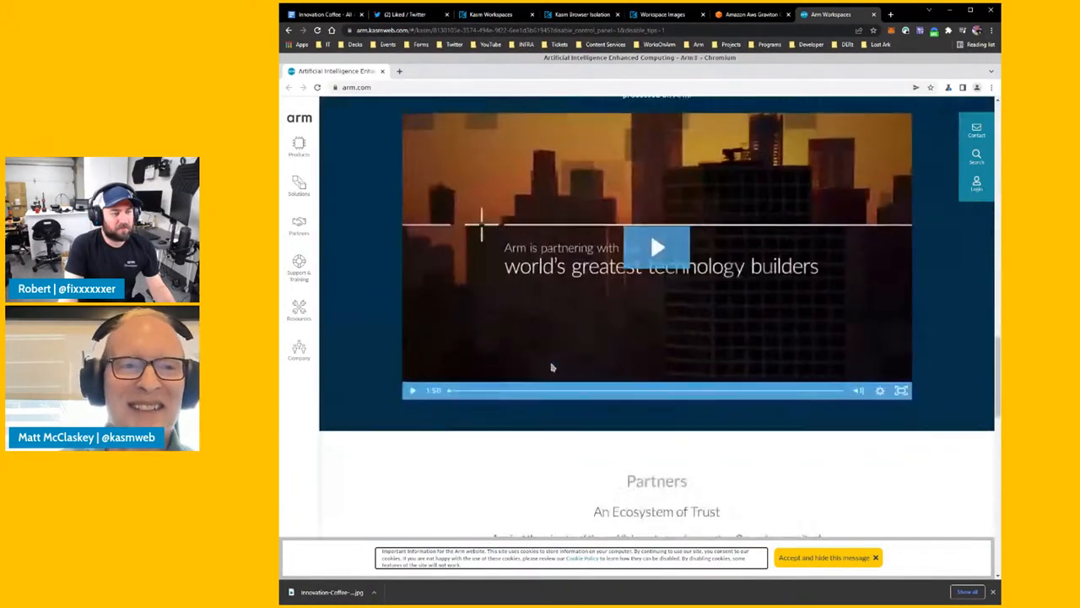
pyautogui.scroll(3)
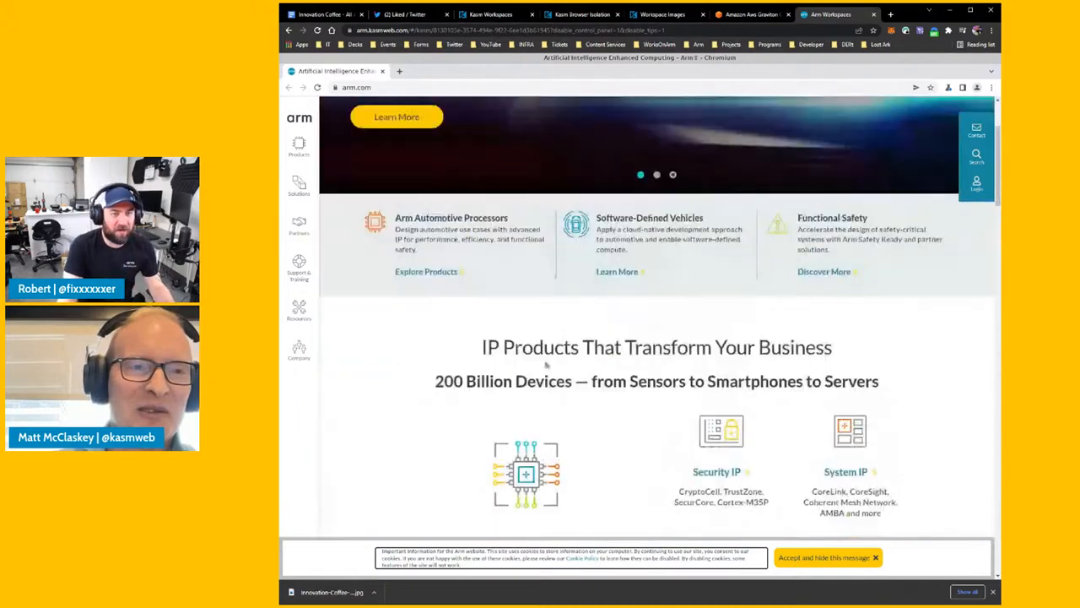
pyautogui.scroll(3)
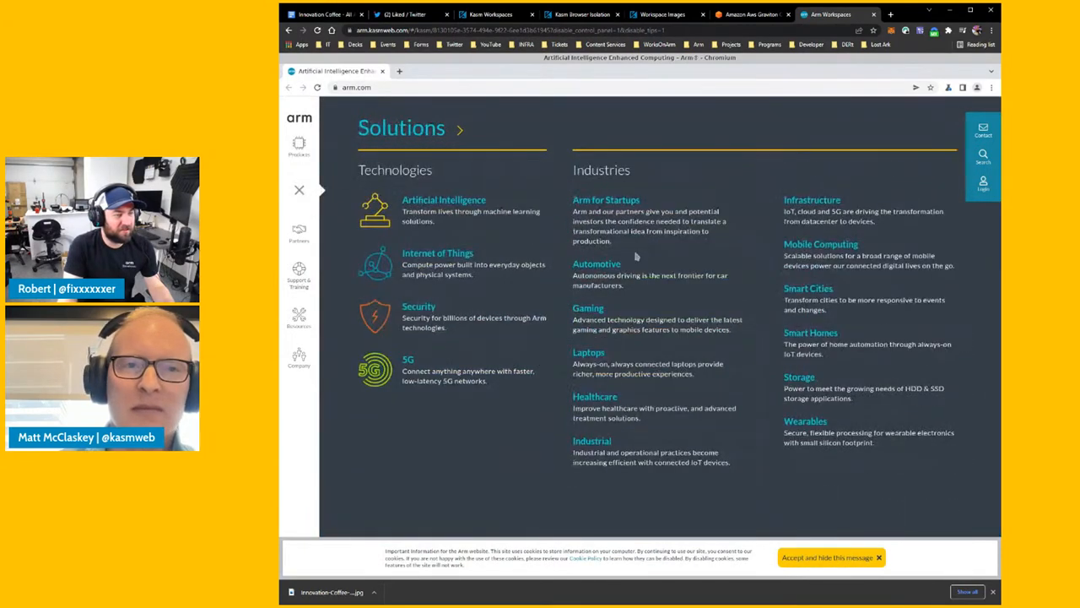
pyautogui.moveTo(633, 435)
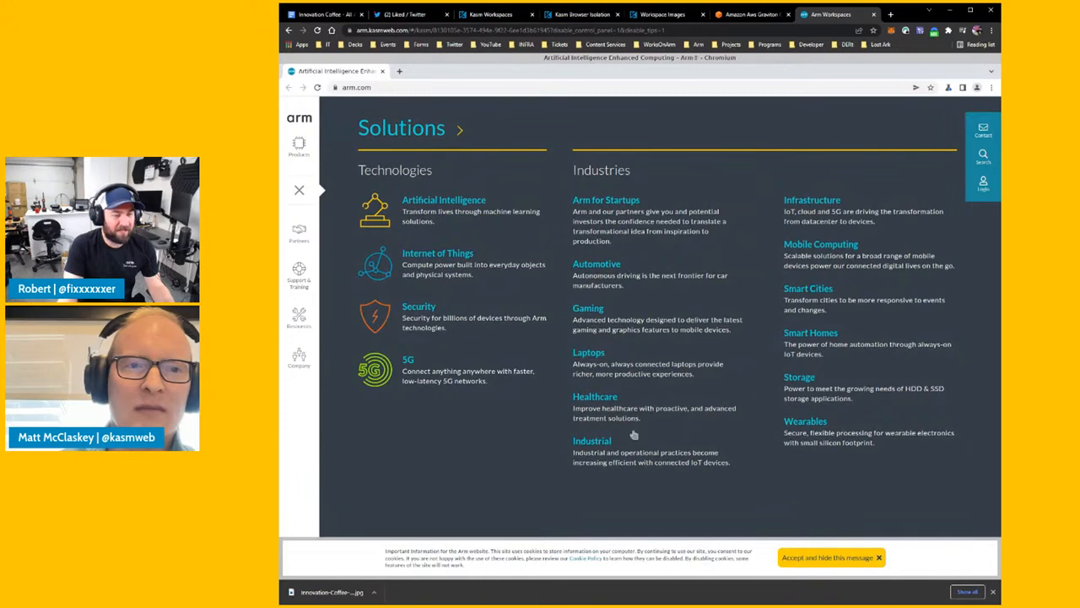
pyautogui.click(812, 201)
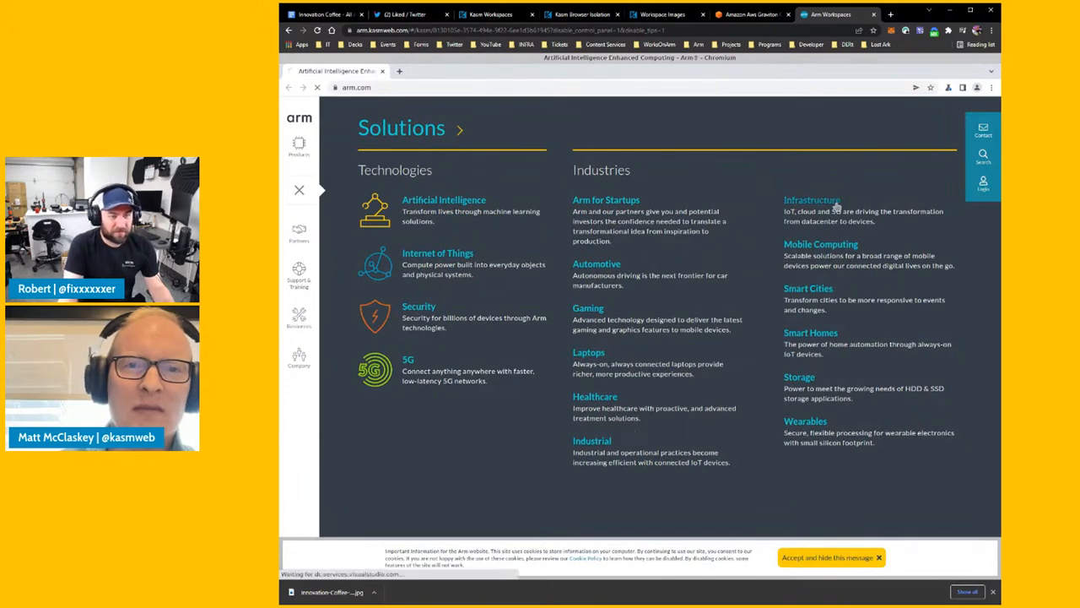
pyautogui.click(812, 200)
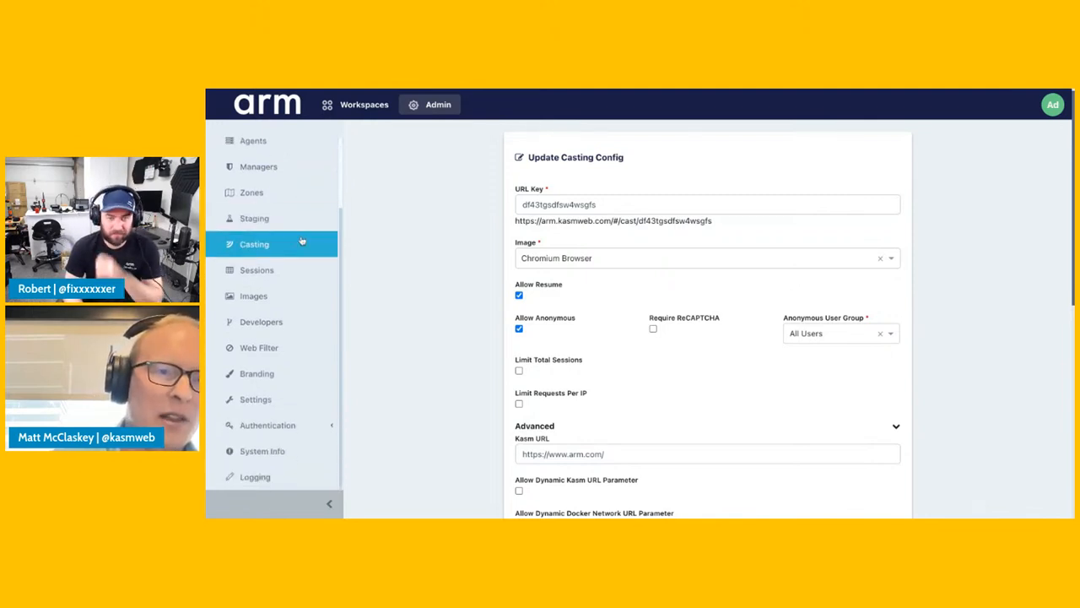
# Create an API key named 'test' and dismiss its one-time credentials dialog.
pyautogui.click(261, 322)
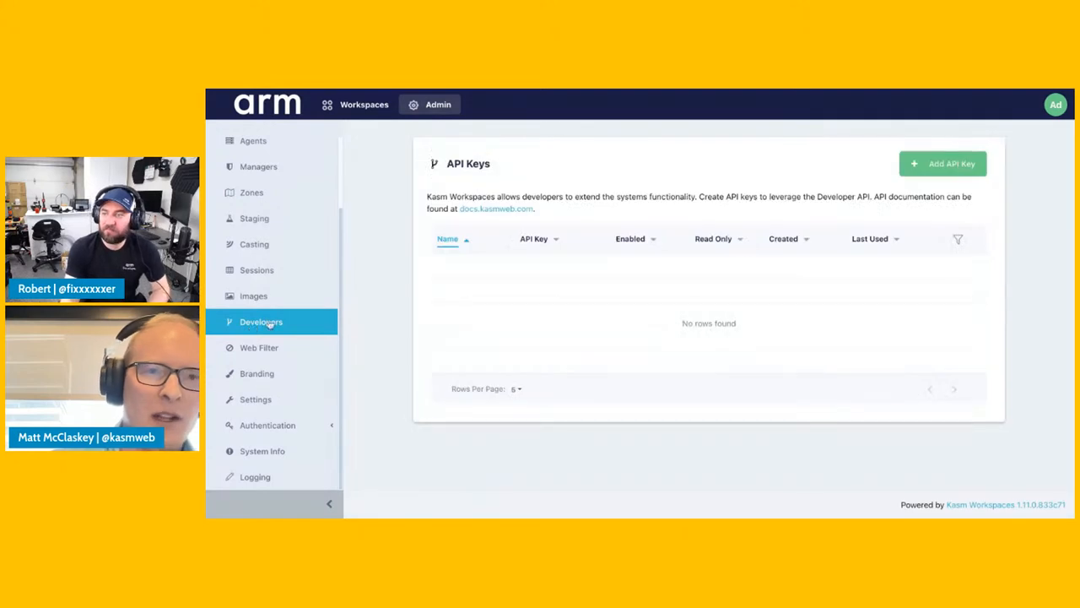
pyautogui.click(943, 163)
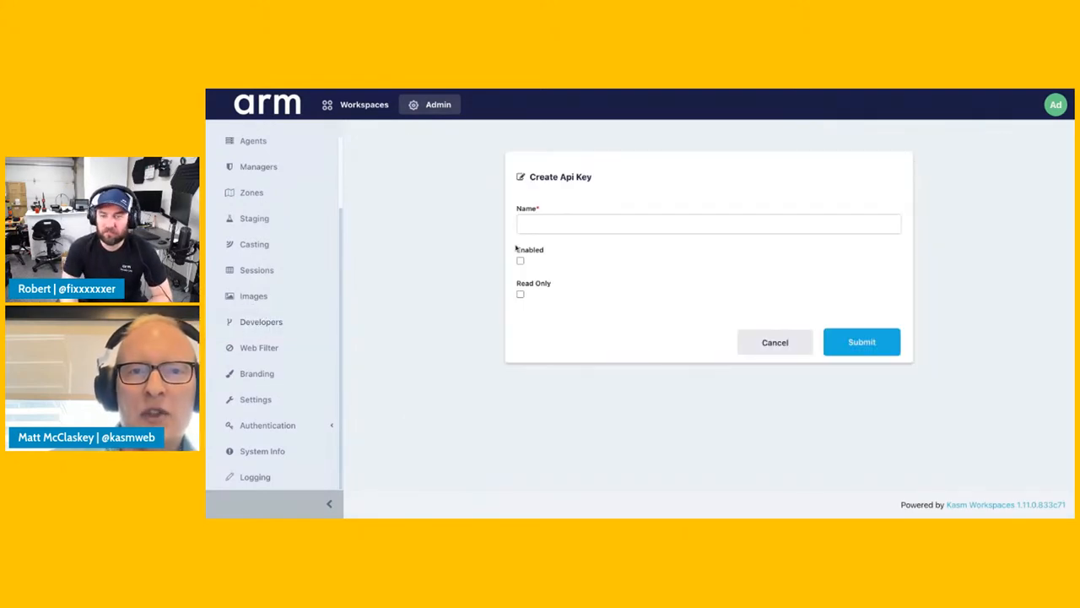
pyautogui.click(707, 223)
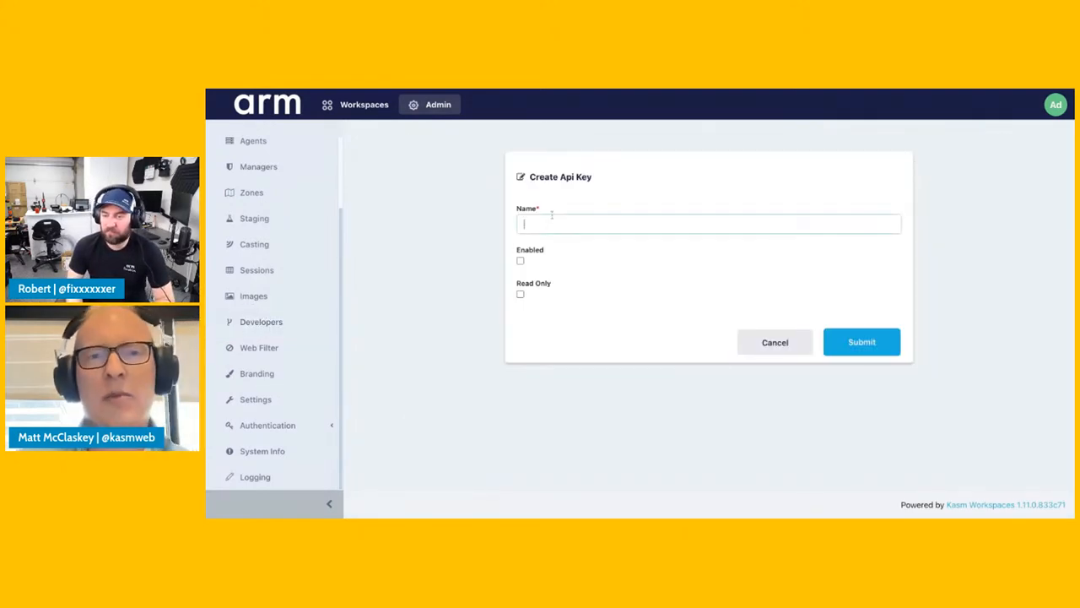
pyautogui.write('test')
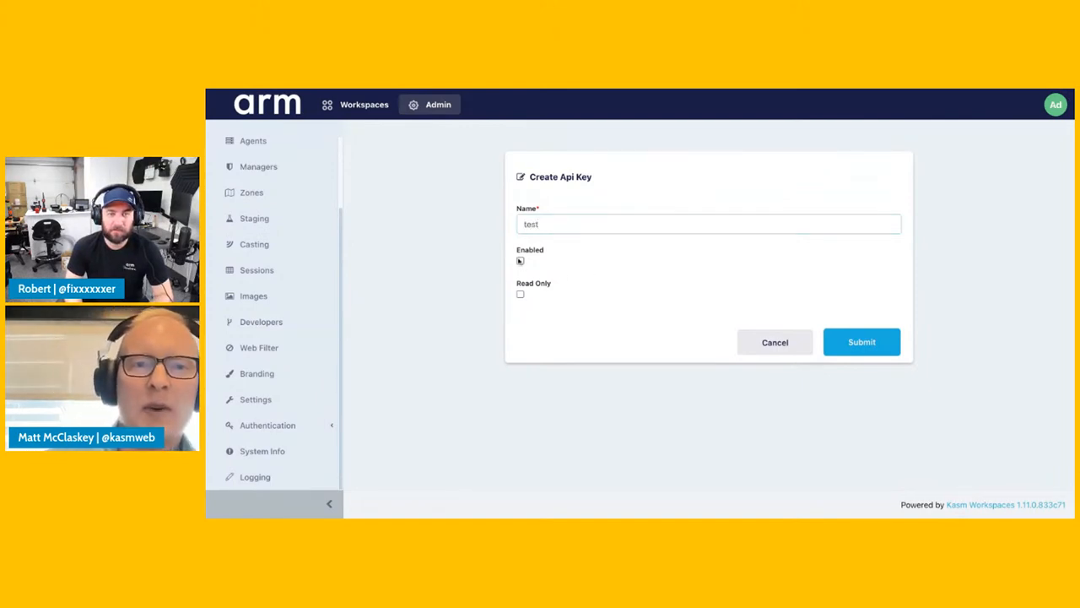
pyautogui.click(861, 342)
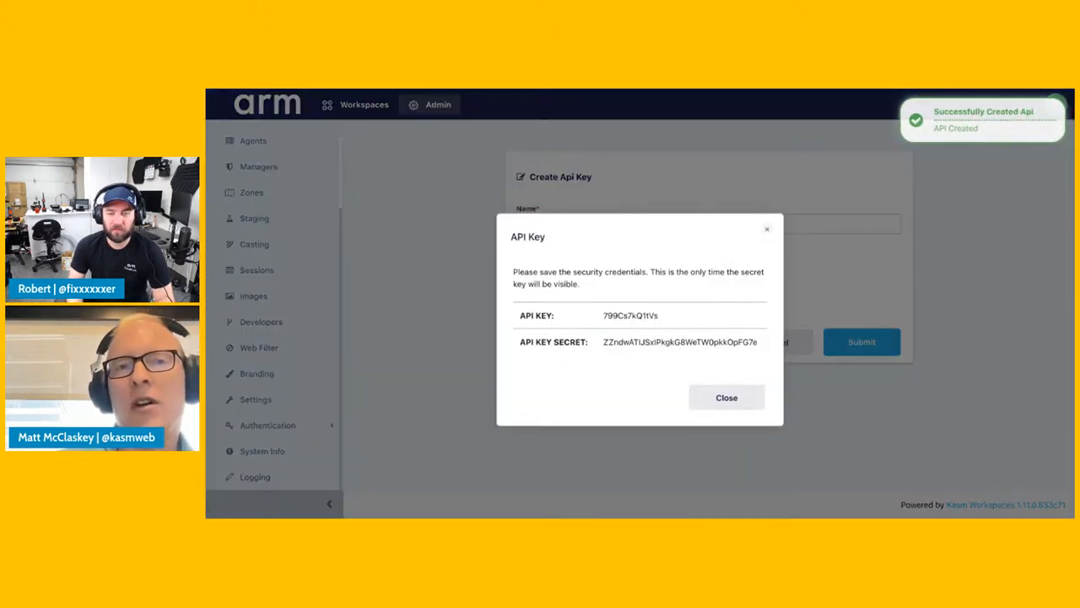
pyautogui.click(726, 398)
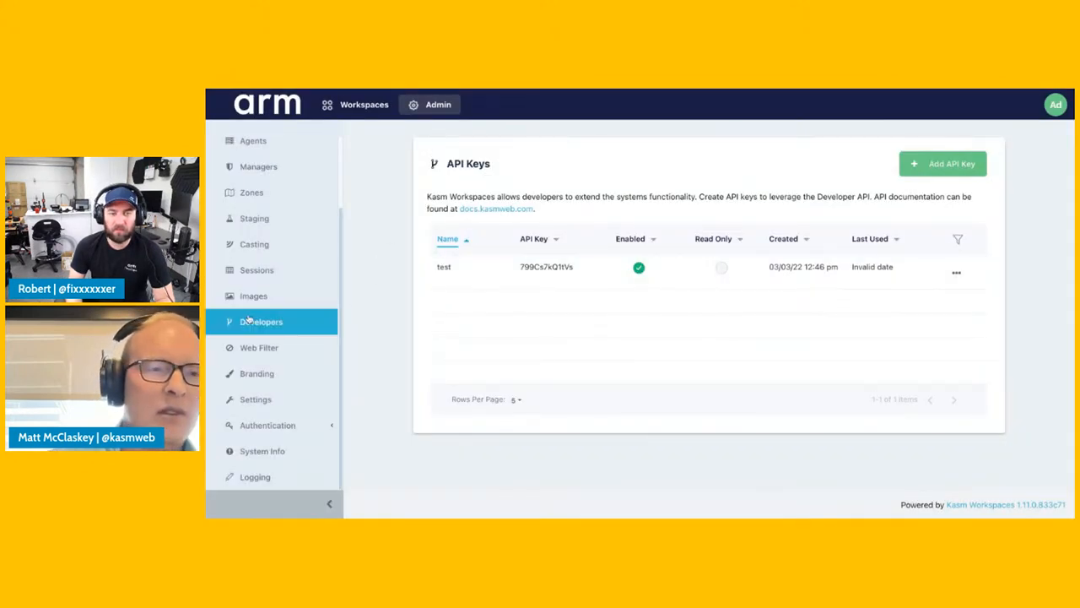
pyautogui.scroll(3)
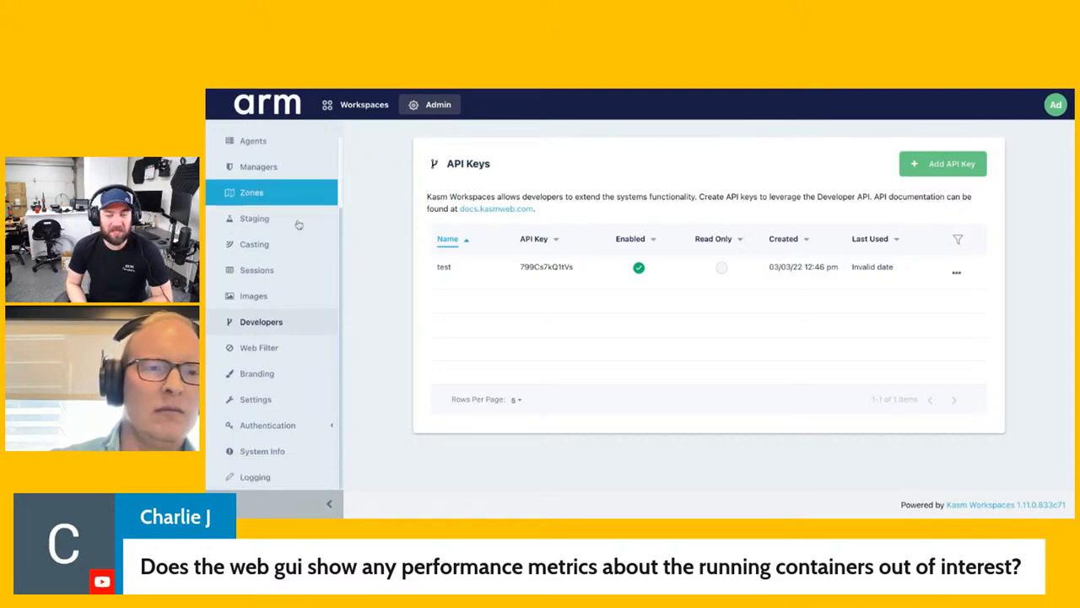
pyautogui.click(260, 150)
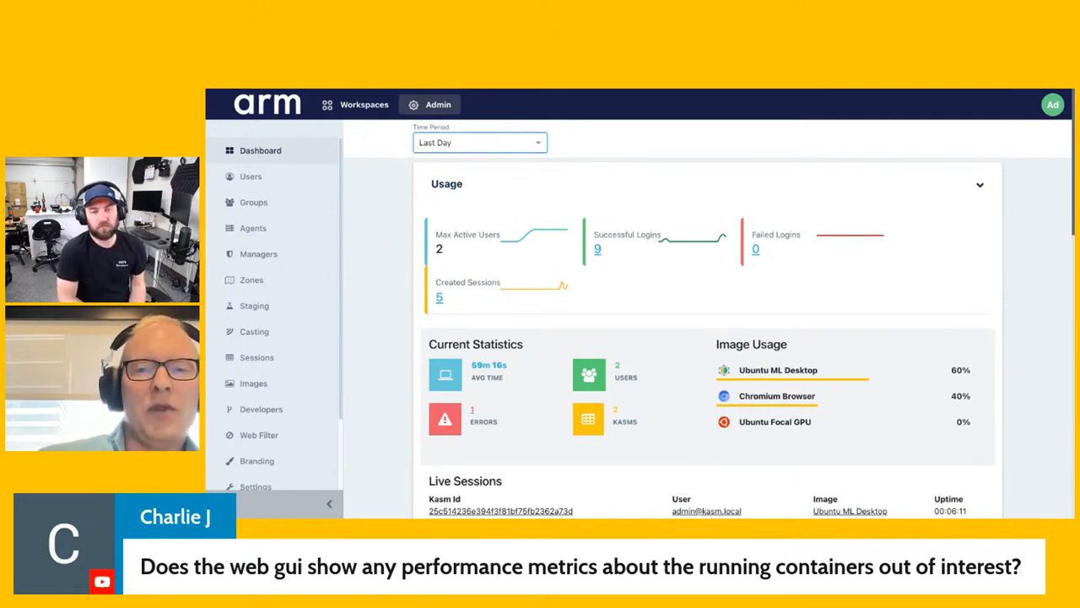
# Scroll through the dashboard's Usage, Live Sessions and Agents charts, then open Zones.
pyautogui.scroll(-3)
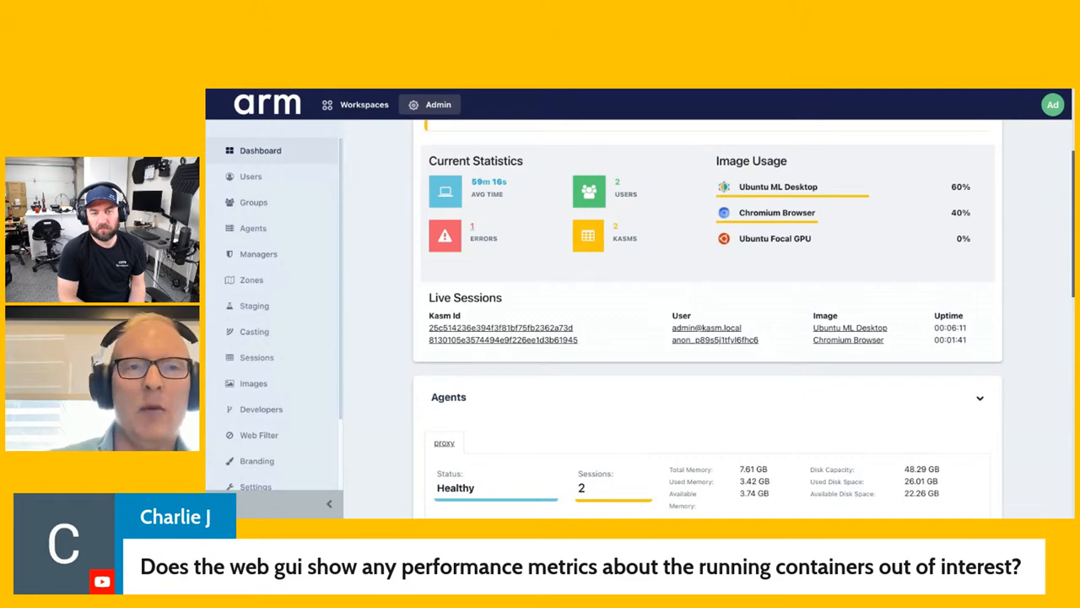
pyautogui.scroll(-3)
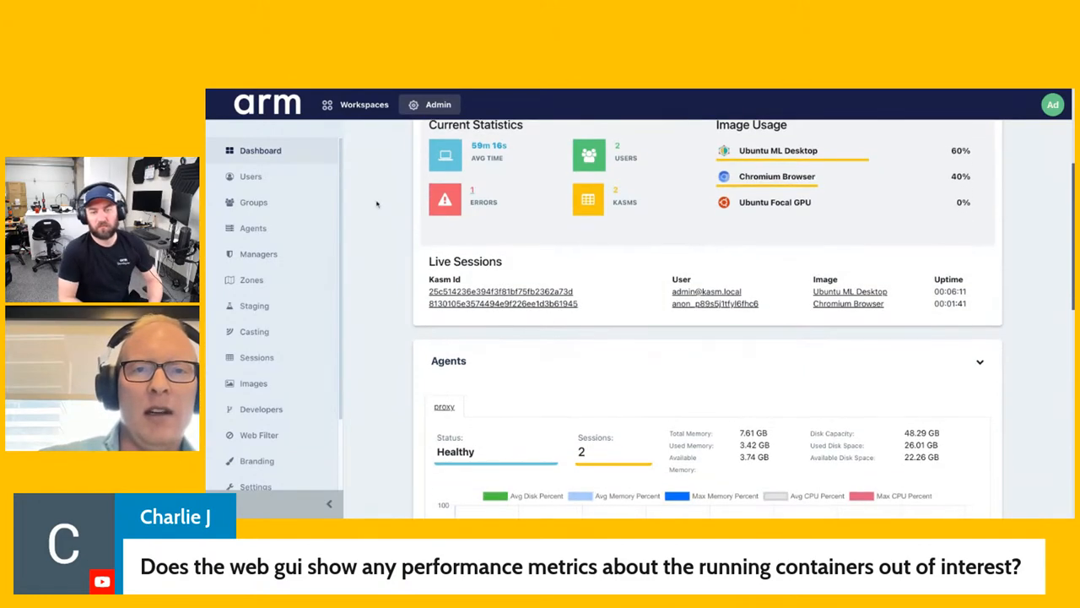
pyautogui.scroll(3)
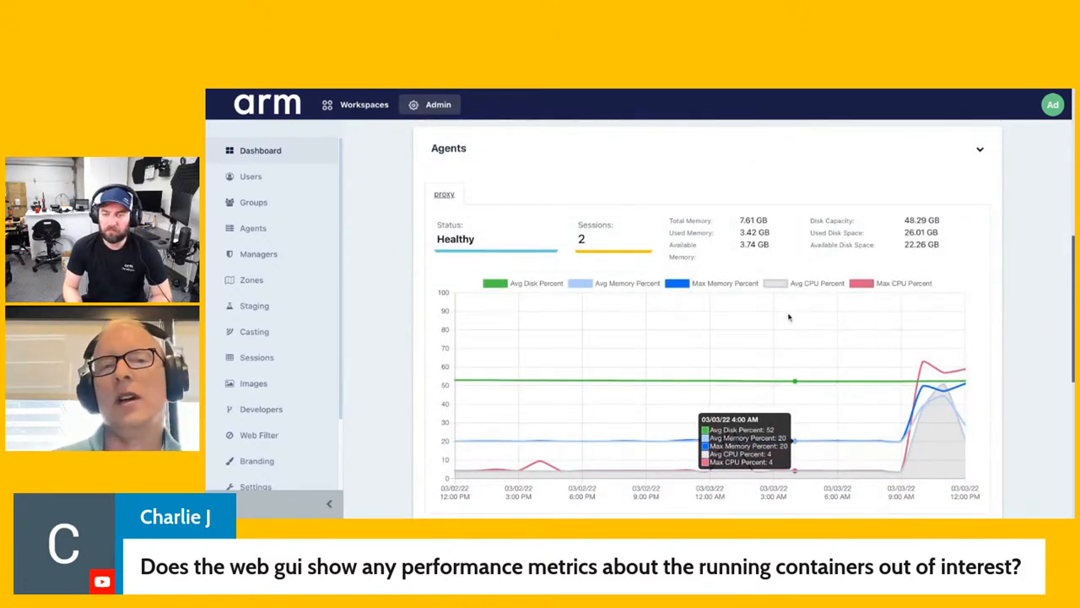
pyautogui.moveTo(789, 318)
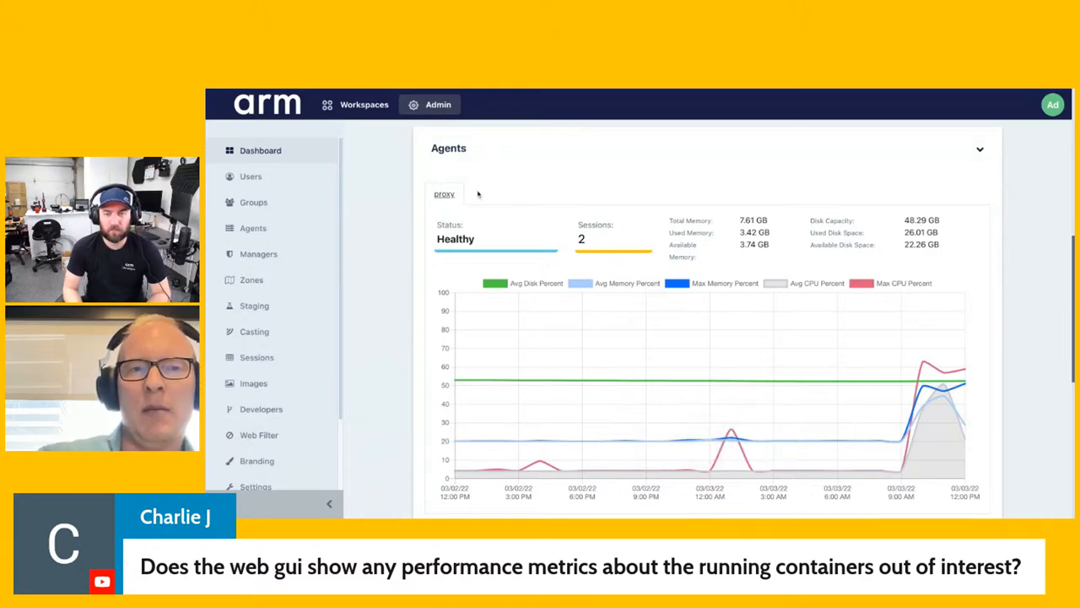
pyautogui.moveTo(497, 380)
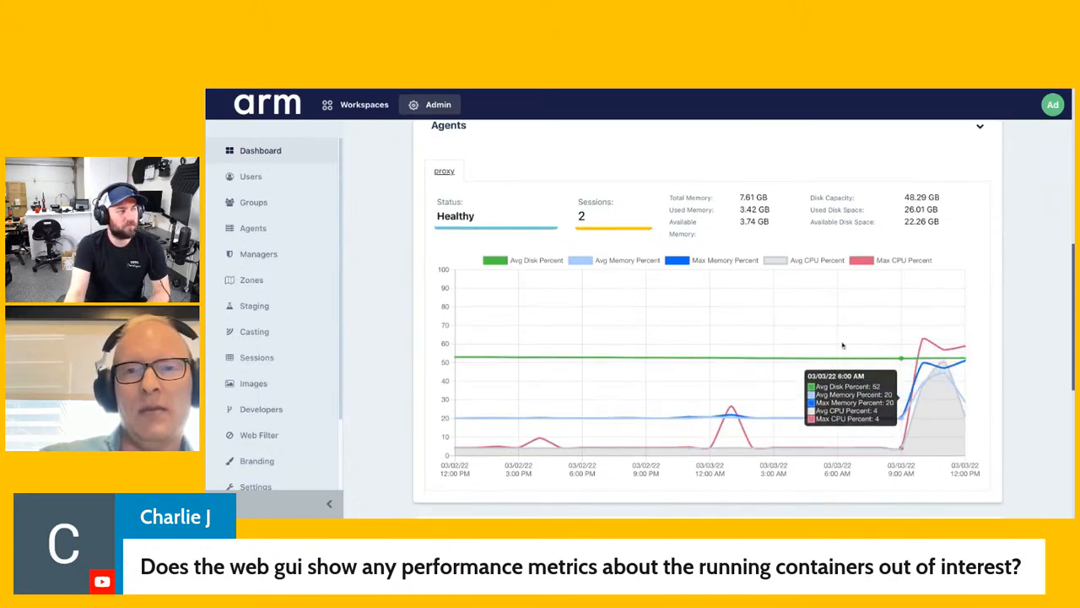
pyautogui.scroll(3)
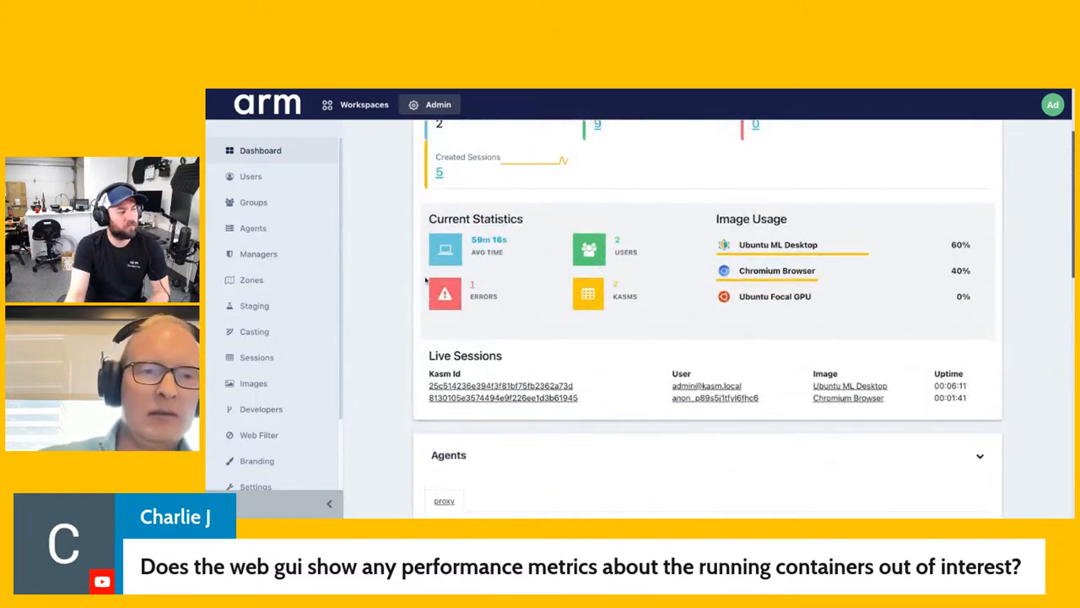
pyautogui.scroll(3)
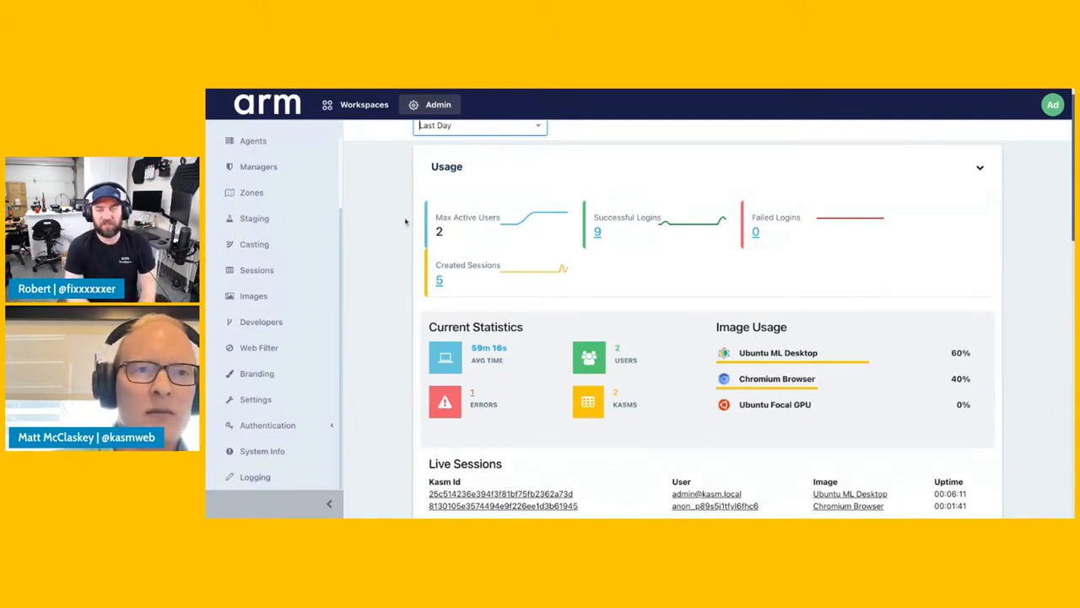
pyautogui.scroll(3)
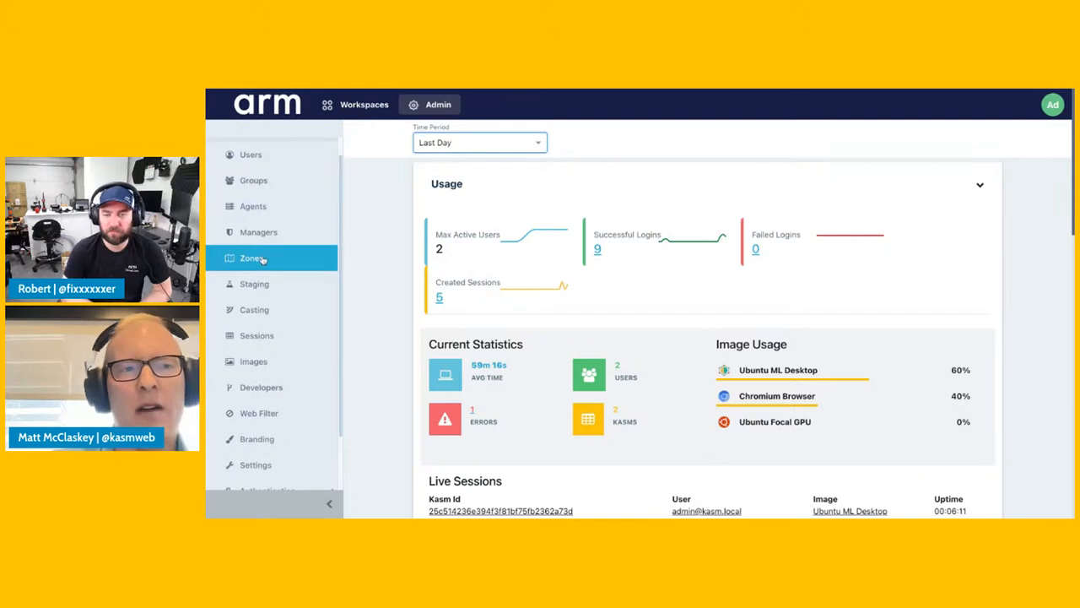
pyautogui.click(251, 257)
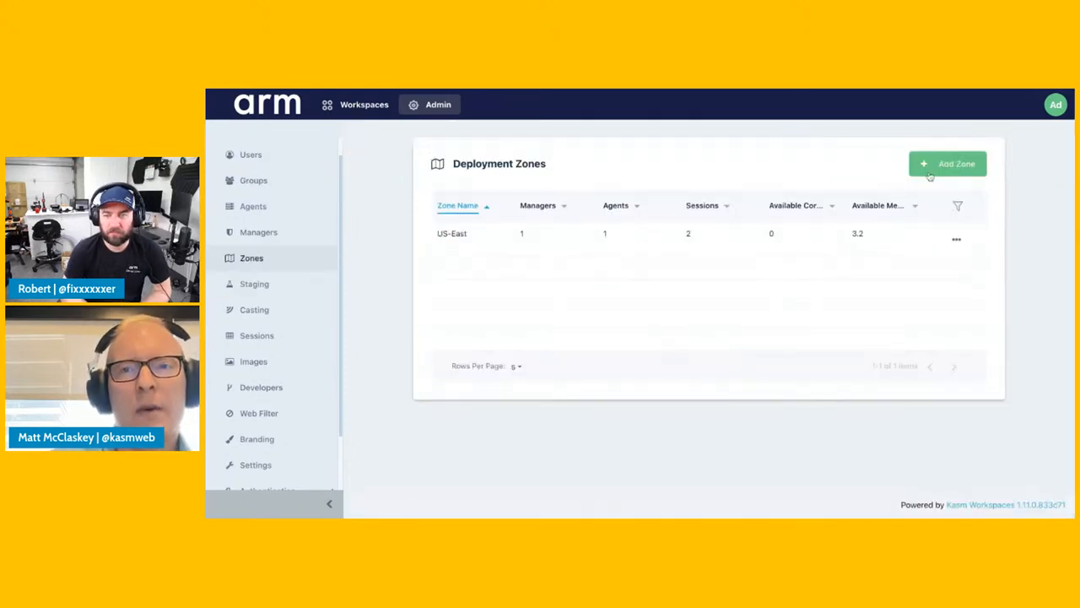
# Cancel a new deployment zone form and edit the US-East zone instead.
pyautogui.click(948, 164)
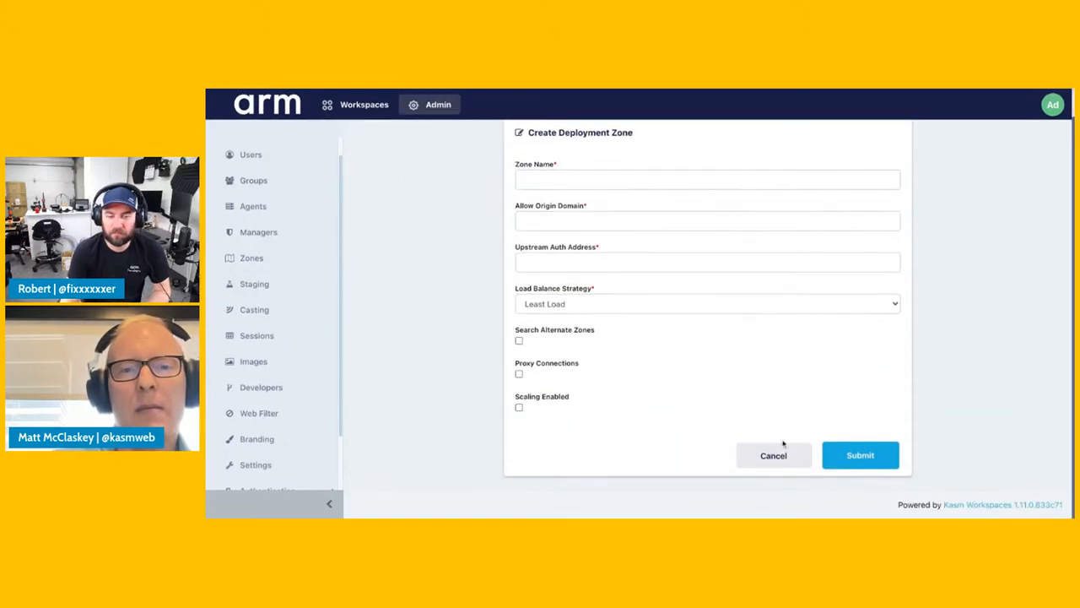
pyautogui.click(773, 455)
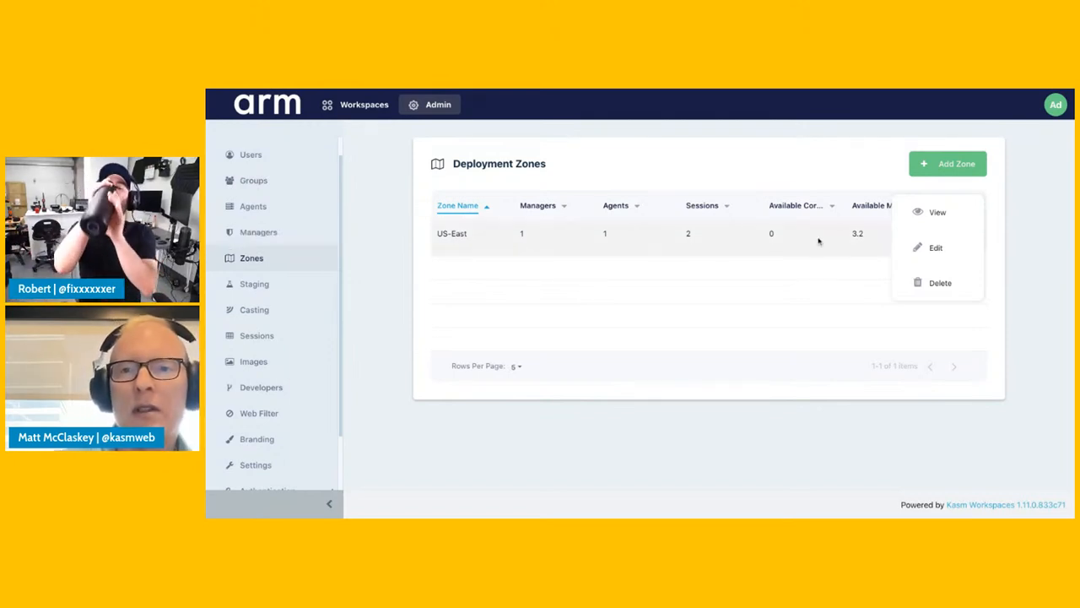
pyautogui.click(936, 247)
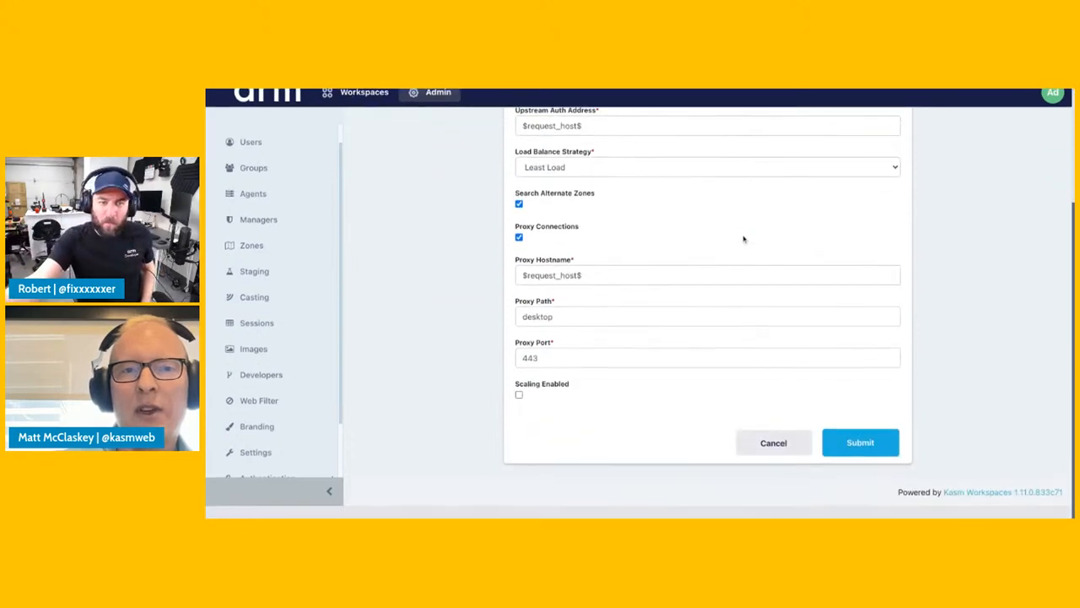
# Enable AWS scaling on US-East, review its EC2 fields, then go back to Workspaces.
pyautogui.click(519, 394)
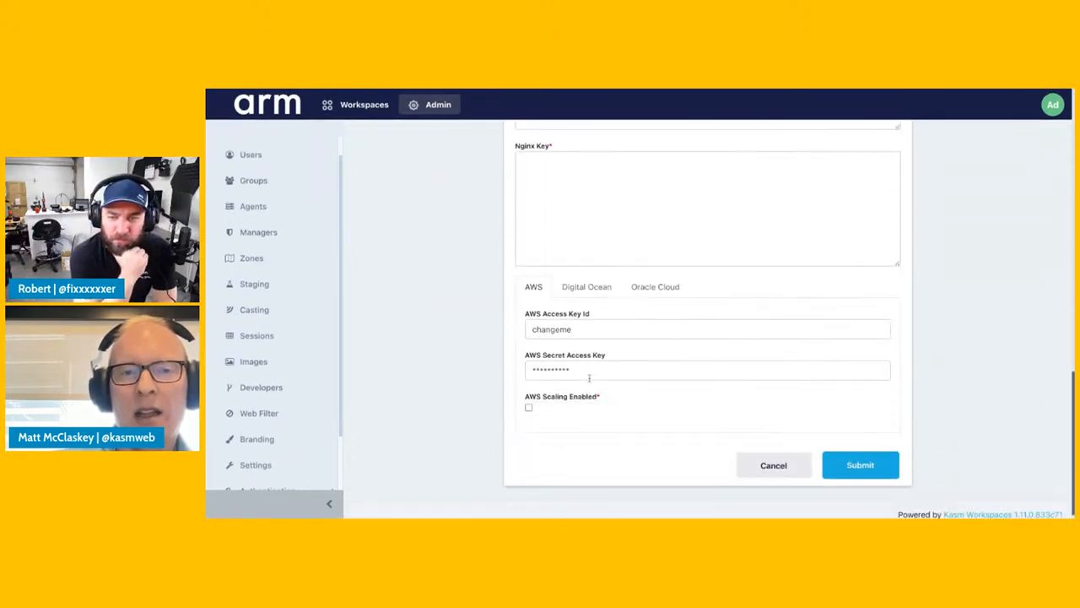
pyautogui.click(585, 287)
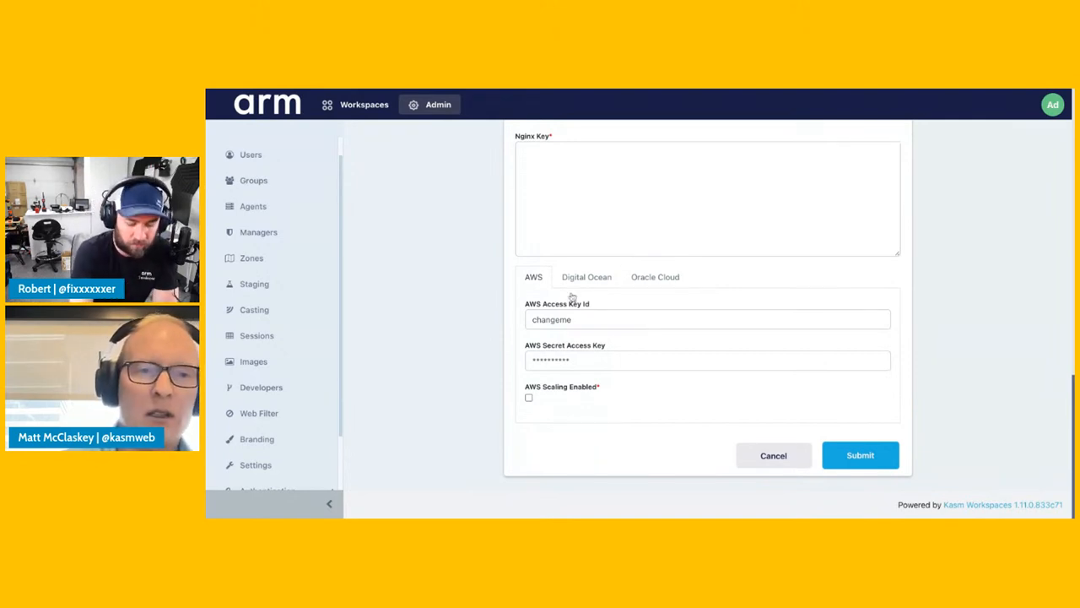
pyautogui.click(528, 397)
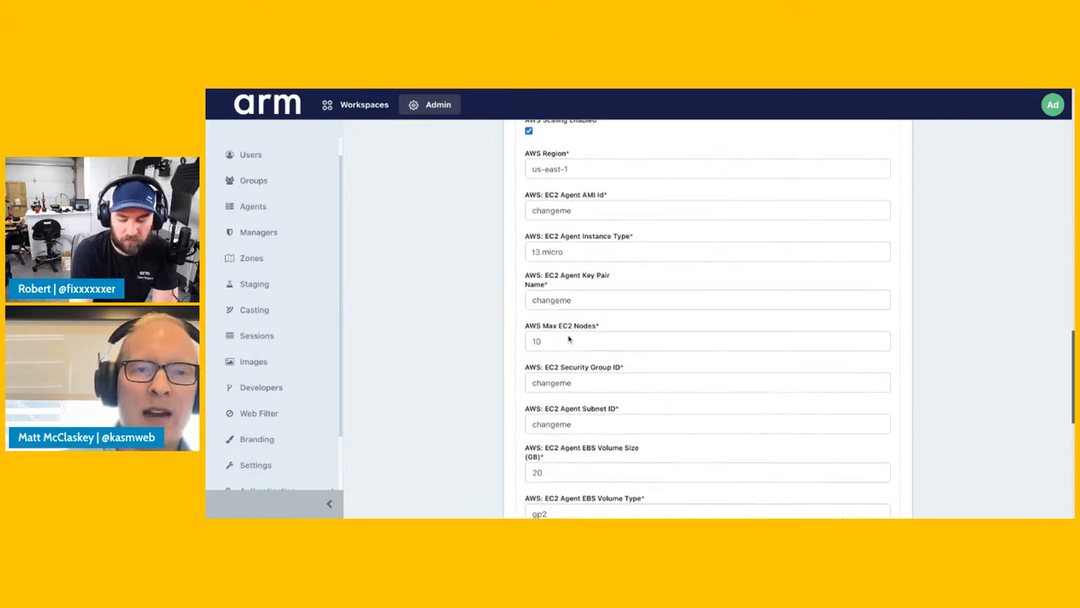
pyautogui.scroll(-3)
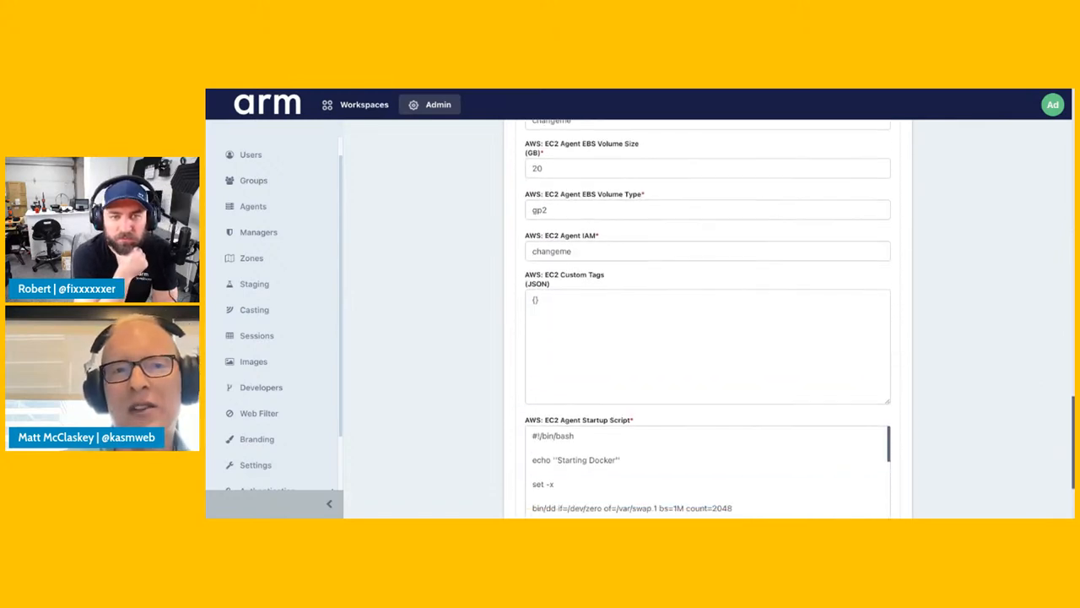
pyautogui.scroll(-3)
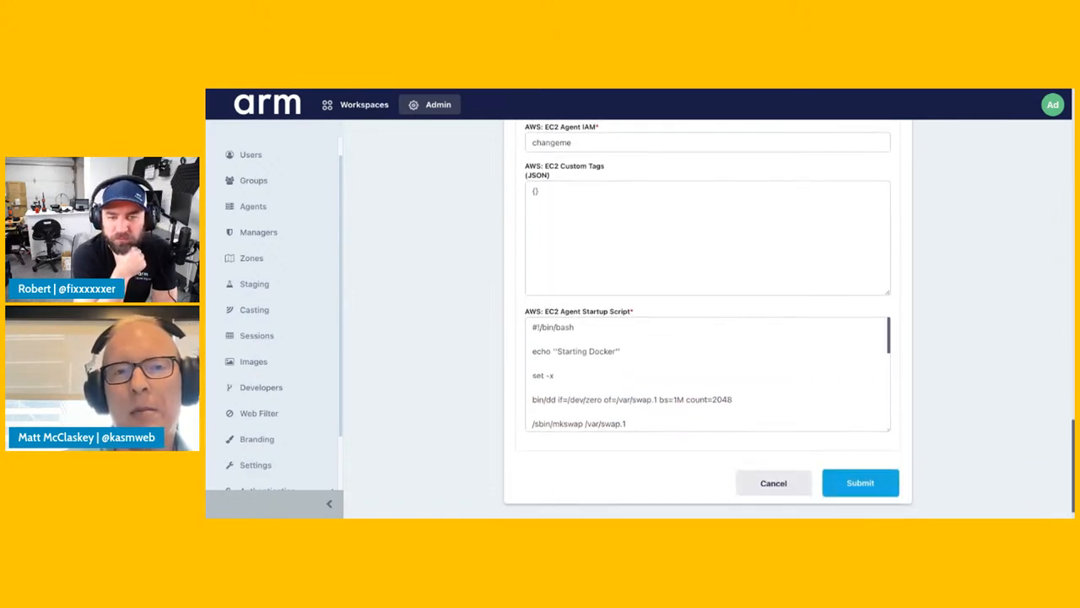
pyautogui.scroll(3)
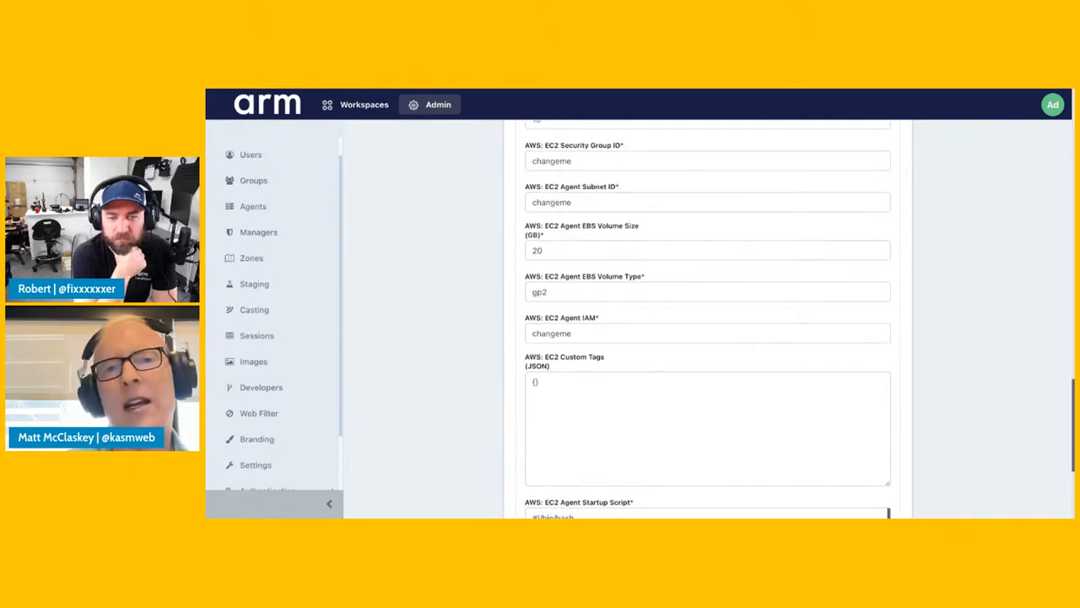
pyautogui.scroll(3)
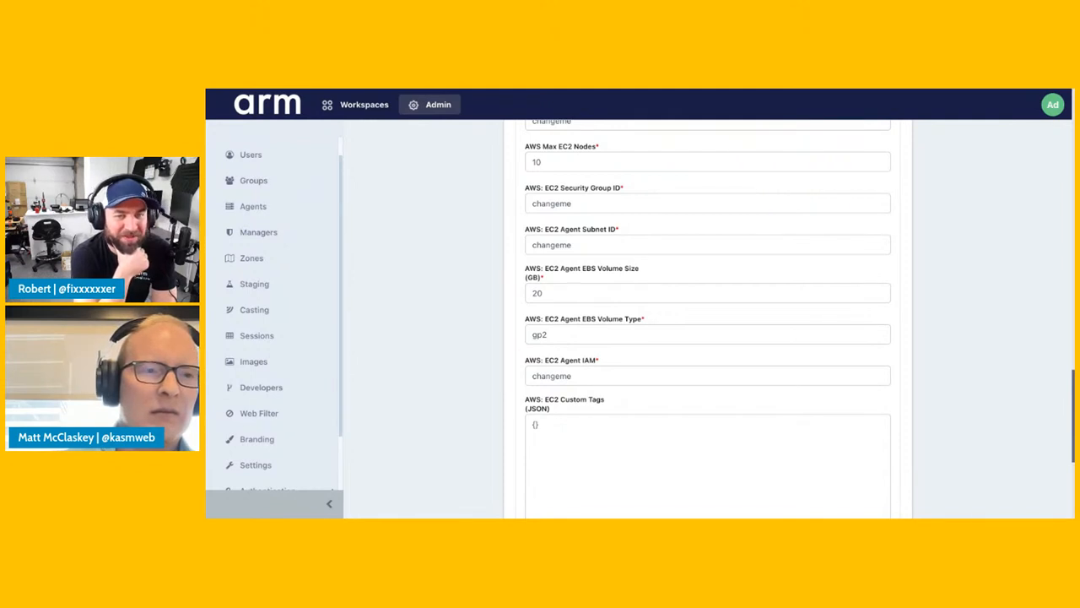
pyautogui.scroll(3)
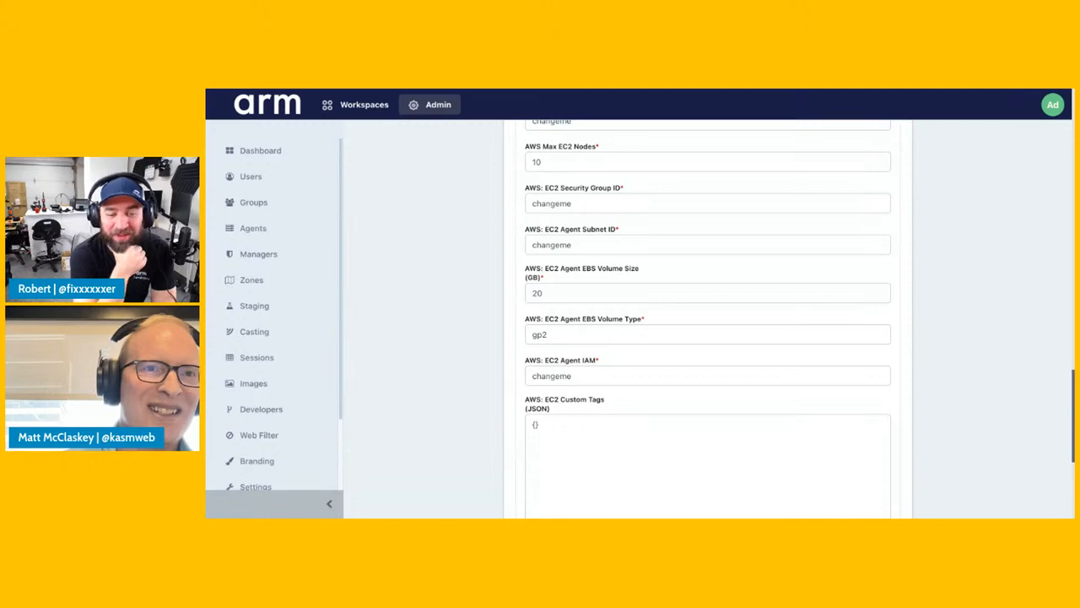
pyautogui.click(364, 104)
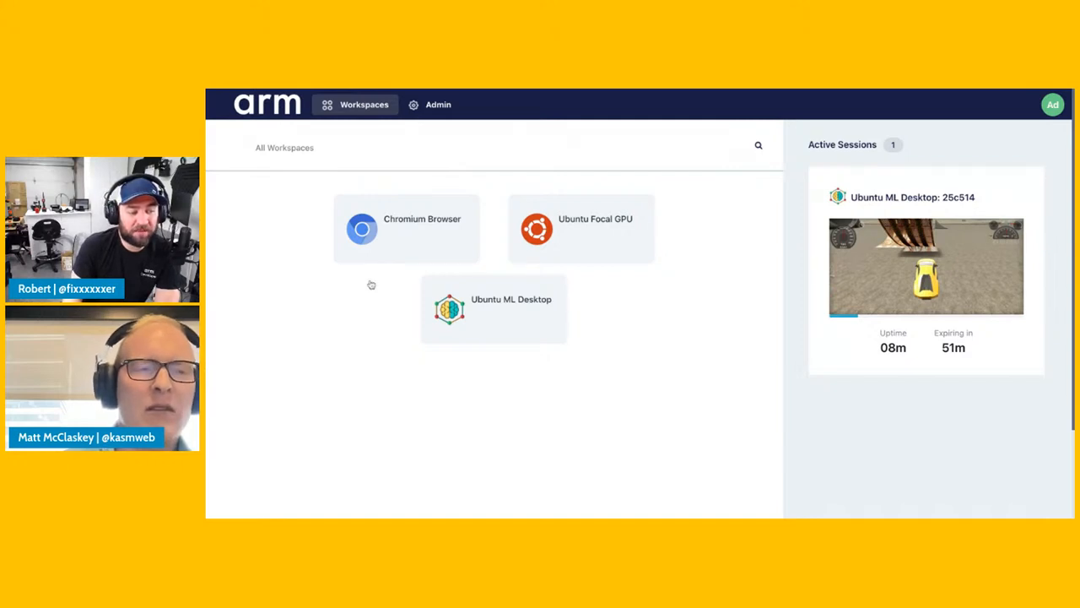
# Visit the Admin dashboard, then the Staging, Images and Sessions pages.
pyautogui.click(438, 103)
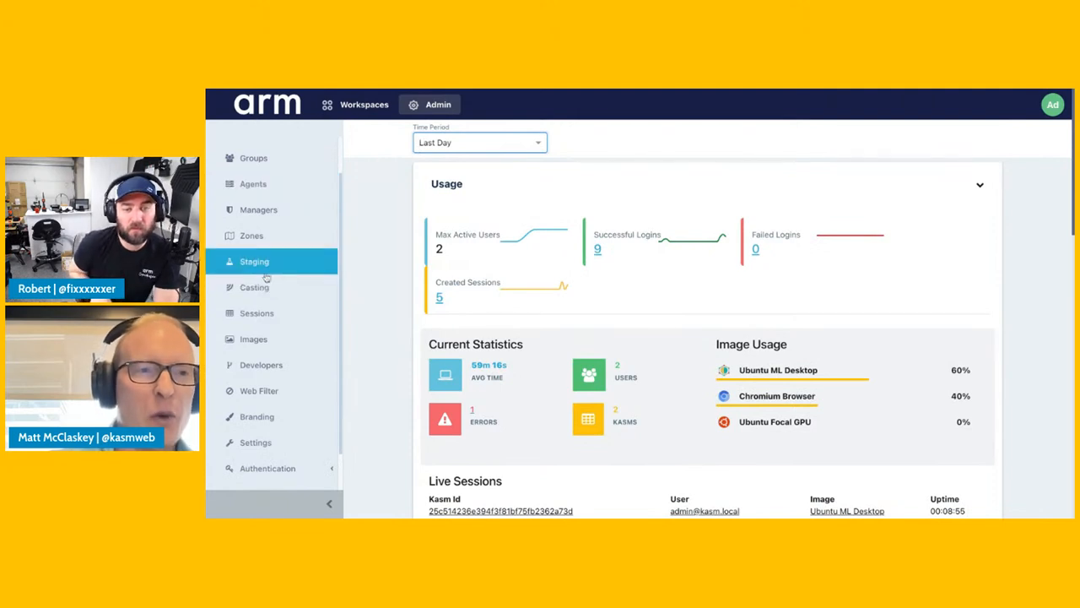
pyautogui.click(254, 261)
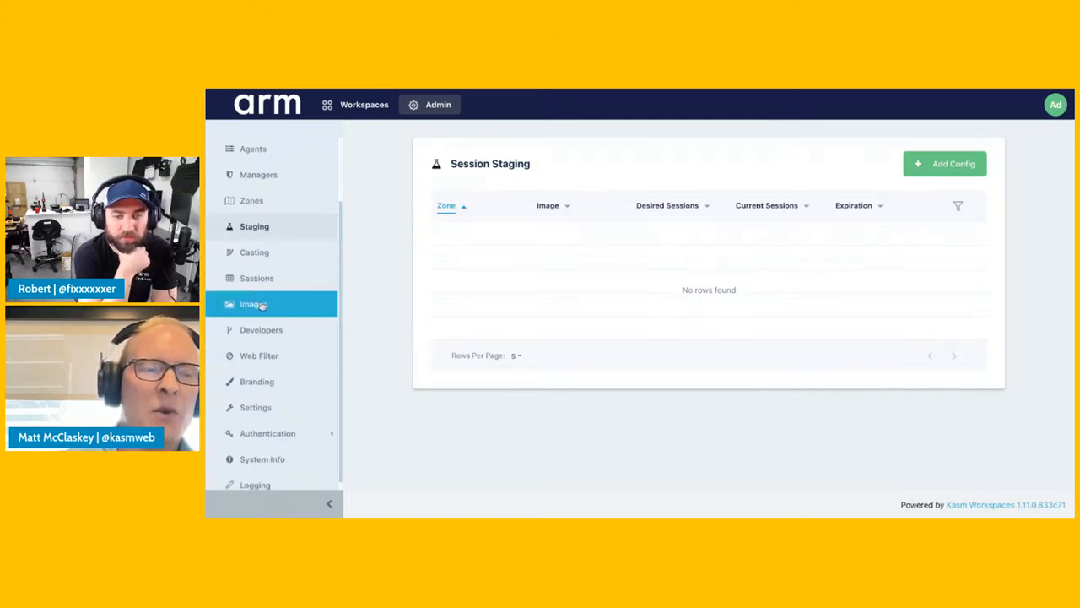
pyautogui.click(252, 304)
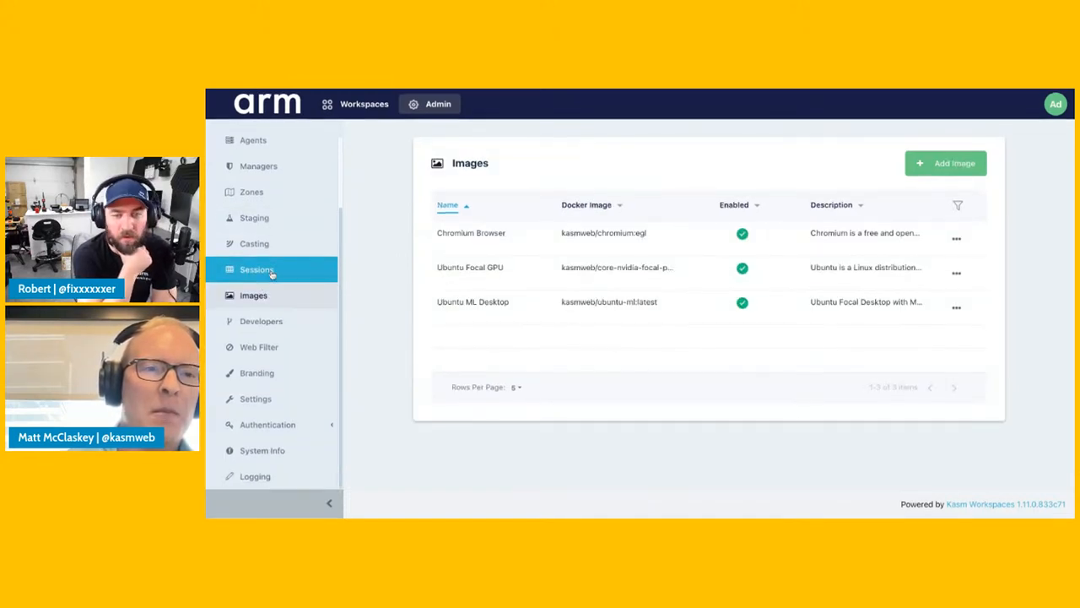
pyautogui.click(259, 347)
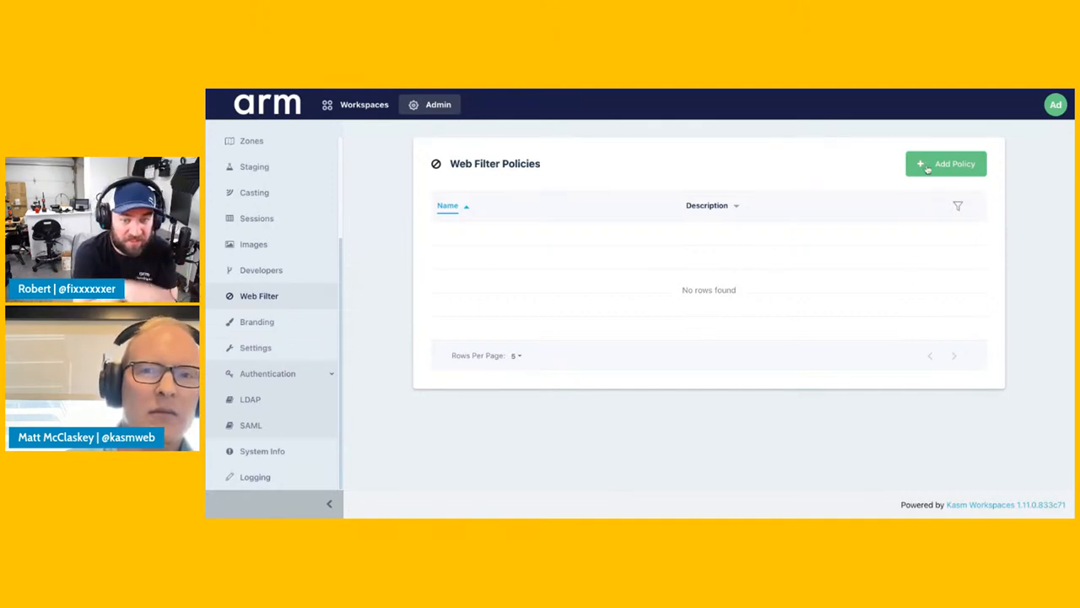
# Add a web filter policy with Enable Categorization ticked and review its category options.
pyautogui.click(947, 163)
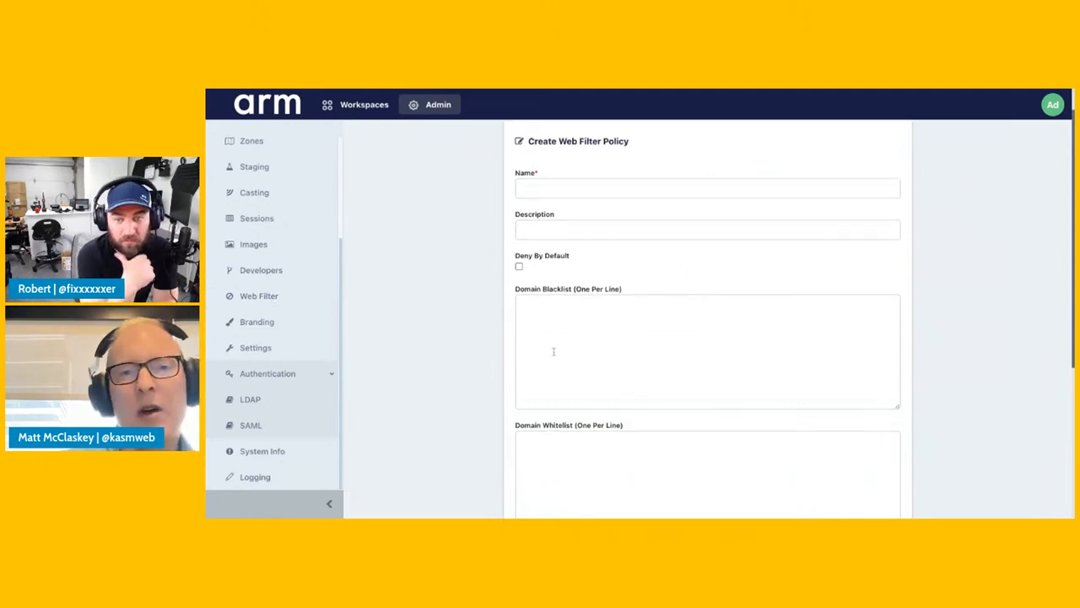
pyautogui.scroll(-3)
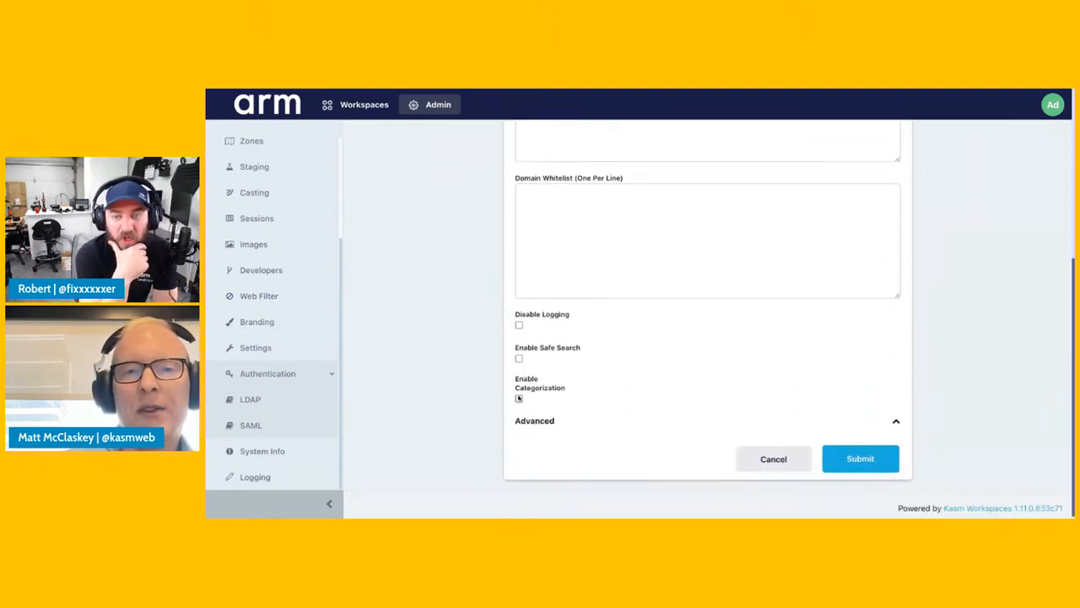
pyautogui.click(519, 398)
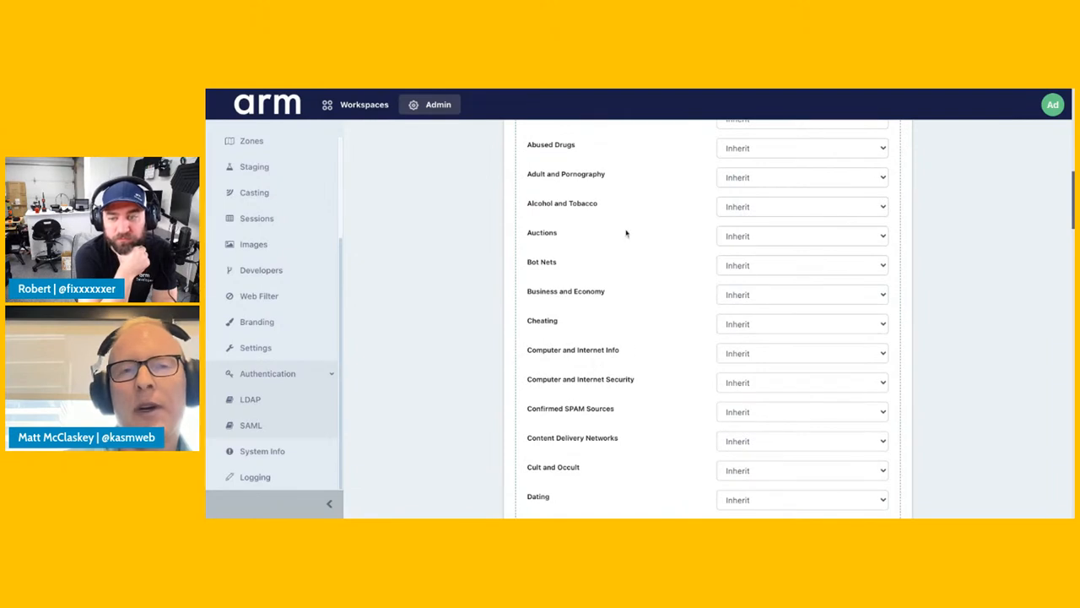
pyautogui.moveTo(604, 273)
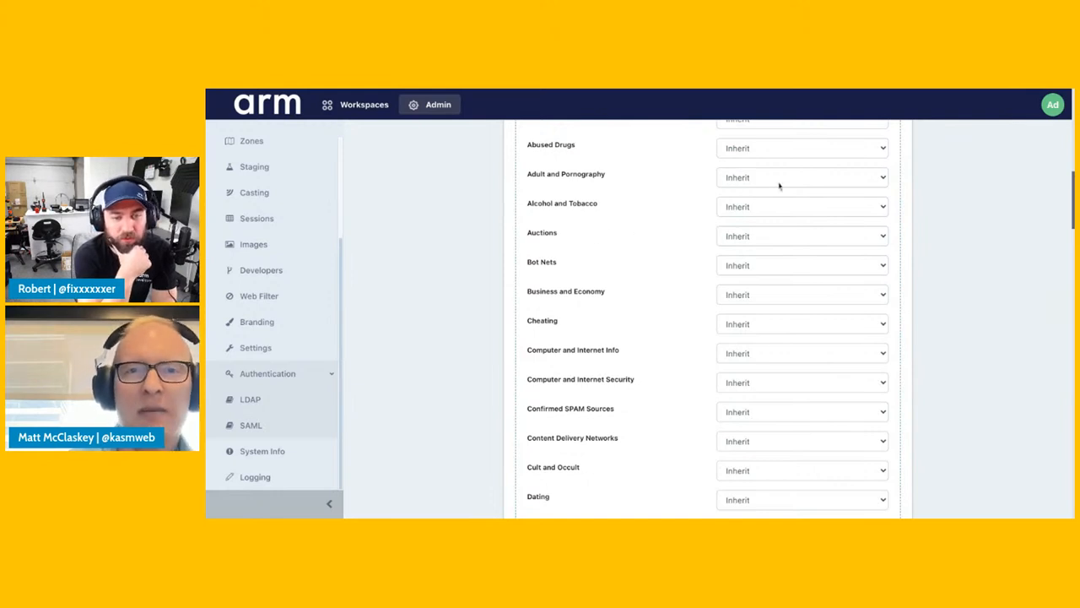
pyautogui.scroll(-3)
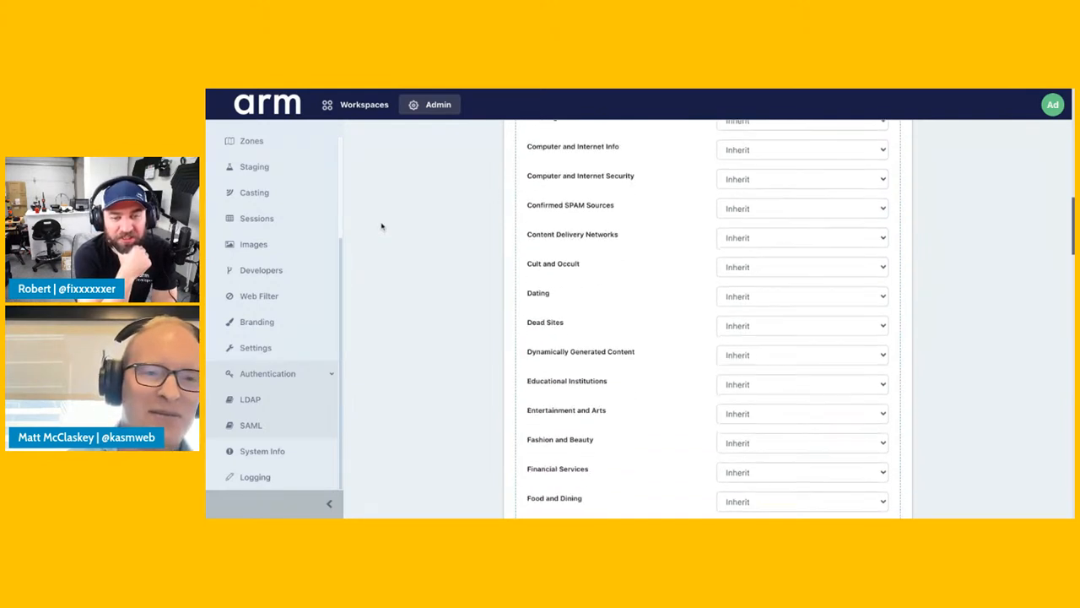
pyautogui.scroll(-3)
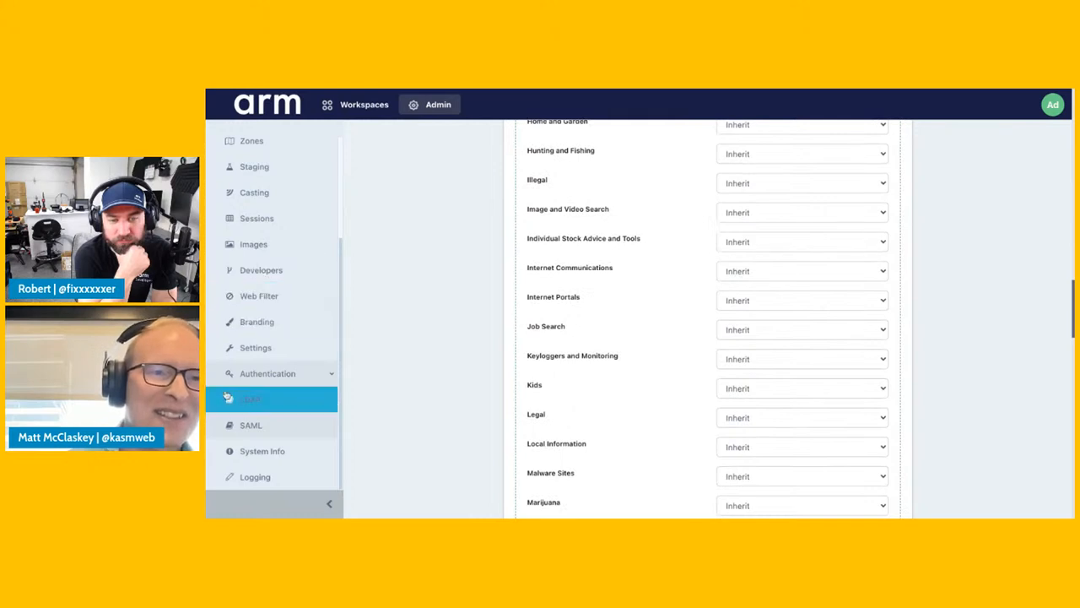
# View the LDAP configurations list, then the empty SAML configurations page.
pyautogui.click(250, 399)
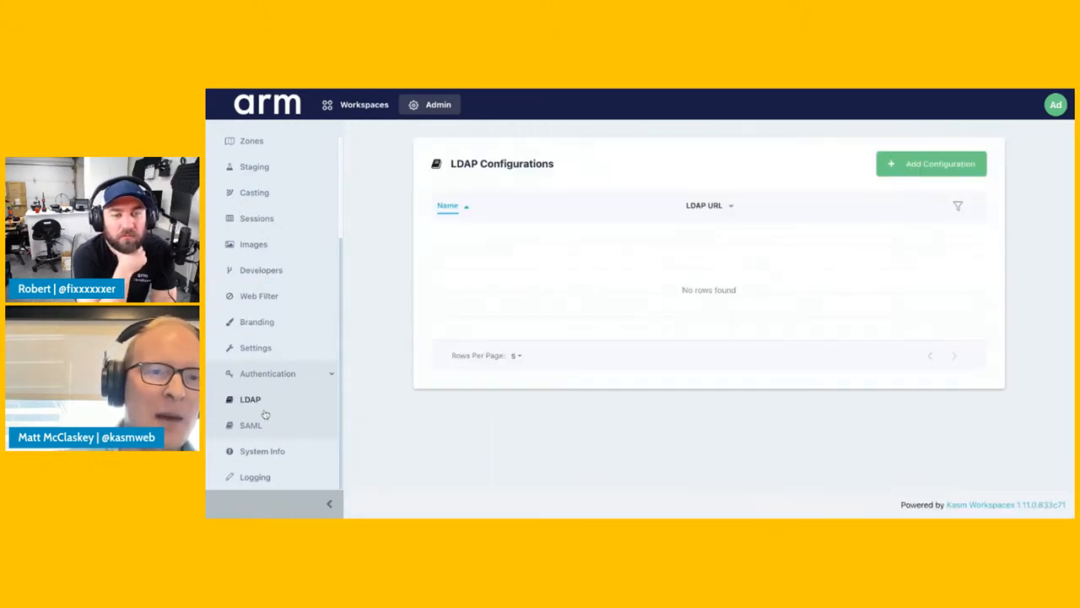
pyautogui.click(250, 425)
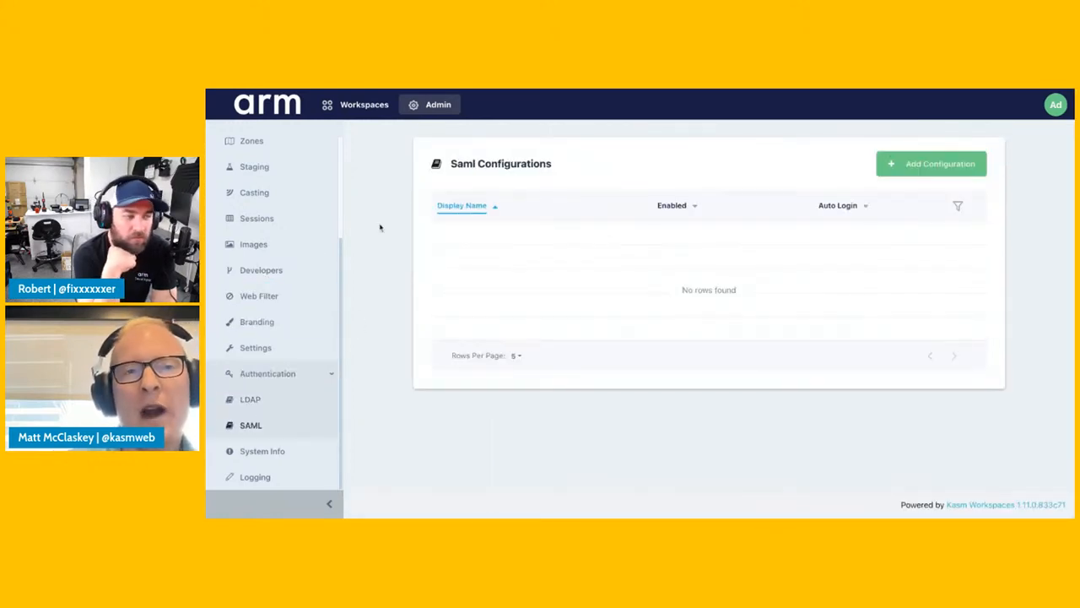
pyautogui.moveTo(566, 262)
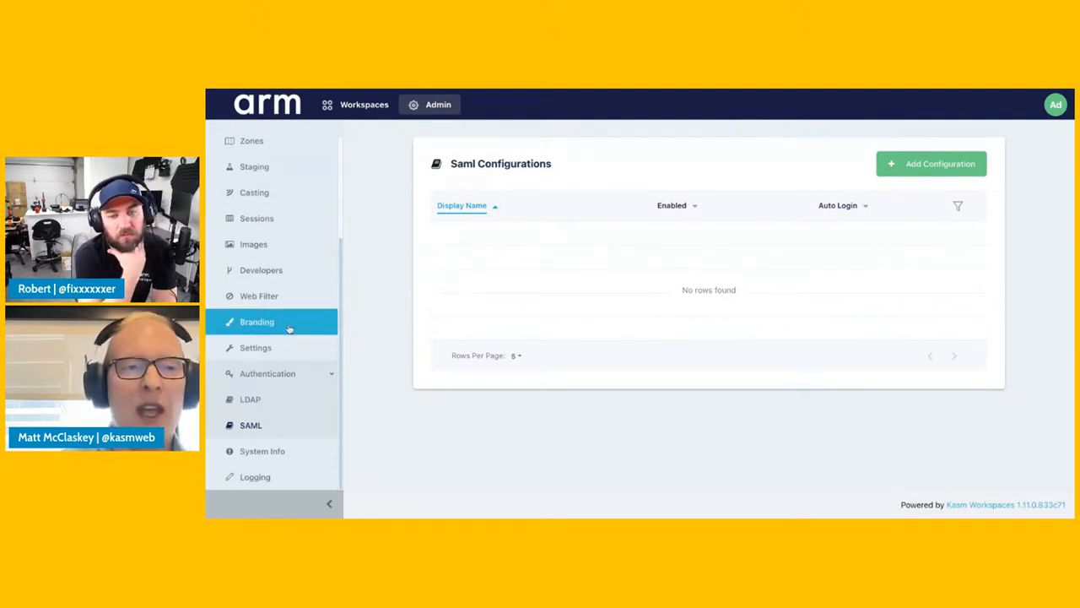
pyautogui.scroll(3)
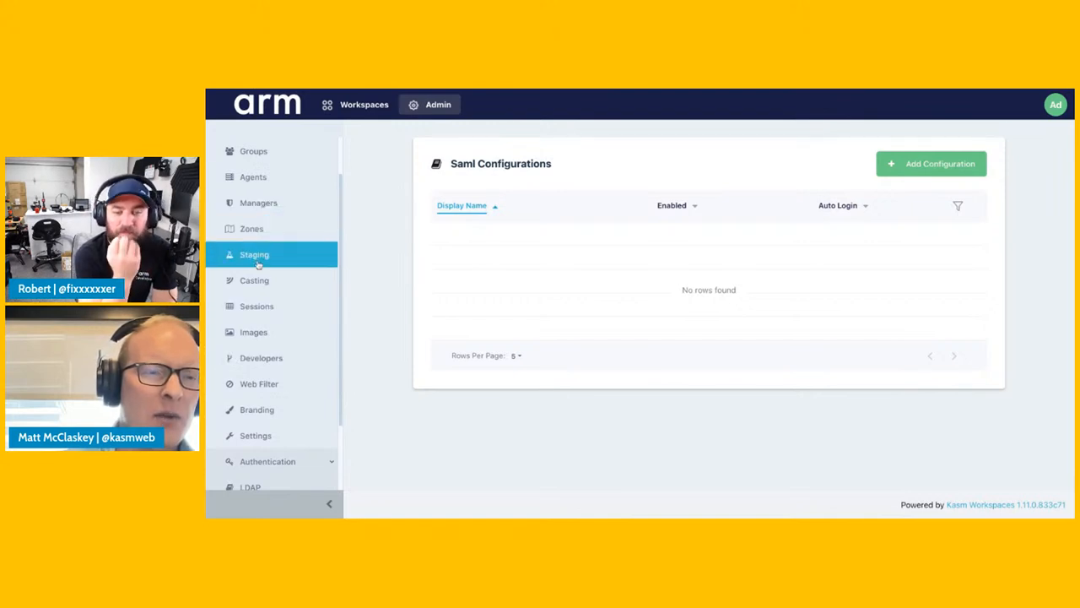
pyautogui.click(253, 151)
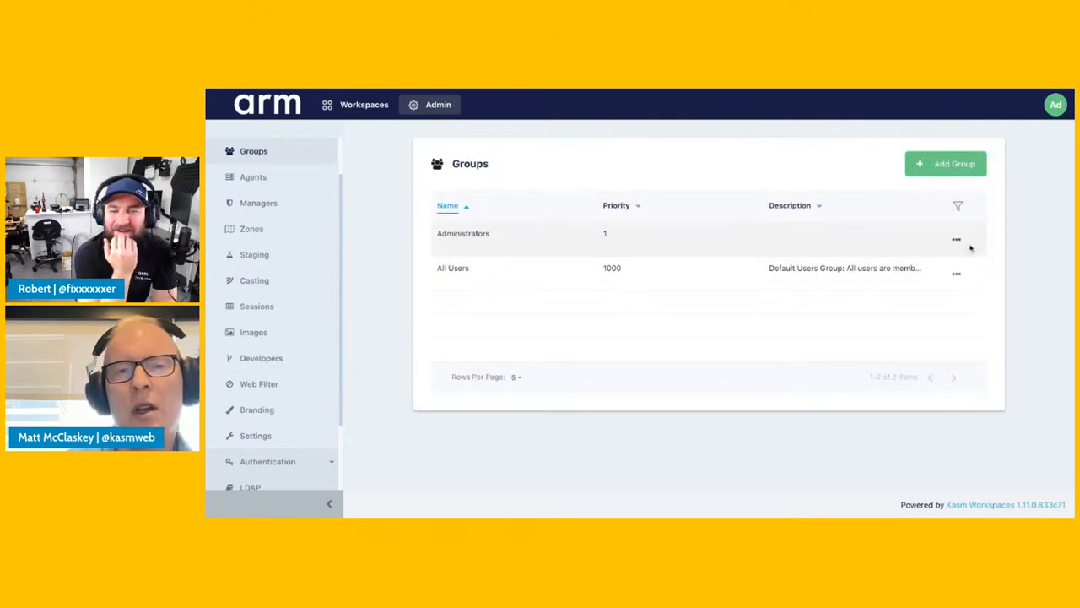
pyautogui.click(956, 239)
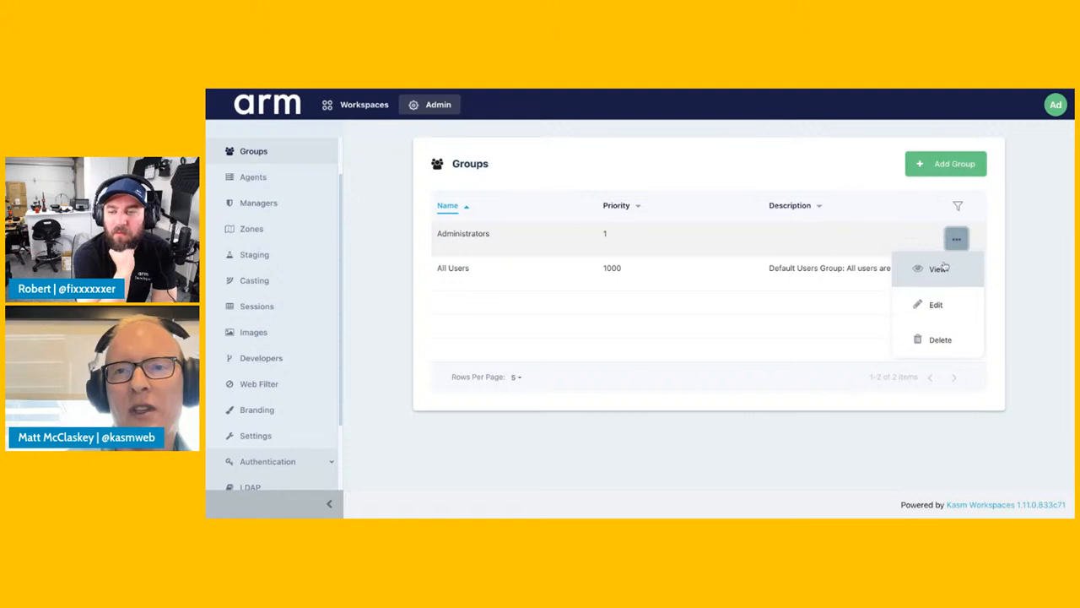
pyautogui.click(938, 269)
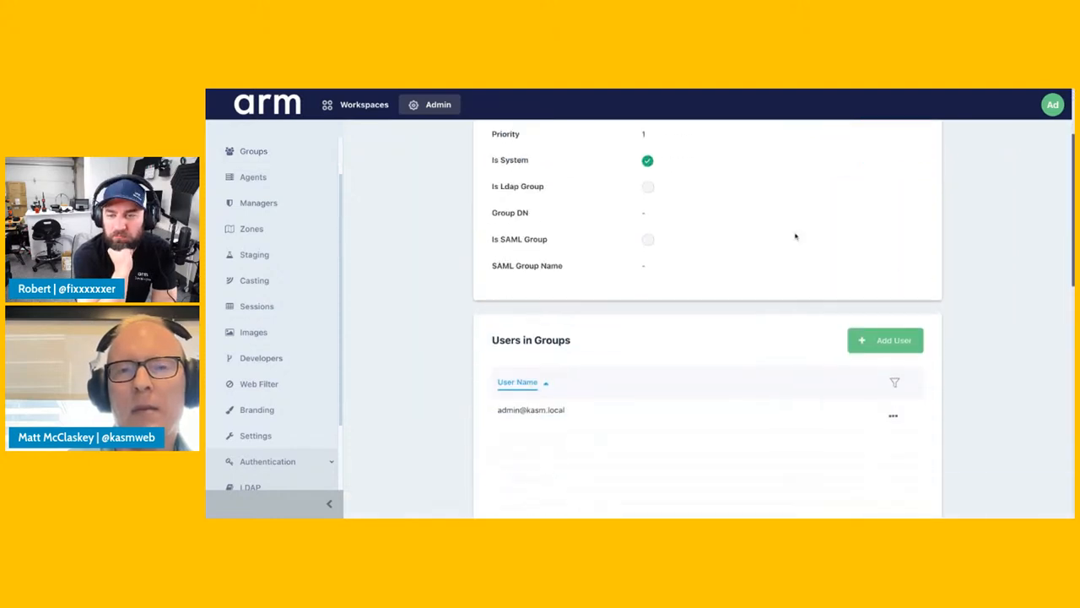
pyautogui.scroll(-3)
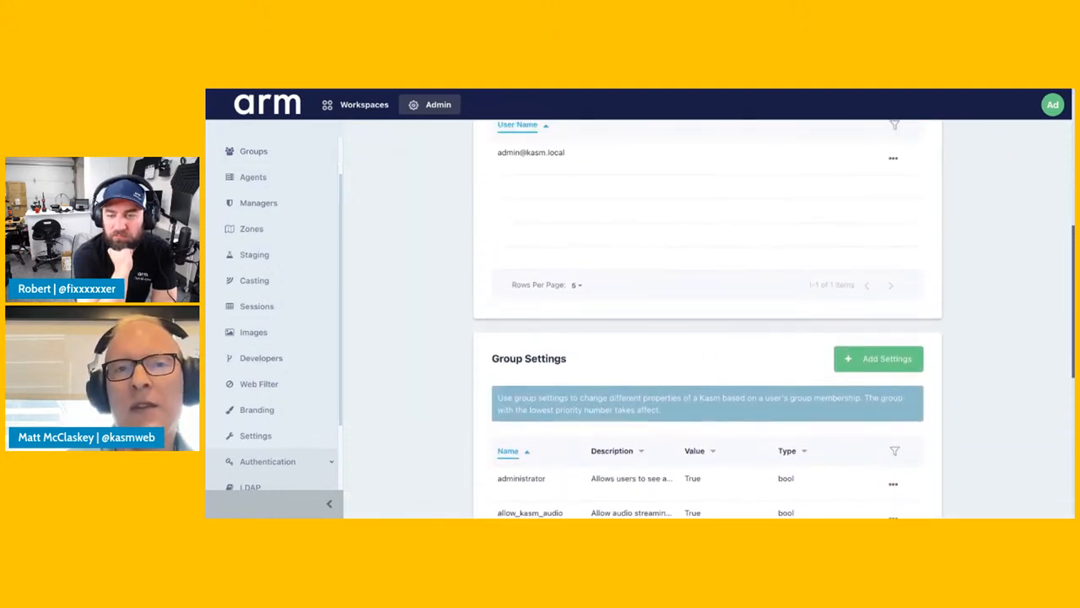
pyautogui.scroll(-3)
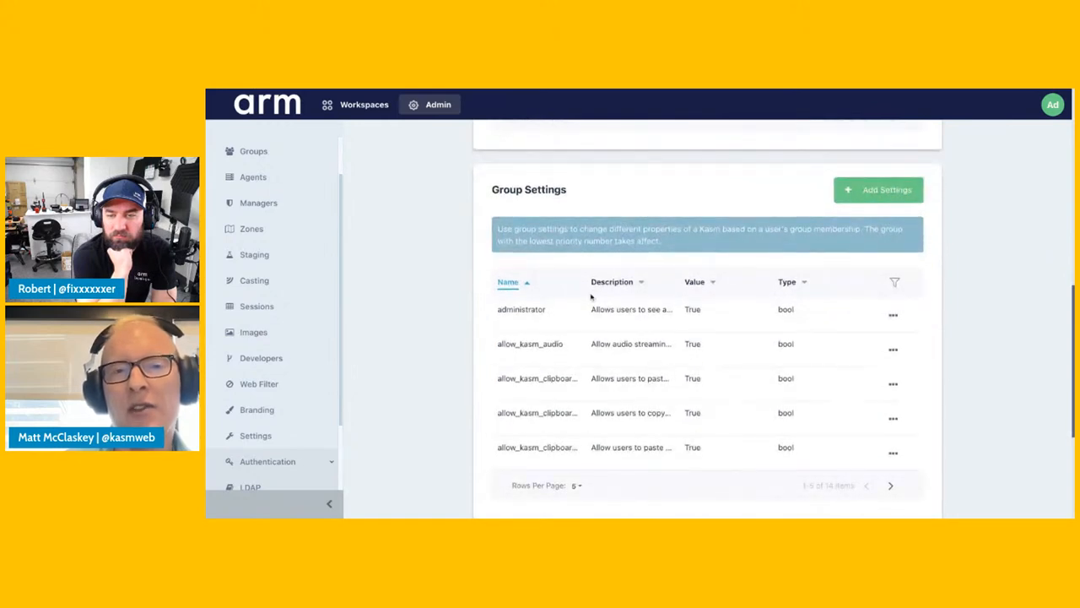
pyautogui.scroll(-3)
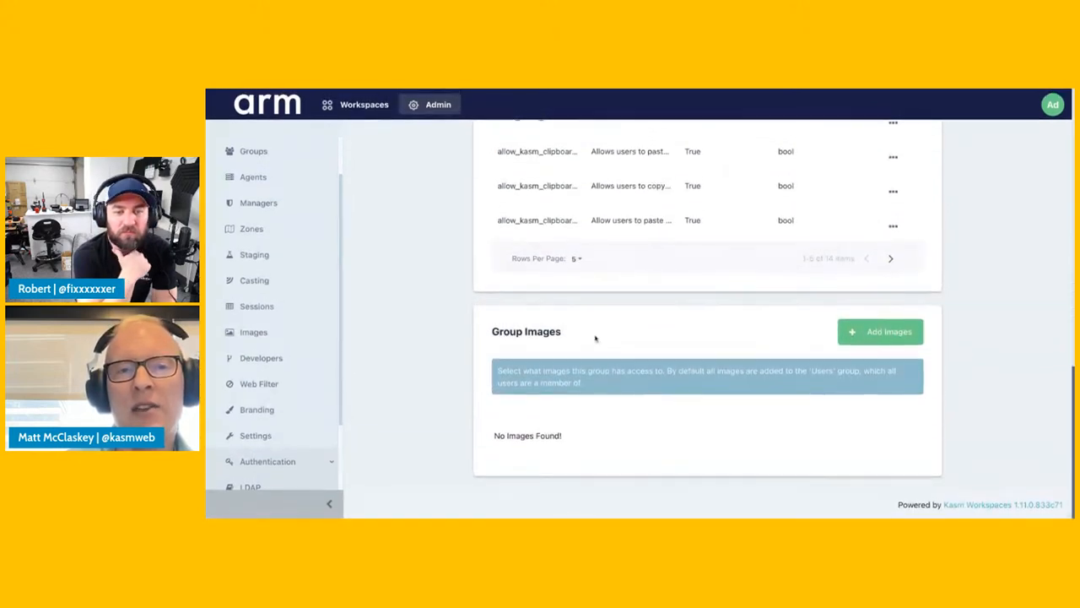
pyautogui.moveTo(690, 411)
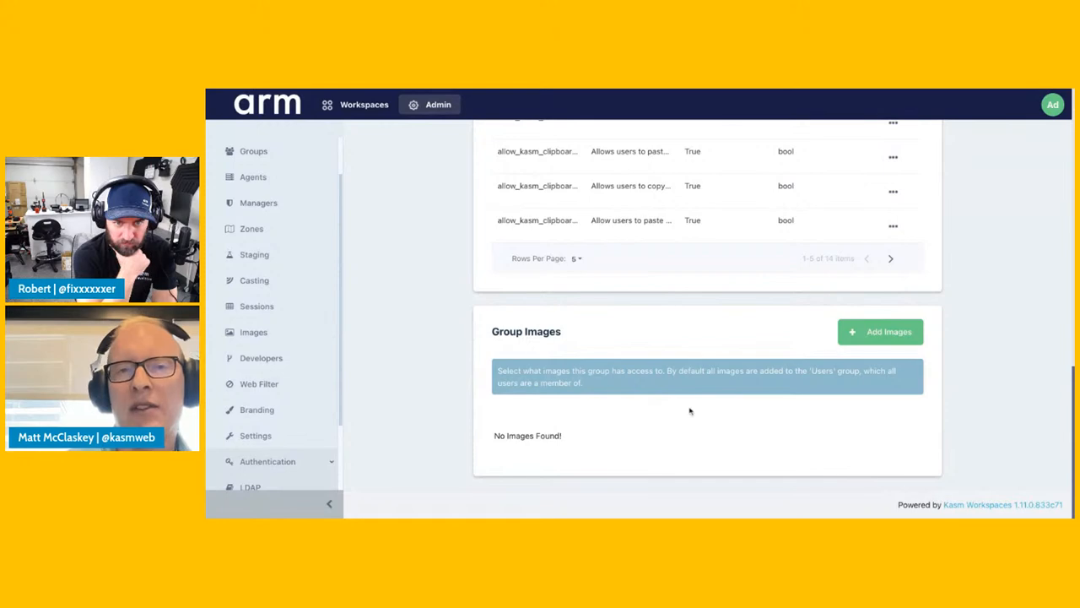
pyautogui.scroll(3)
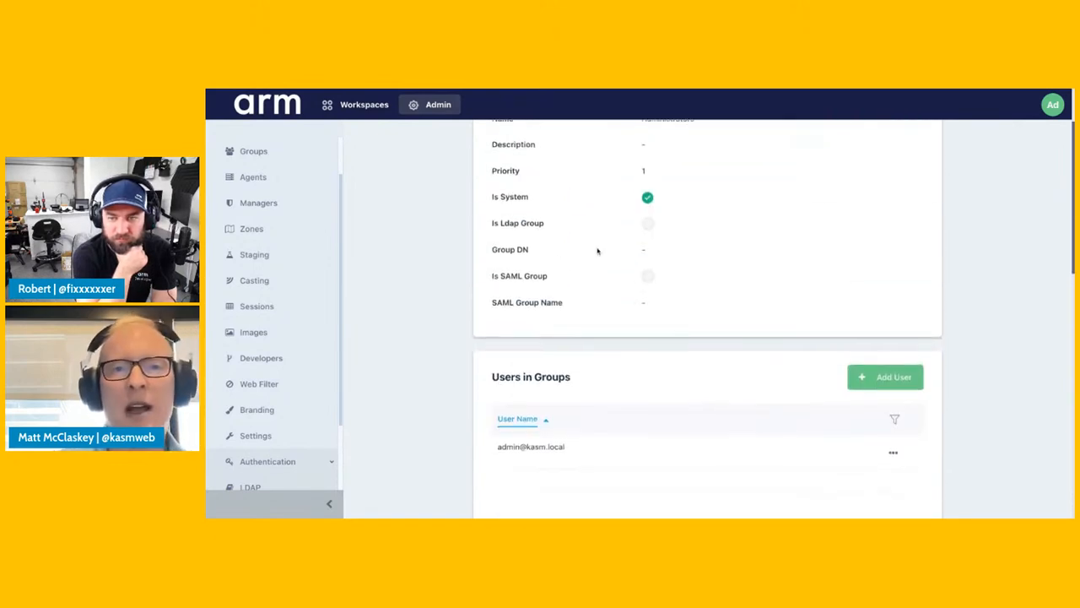
pyautogui.scroll(3)
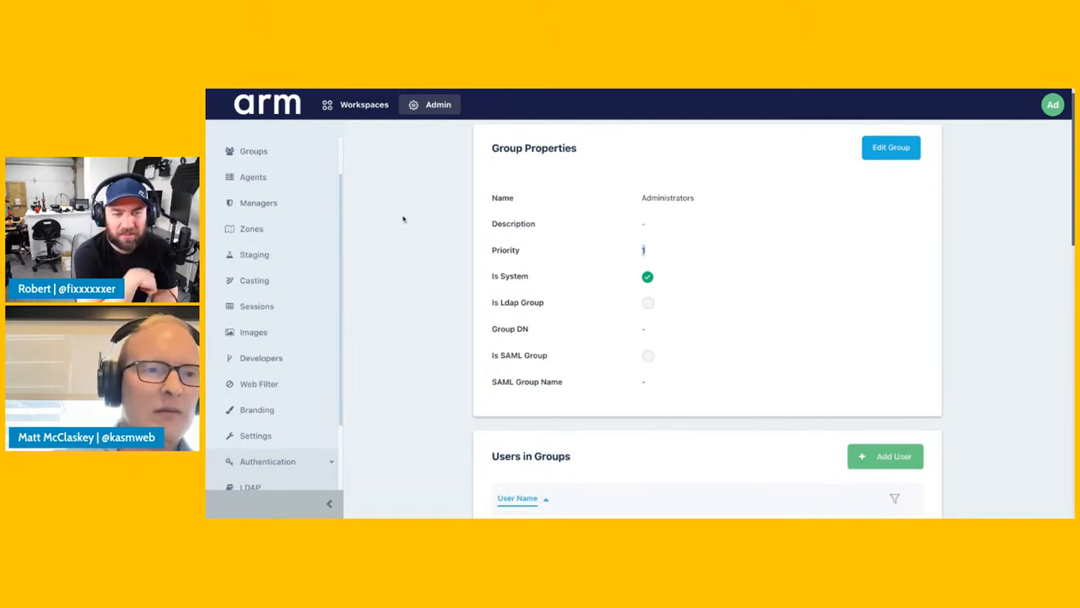
pyautogui.scroll(-3)
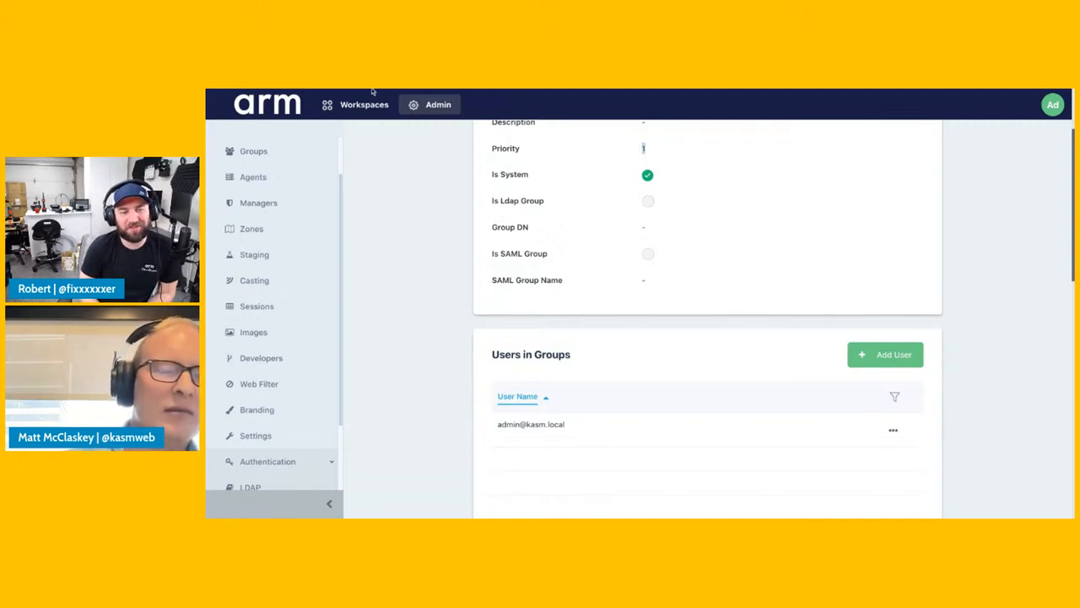
pyautogui.moveTo(372, 91)
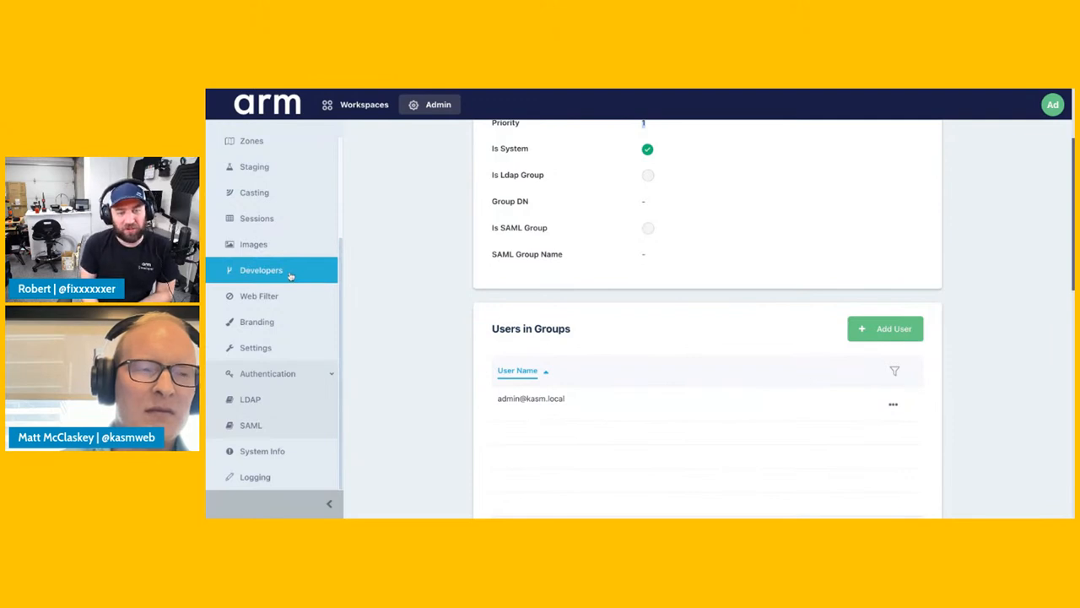
pyautogui.click(255, 477)
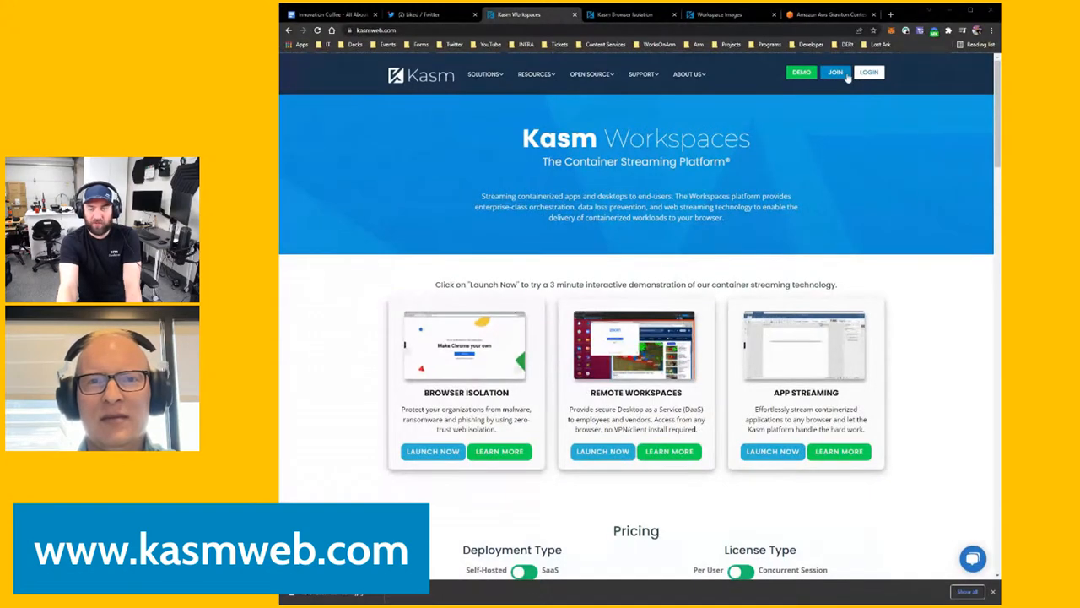
pyautogui.scroll(-3)
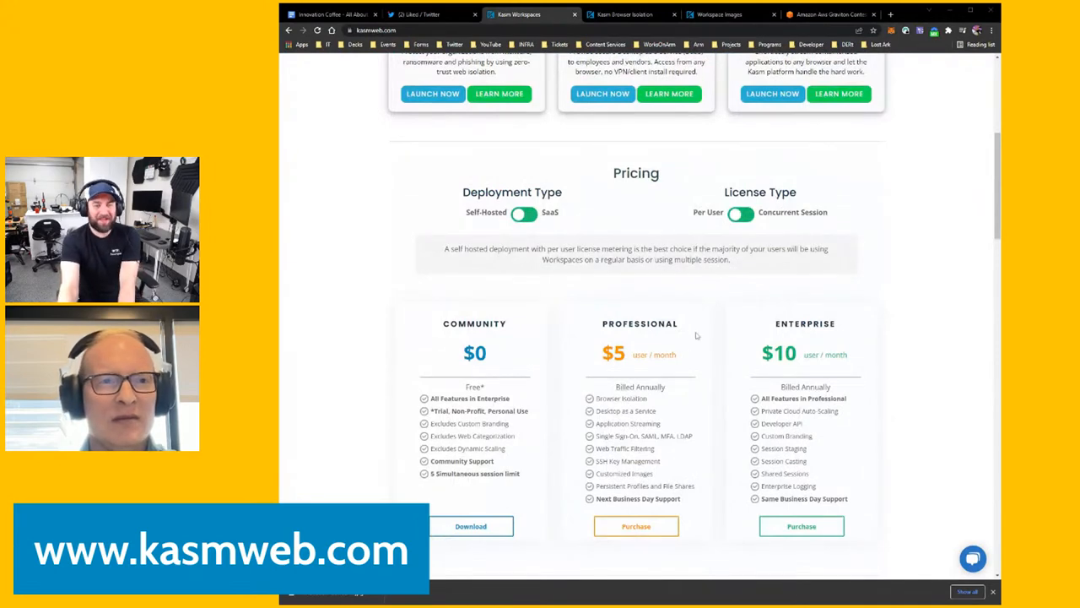
pyautogui.scroll(3)
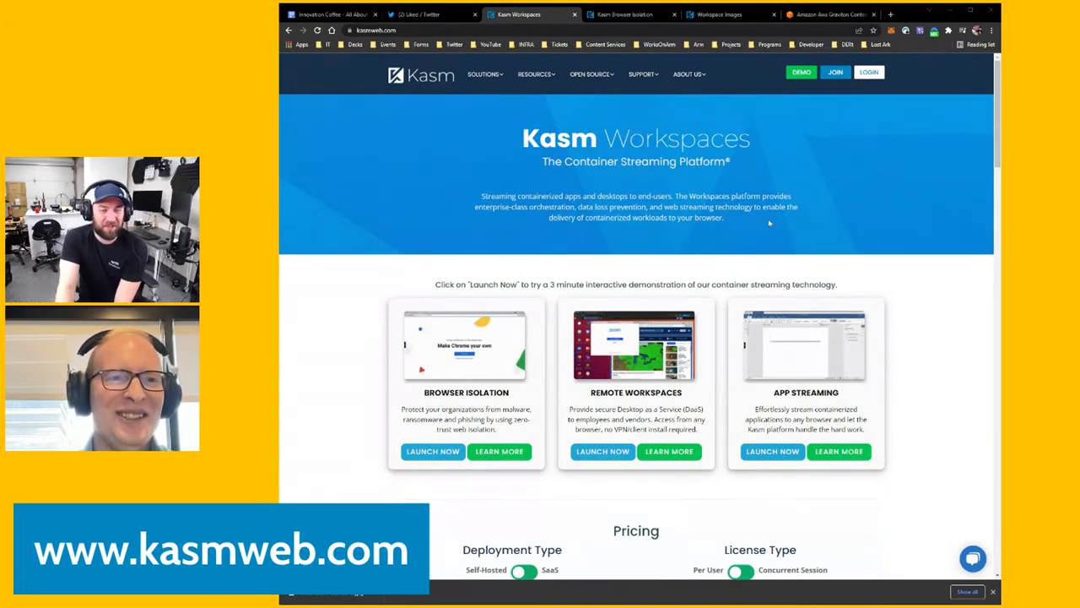
pyautogui.scroll(-3)
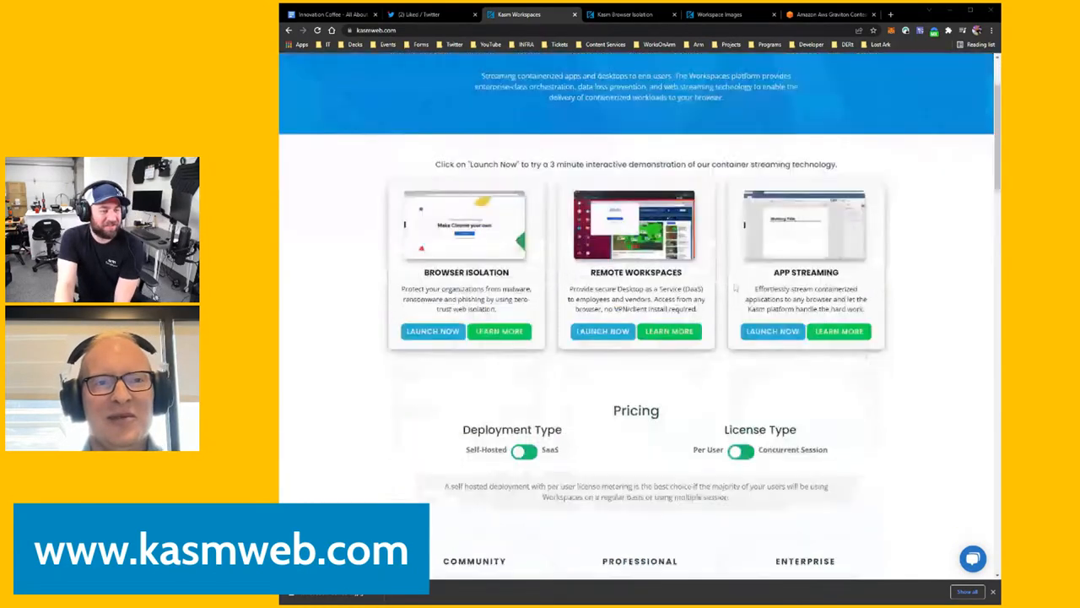
pyautogui.scroll(-3)
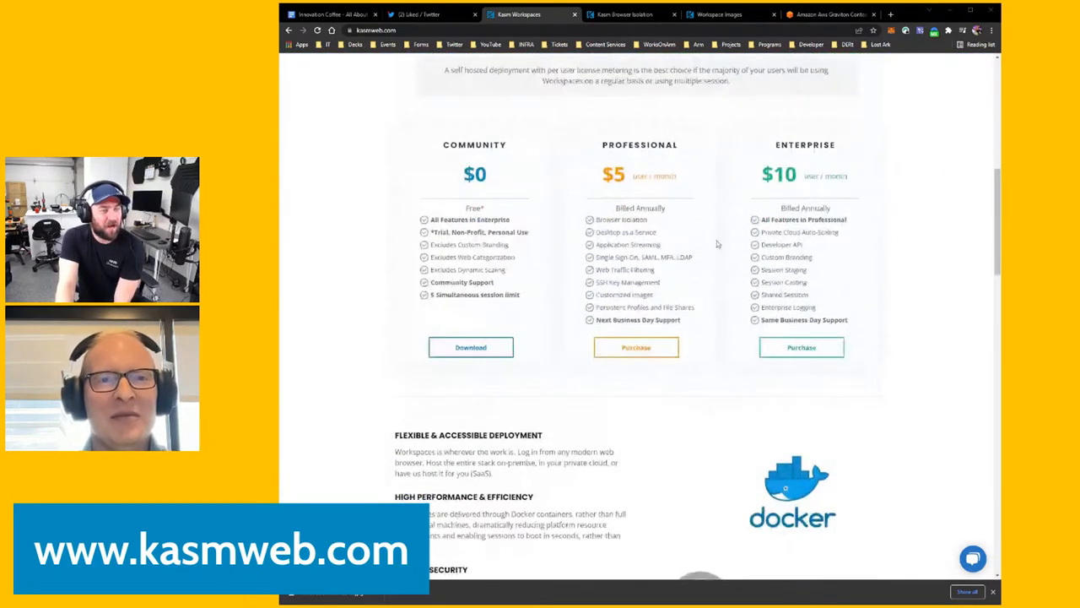
pyautogui.scroll(3)
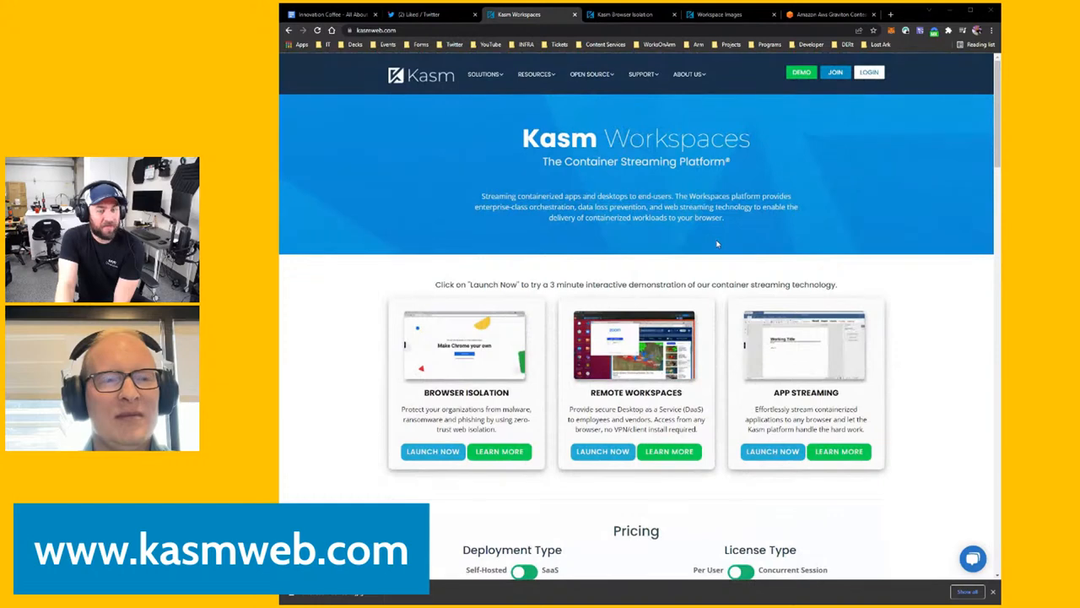